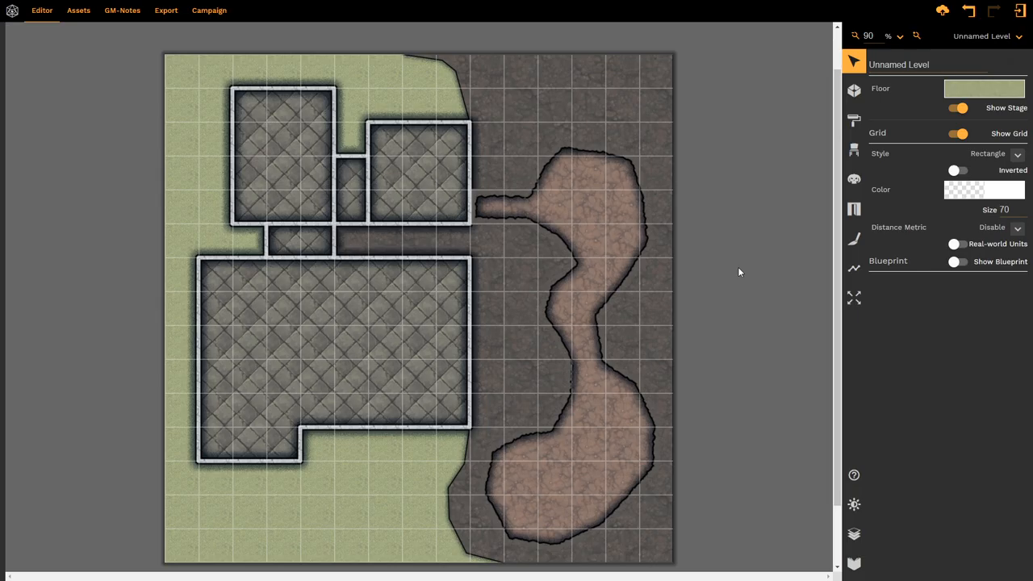
{"action": "mouse_move", "coordinate": [765, 223]}
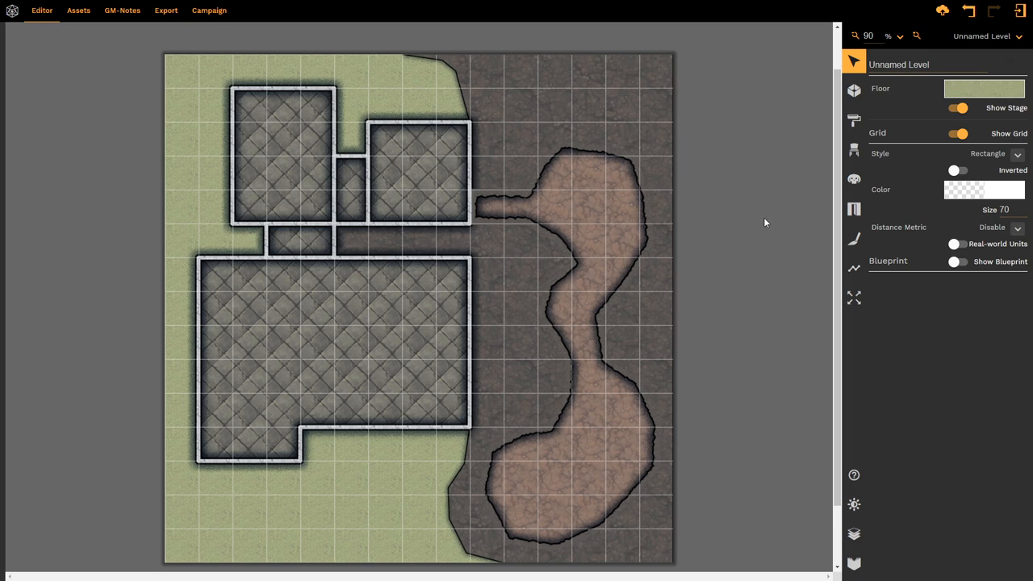
{"action": "mouse_move", "coordinate": [854, 149]}
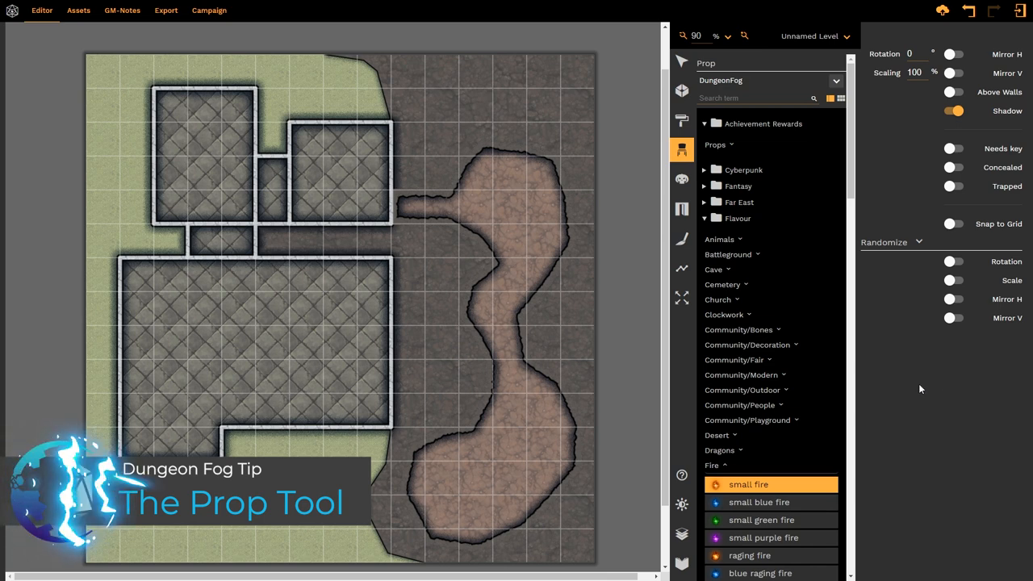
{"action": "left_click", "coordinate": [323, 197]}
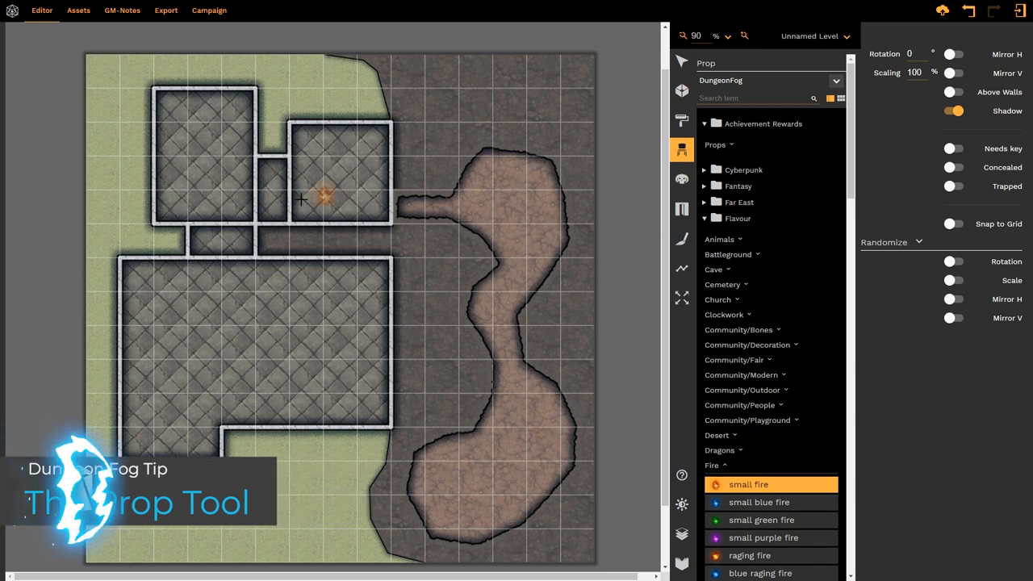
{"action": "mouse_move", "coordinate": [524, 222]}
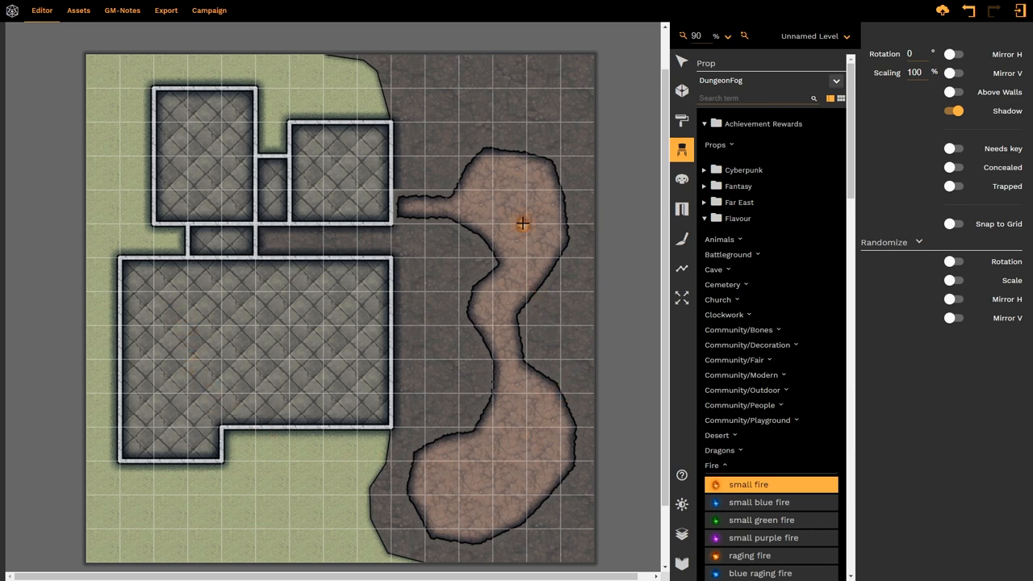
{"action": "mouse_move", "coordinate": [655, 213]}
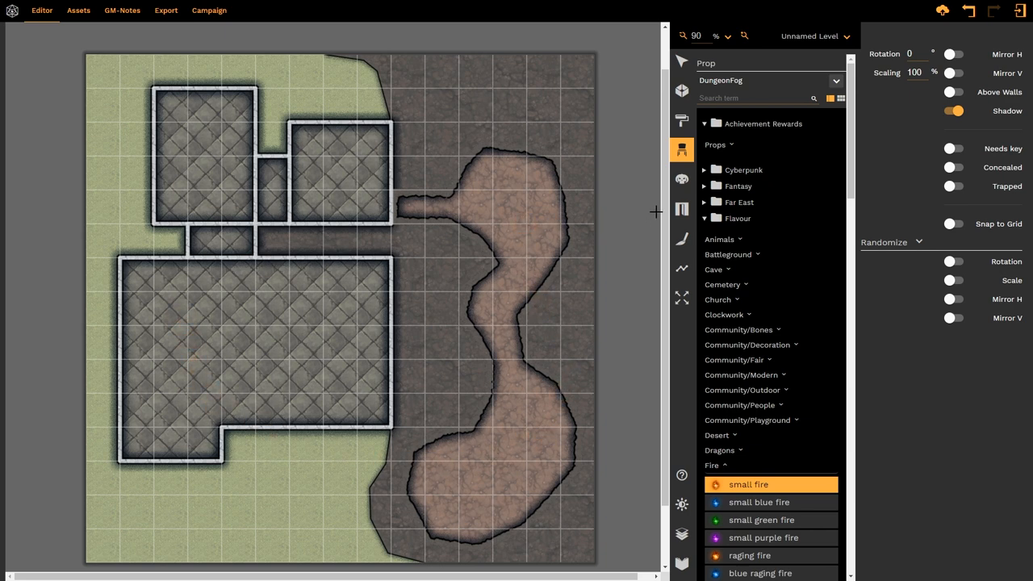
{"action": "mouse_move", "coordinate": [720, 68]}
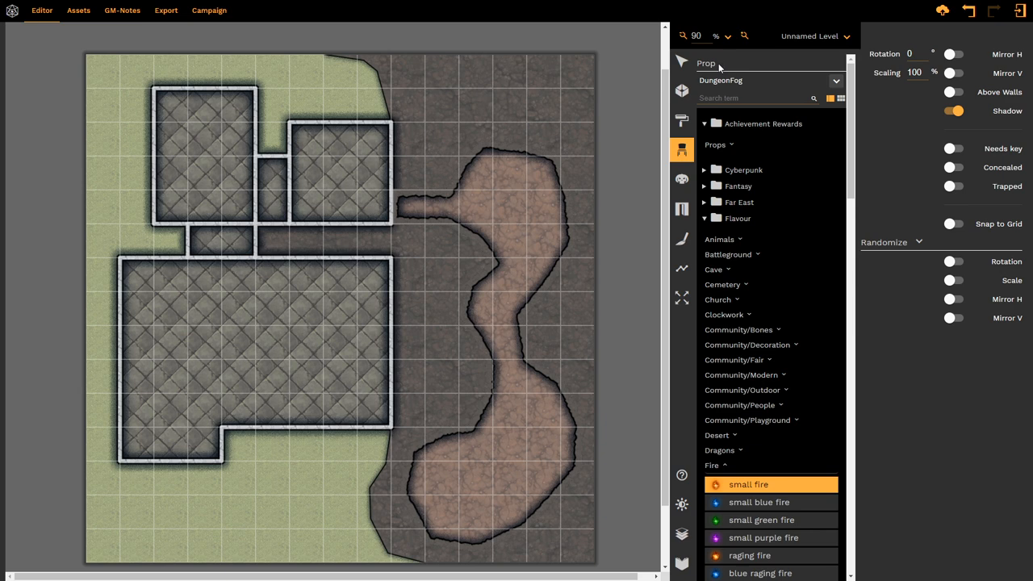
{"action": "mouse_move", "coordinate": [755, 91]}
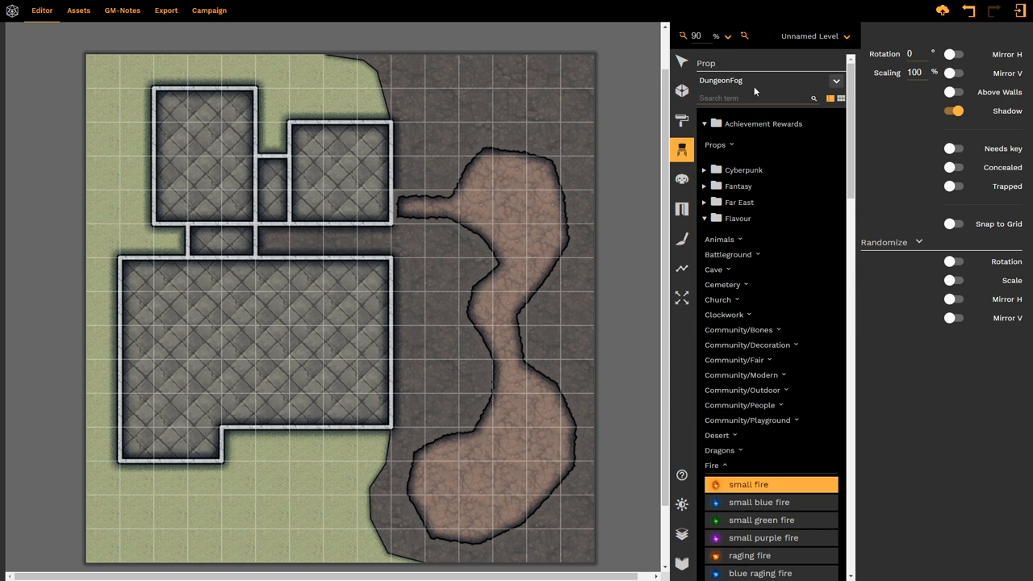
{"action": "mouse_move", "coordinate": [806, 84]}
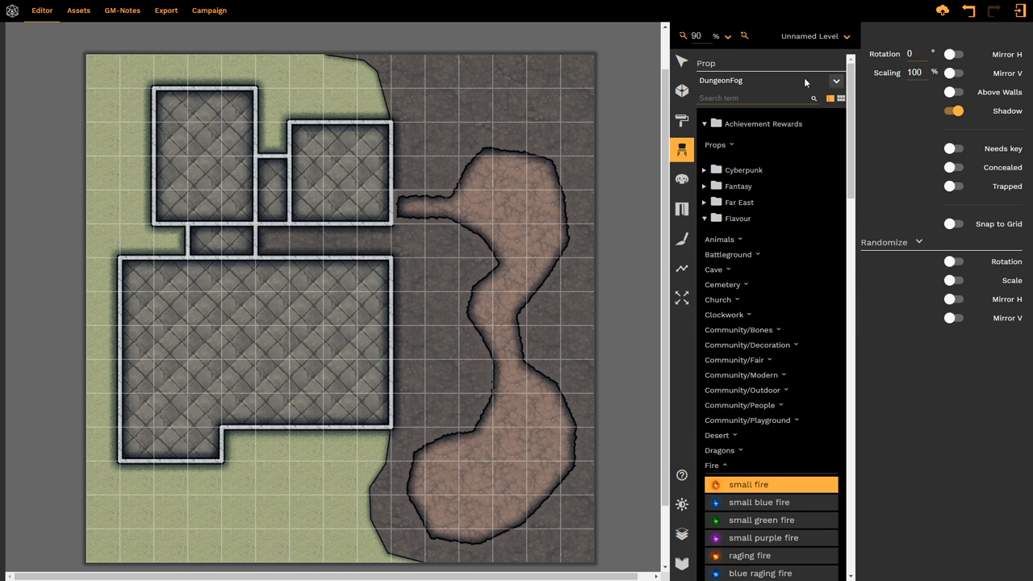
{"action": "mouse_move", "coordinate": [774, 87]}
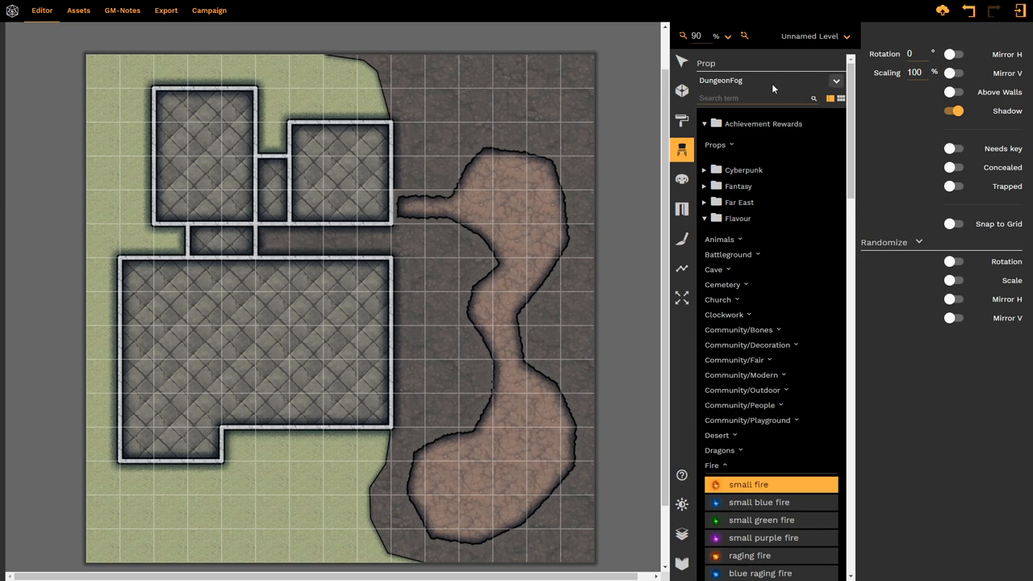
{"action": "mouse_move", "coordinate": [756, 200]}
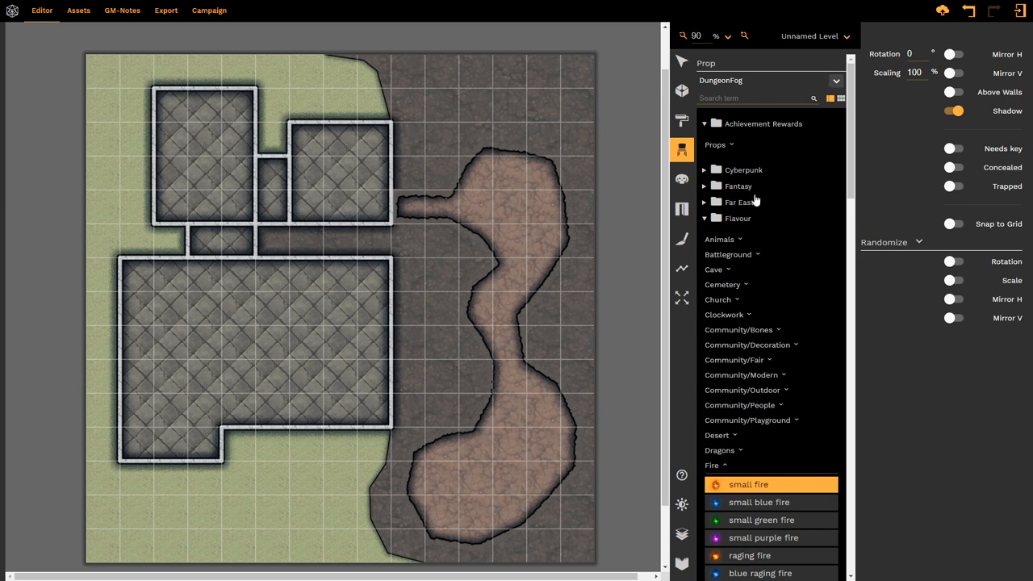
{"action": "scroll", "scroll_direction": "down", "scroll_amount": 3}
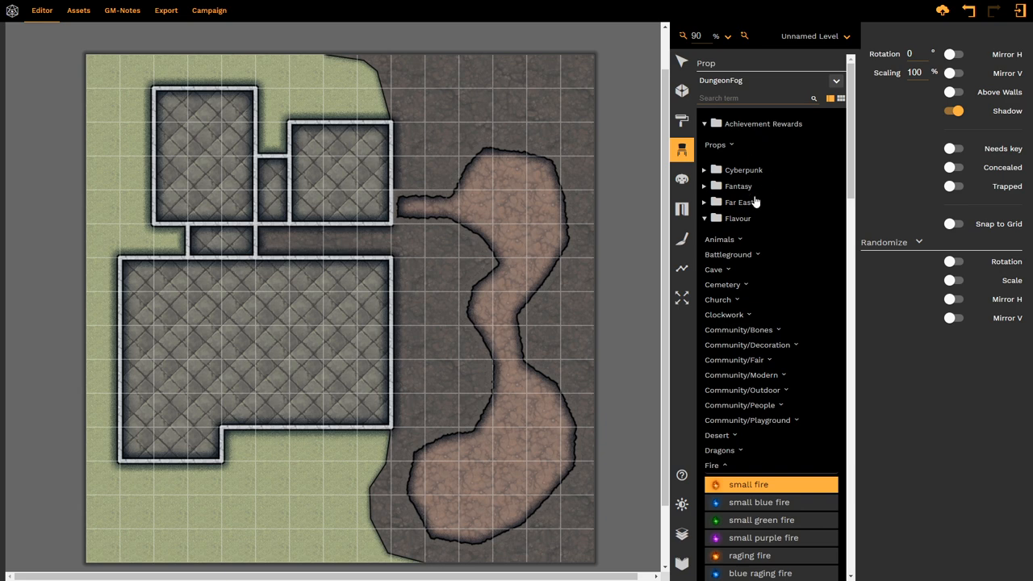
{"action": "mouse_move", "coordinate": [750, 90]}
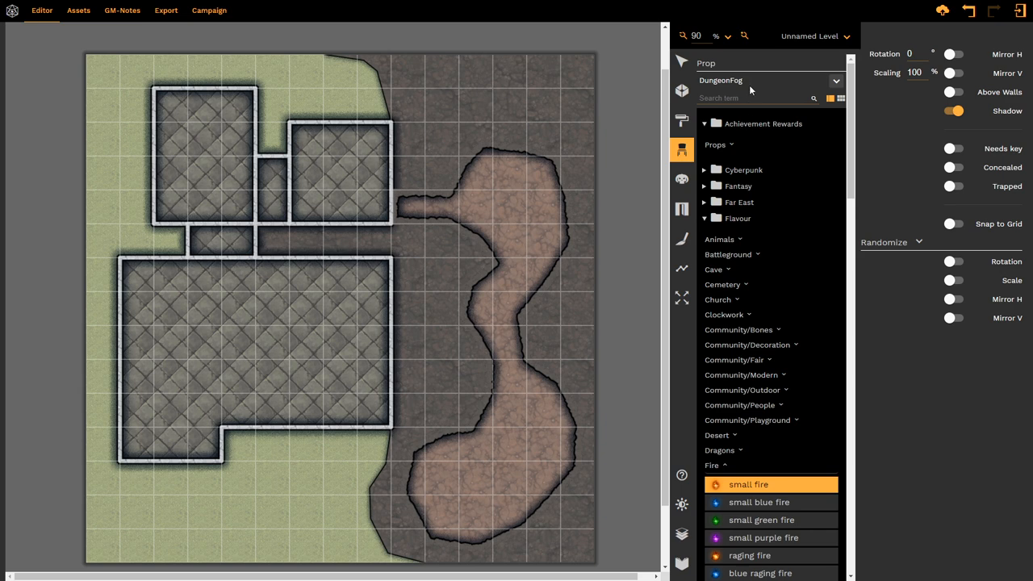
Switch the asset source from the built-in library to My Uploads, then to My Collections
{"action": "left_click", "coordinate": [836, 81]}
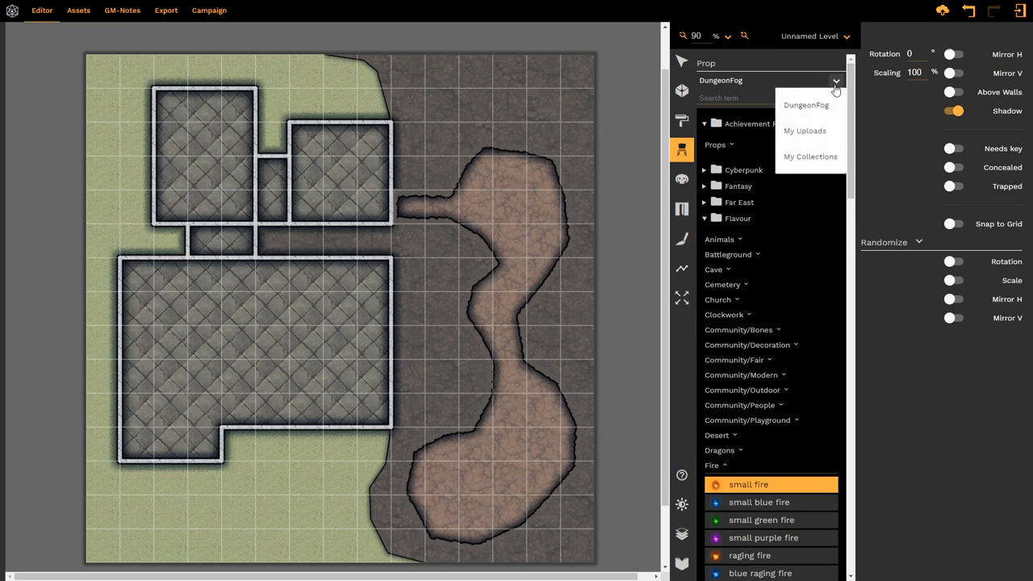
{"action": "left_click", "coordinate": [803, 130]}
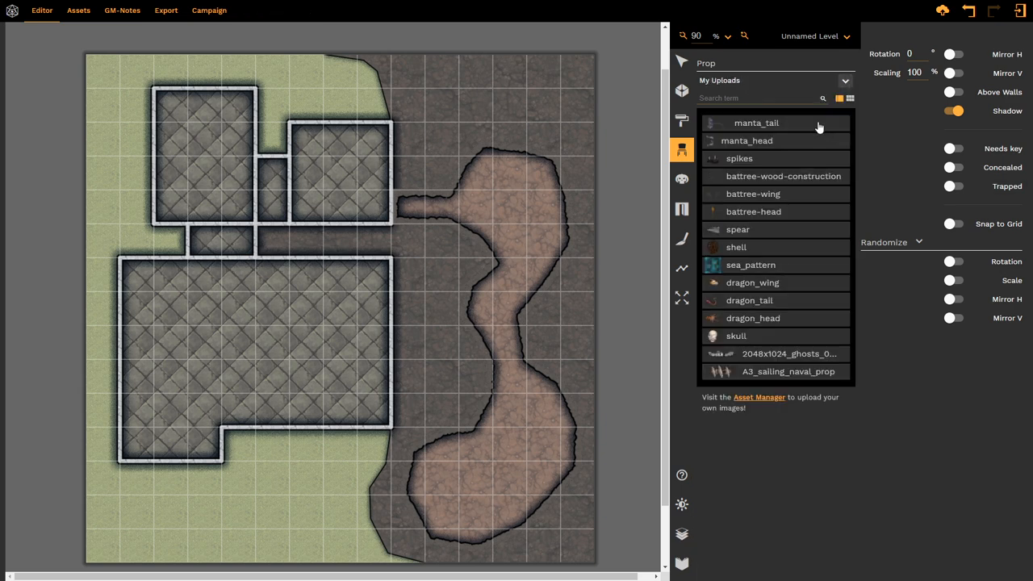
{"action": "left_click", "coordinate": [844, 81]}
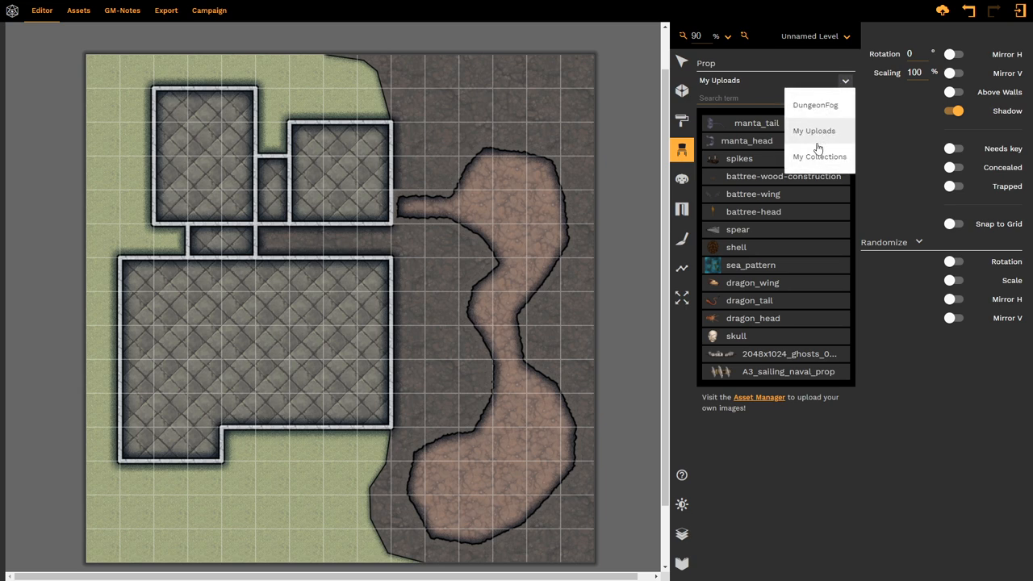
{"action": "left_click", "coordinate": [820, 157]}
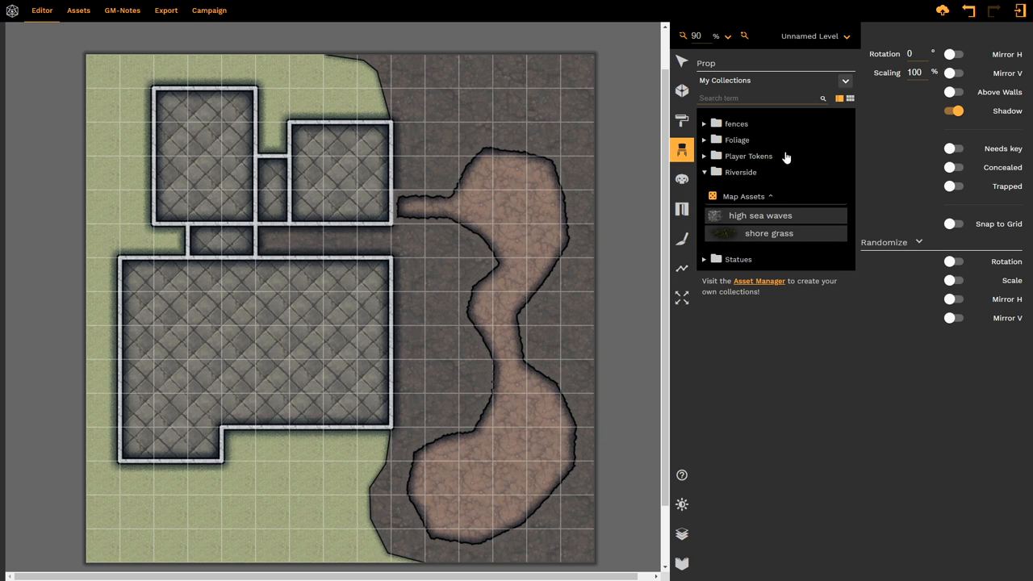
{"action": "mouse_move", "coordinate": [846, 87]}
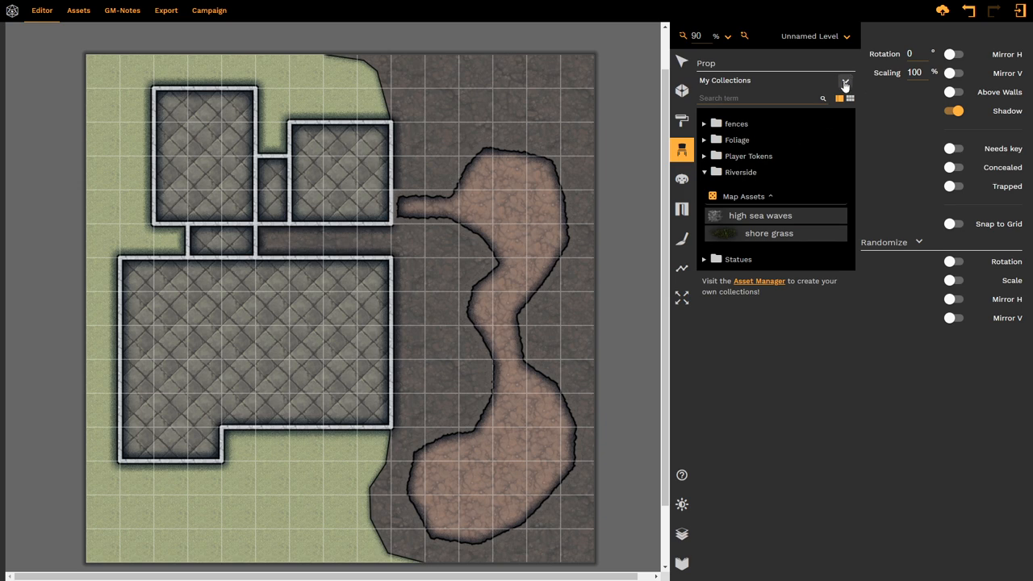
{"action": "left_click", "coordinate": [846, 81]}
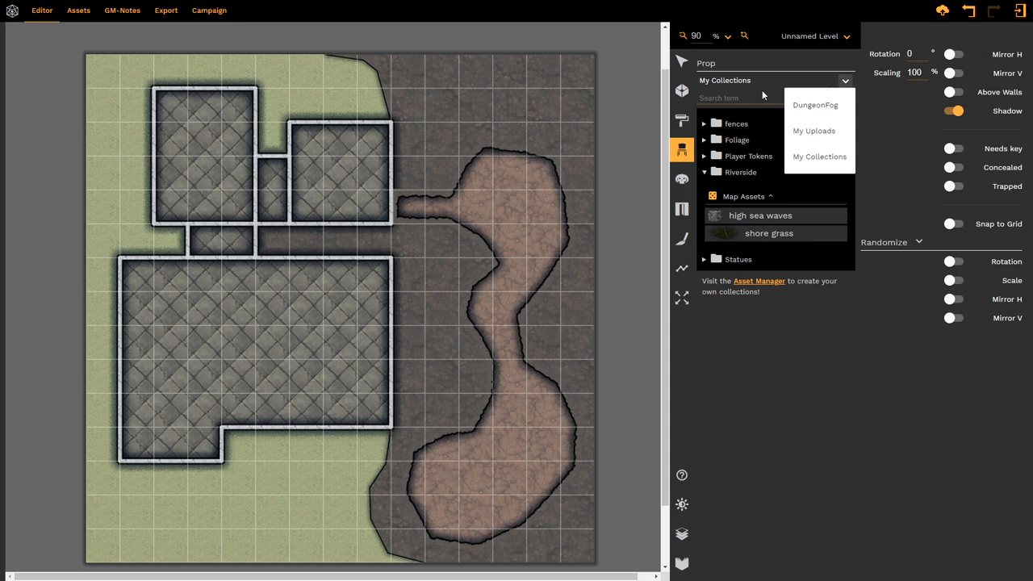
{"action": "mouse_move", "coordinate": [820, 110]}
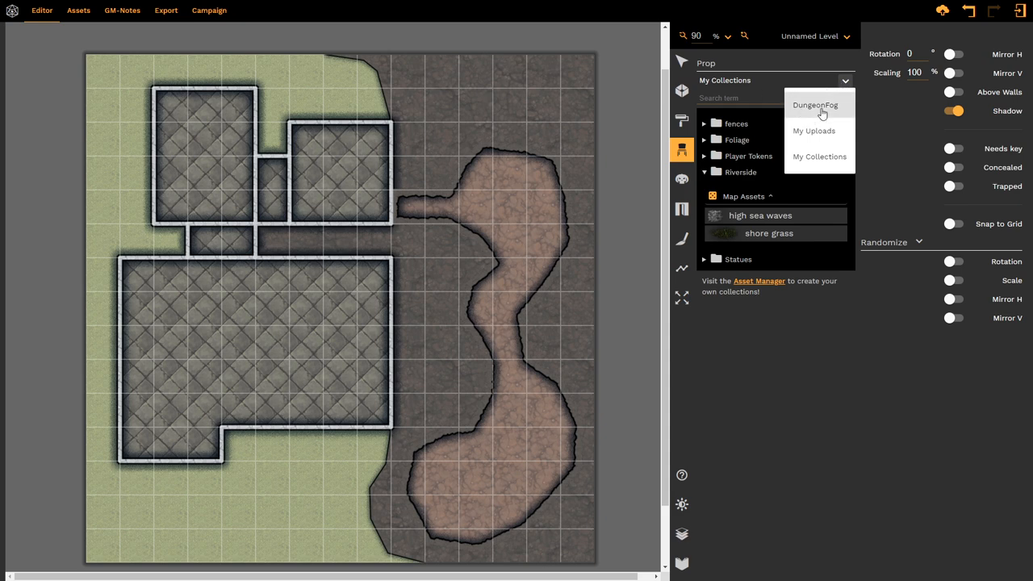
Return to the built-in DungeonFog prop library and browse its Props sets (Cyberpunk, Fantasy, Far East, Flavour)
{"action": "left_click", "coordinate": [815, 105]}
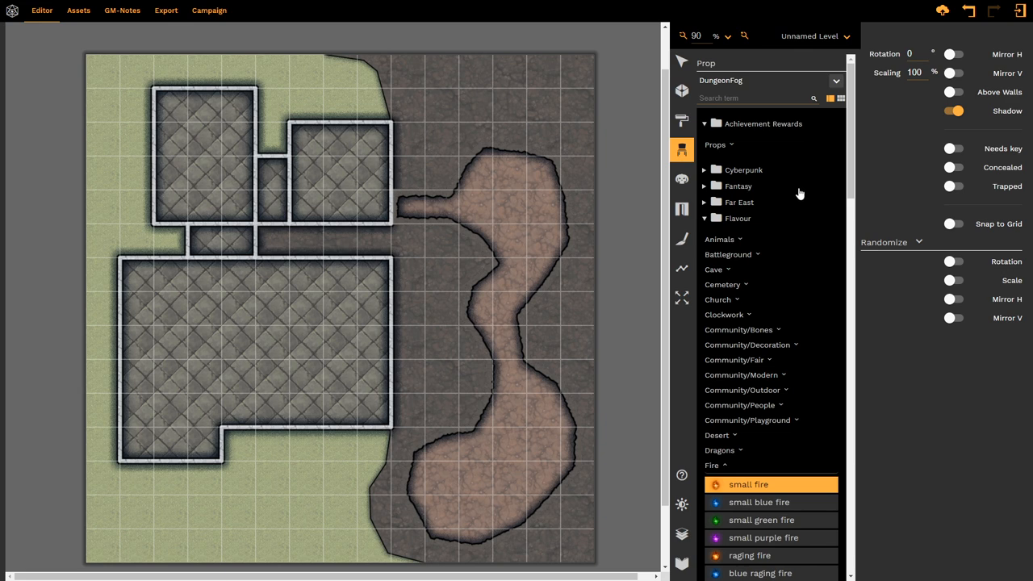
{"action": "mouse_move", "coordinate": [765, 205]}
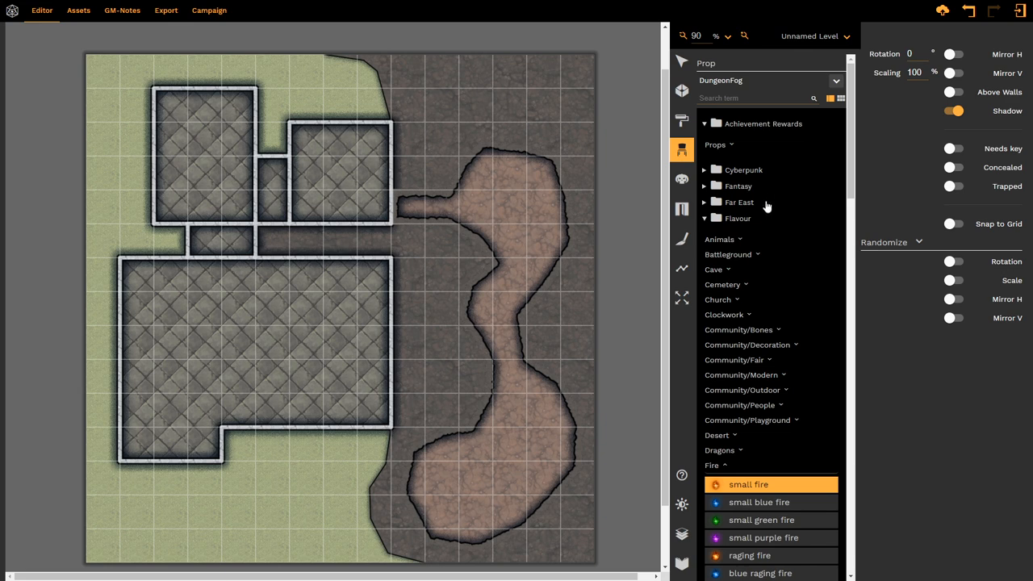
{"action": "mouse_move", "coordinate": [740, 193]}
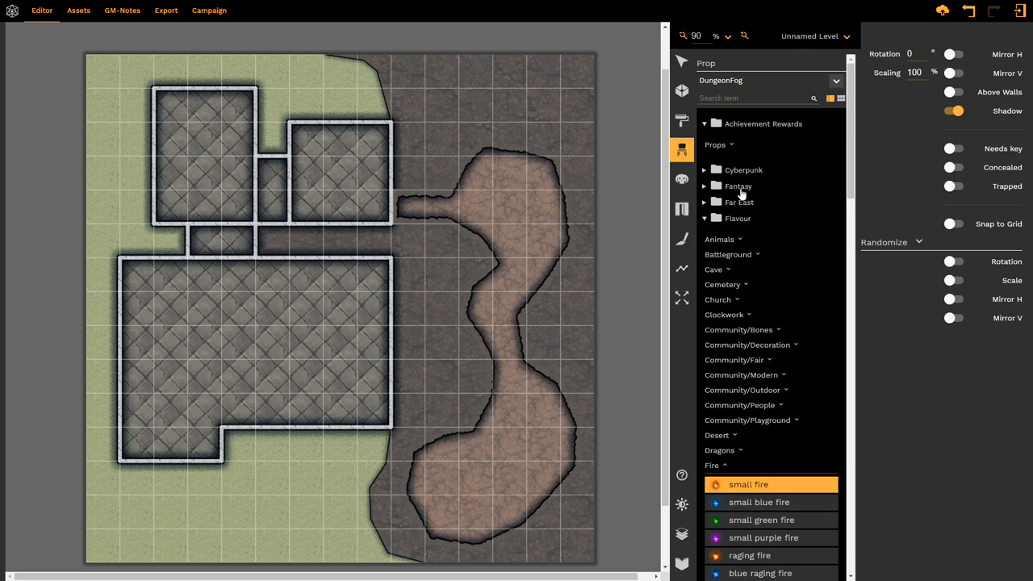
{"action": "left_click", "coordinate": [710, 465]}
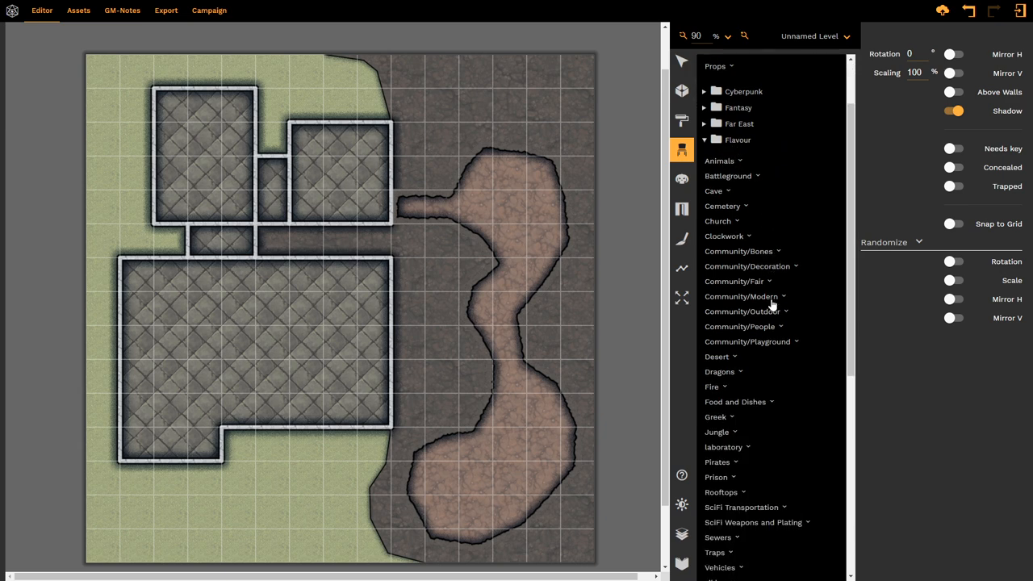
{"action": "scroll", "scroll_direction": "down", "scroll_amount": 3}
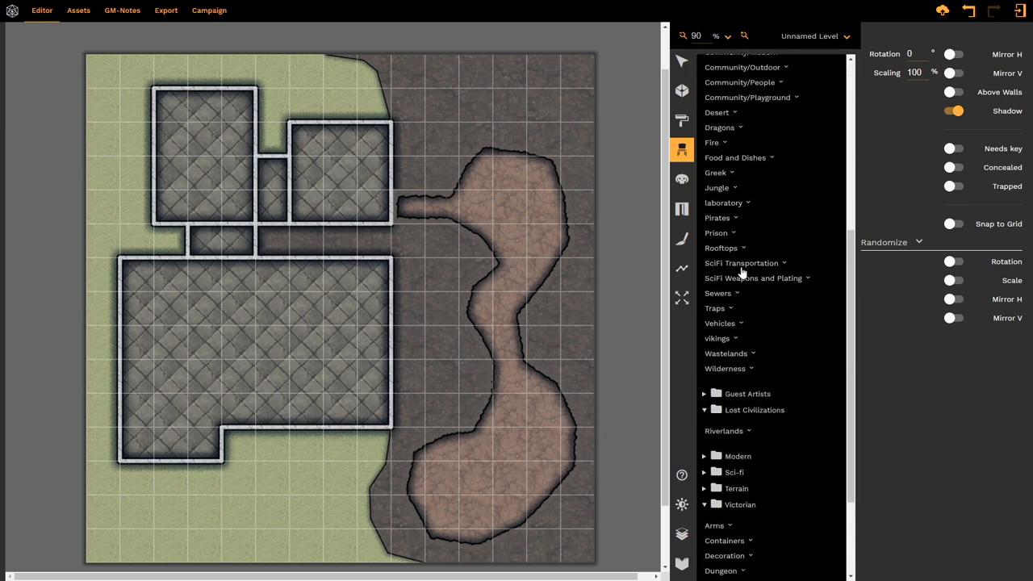
{"action": "mouse_move", "coordinate": [758, 216]}
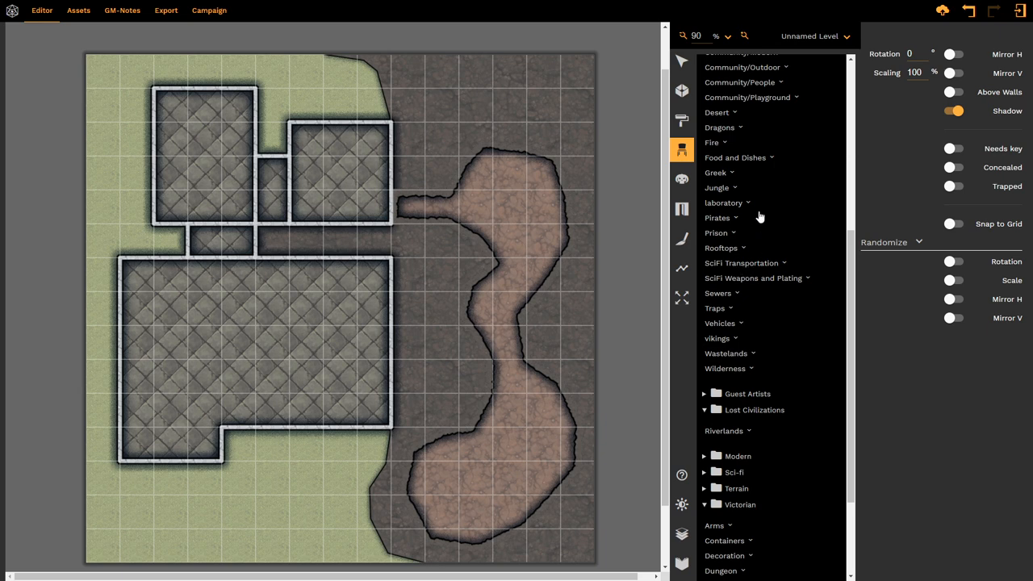
{"action": "mouse_move", "coordinate": [772, 213]}
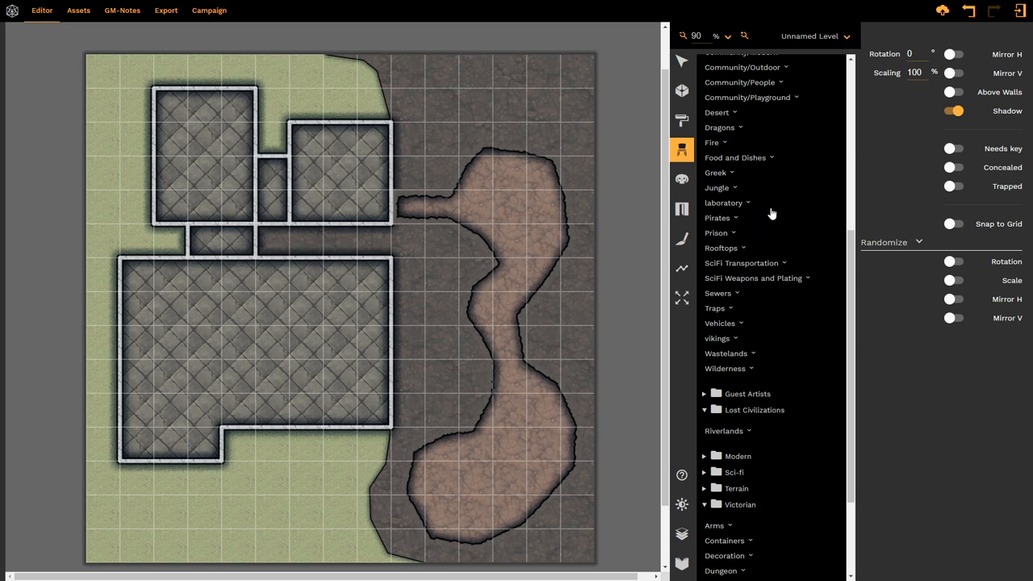
{"action": "scroll", "scroll_direction": "down", "scroll_amount": 3}
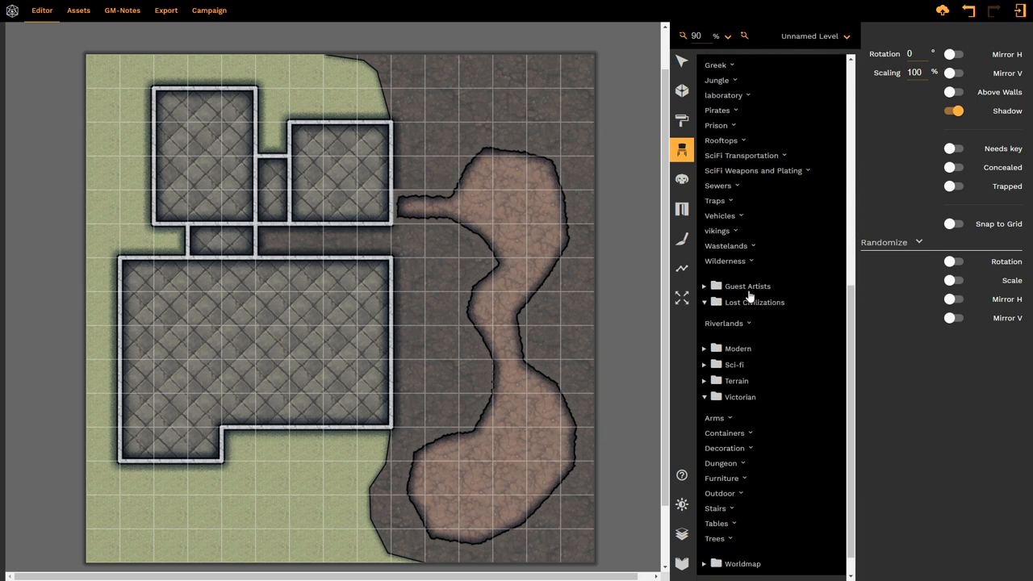
{"action": "mouse_move", "coordinate": [756, 328]}
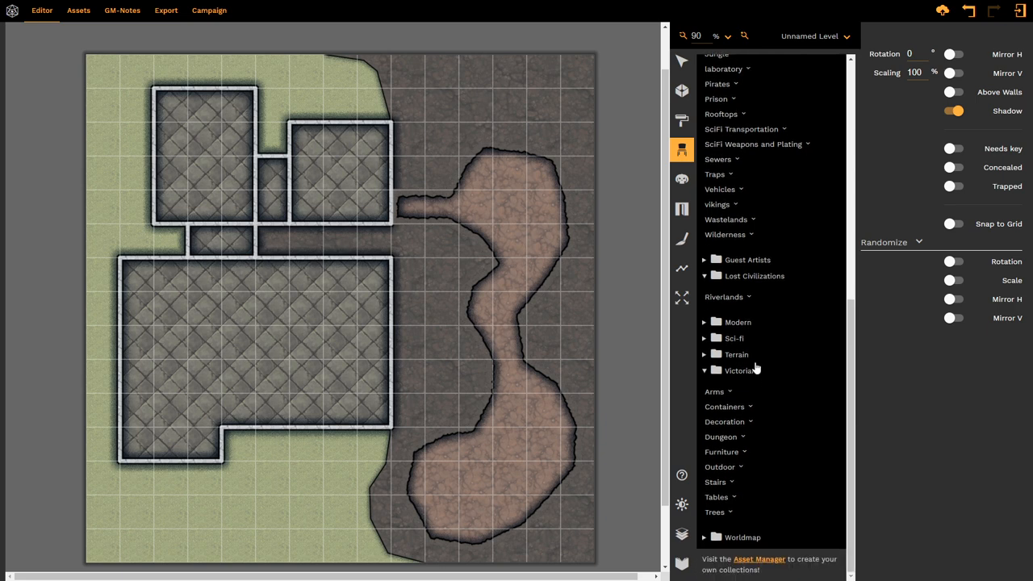
{"action": "scroll", "scroll_direction": "up", "scroll_amount": 3}
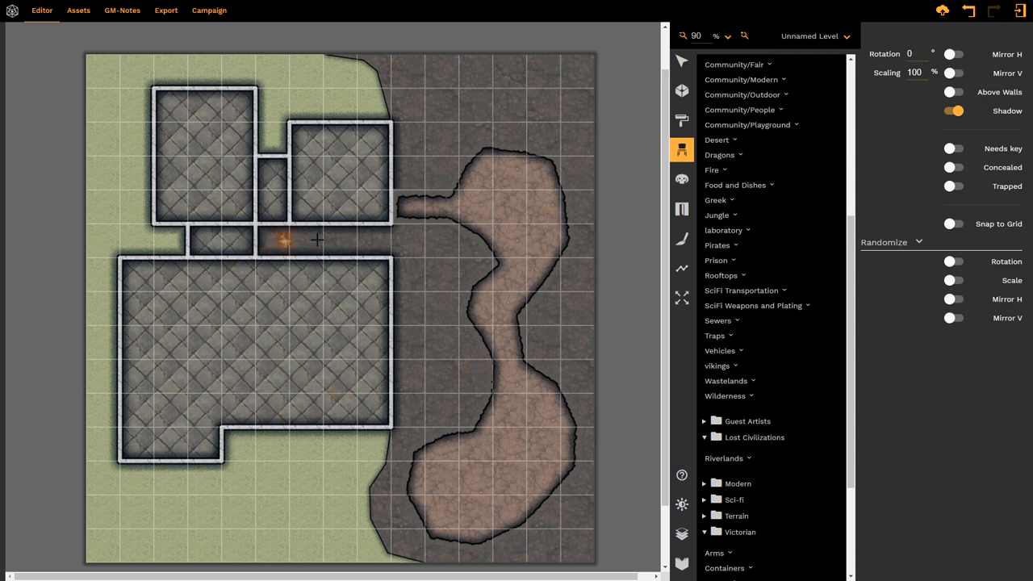
{"action": "left_click_drag", "start_coordinate": [282, 239], "coordinate": [412, 139]}
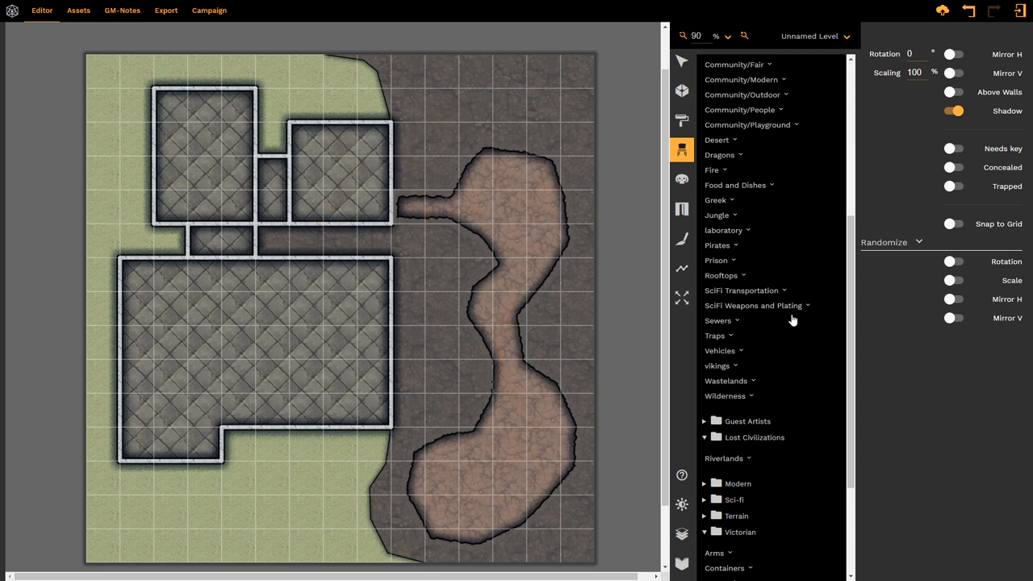
{"action": "scroll", "scroll_direction": "up", "scroll_amount": 3}
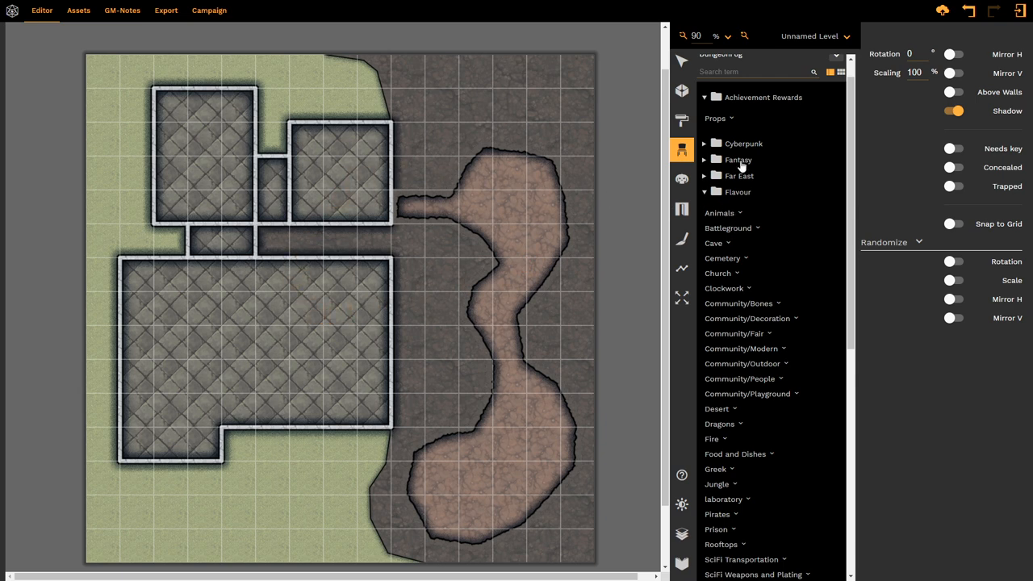
{"action": "mouse_move", "coordinate": [765, 180]}
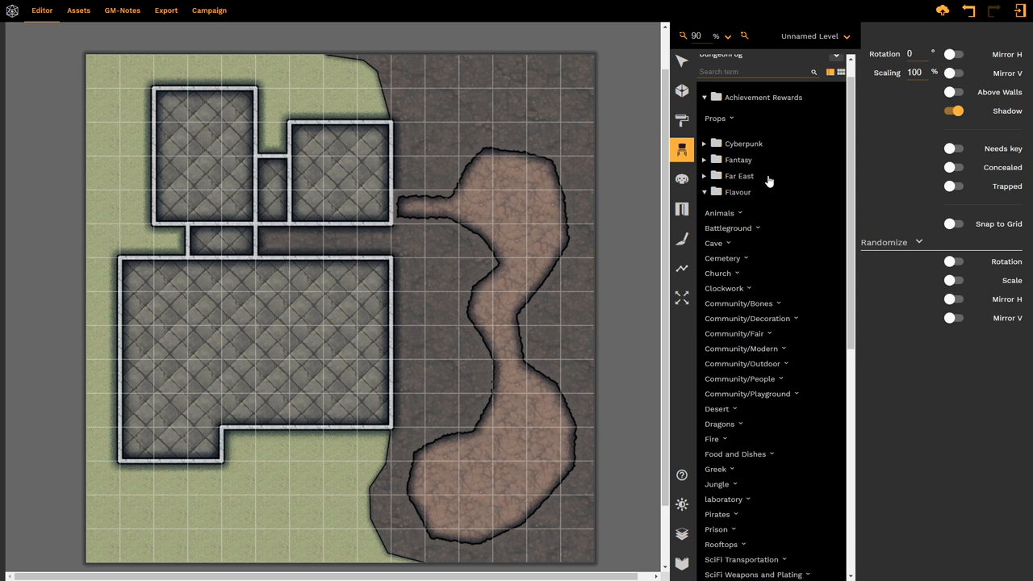
{"action": "mouse_move", "coordinate": [739, 164]}
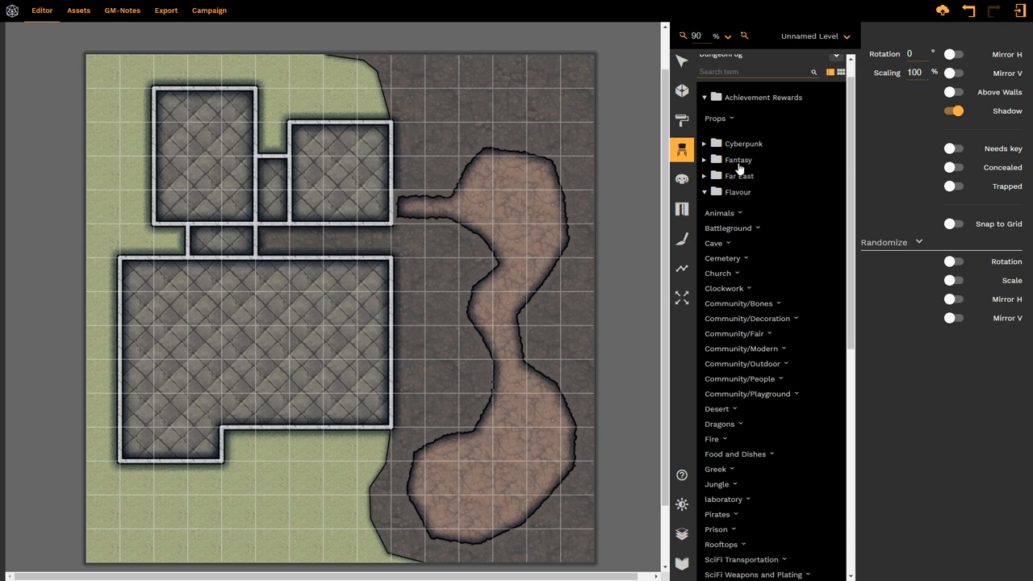
{"action": "mouse_move", "coordinate": [742, 170]}
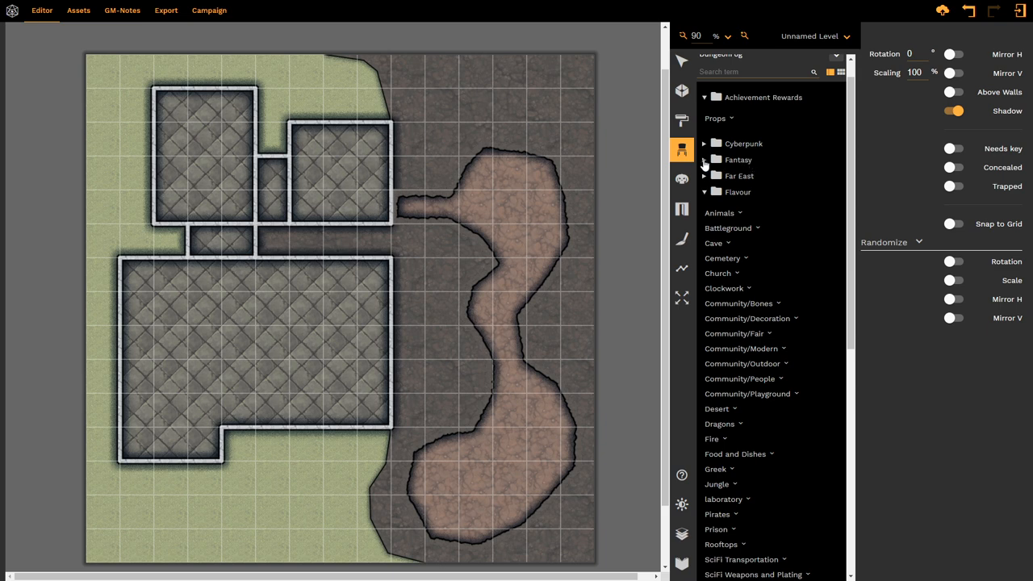
Expand the Fantasy collection and browse its Containers, Decoration and Dungeon props, returning to the top
{"action": "left_click", "coordinate": [738, 160]}
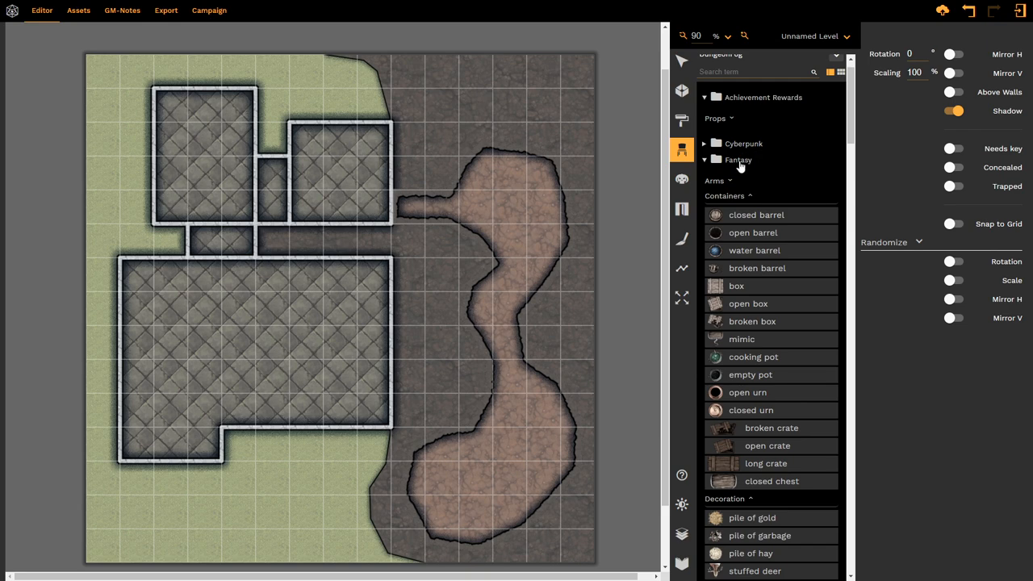
{"action": "mouse_move", "coordinate": [752, 210]}
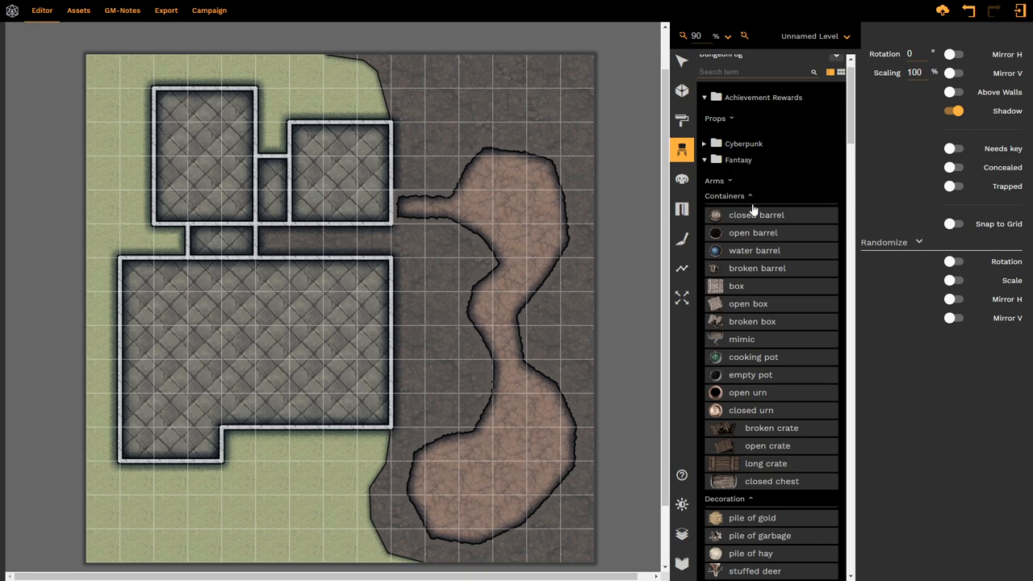
{"action": "scroll", "scroll_direction": "down", "scroll_amount": 3}
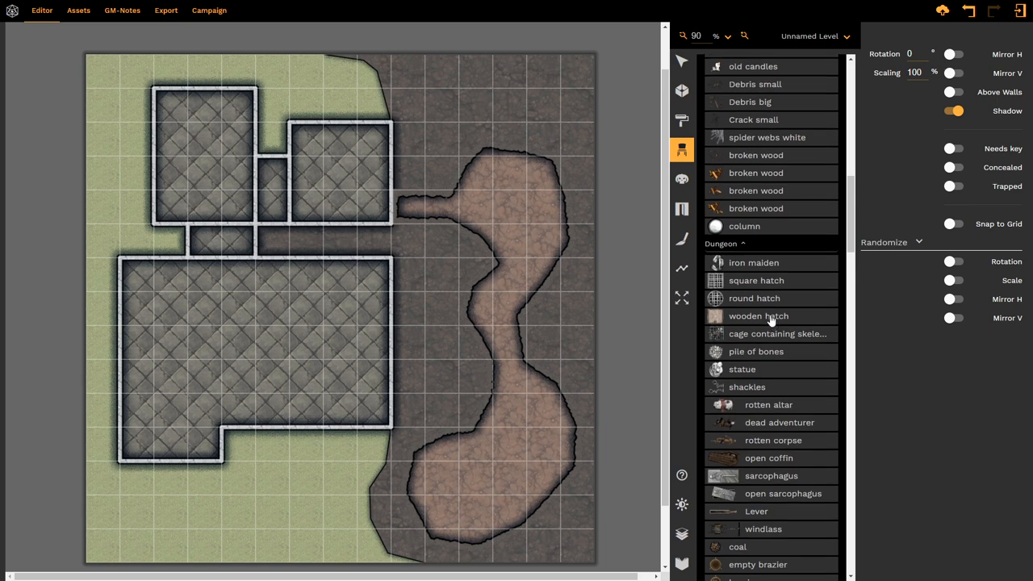
{"action": "scroll", "scroll_direction": "down", "scroll_amount": 3}
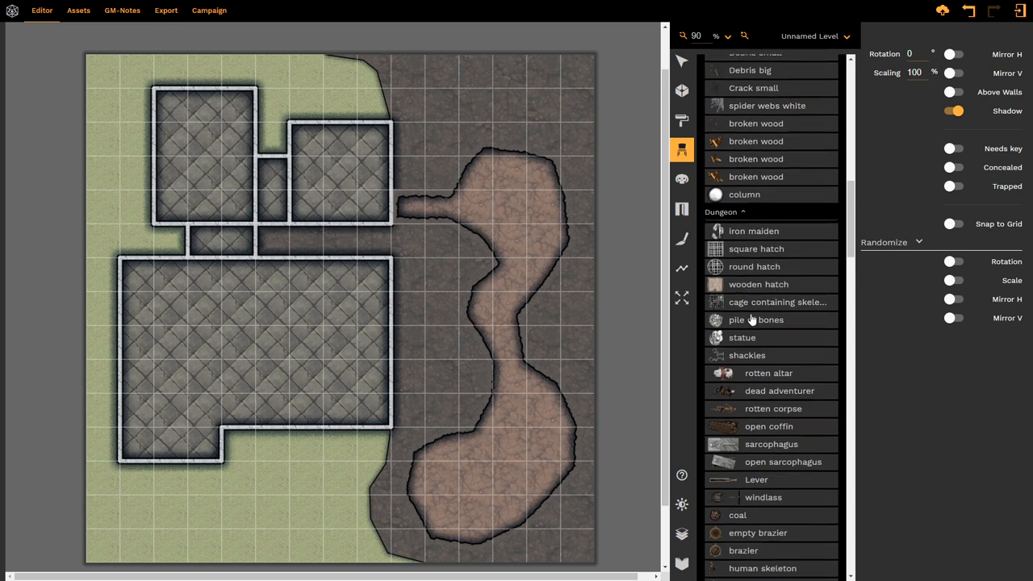
{"action": "scroll", "scroll_direction": "down", "scroll_amount": 3}
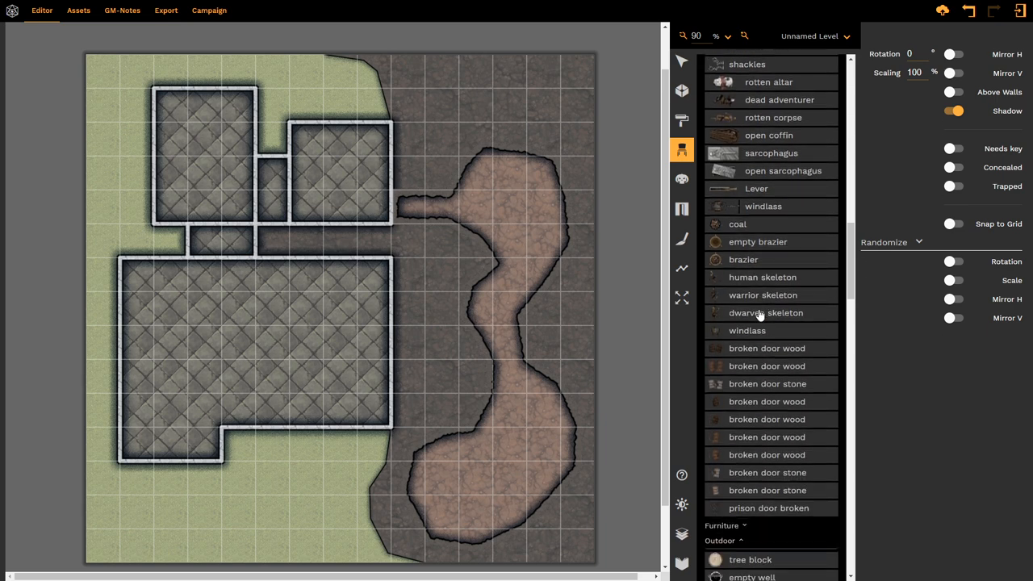
{"action": "scroll", "scroll_direction": "up", "scroll_amount": 3}
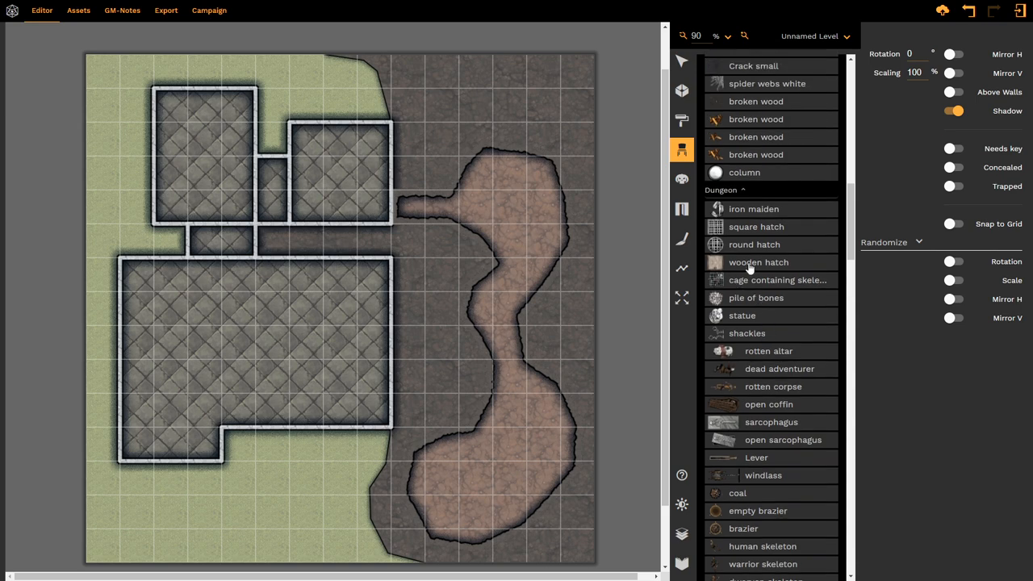
{"action": "scroll", "scroll_direction": "up", "scroll_amount": 3}
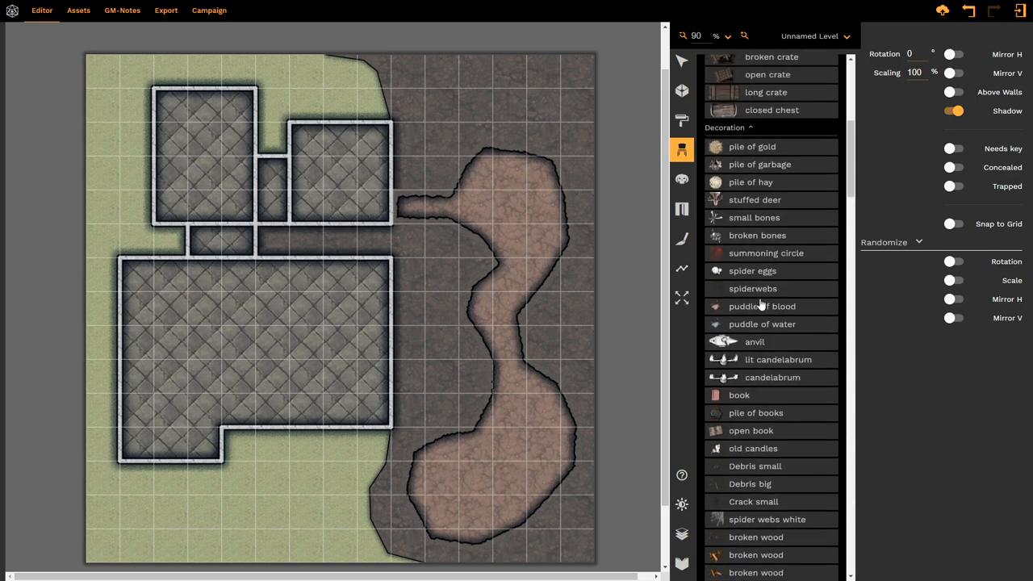
{"action": "scroll", "scroll_direction": "up", "scroll_amount": 3}
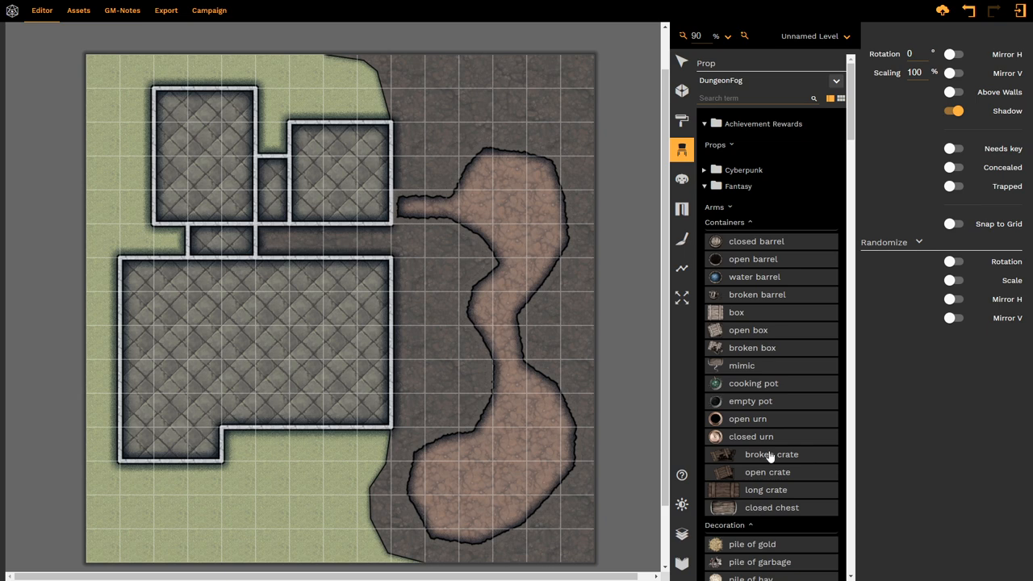
{"action": "mouse_move", "coordinate": [758, 246]}
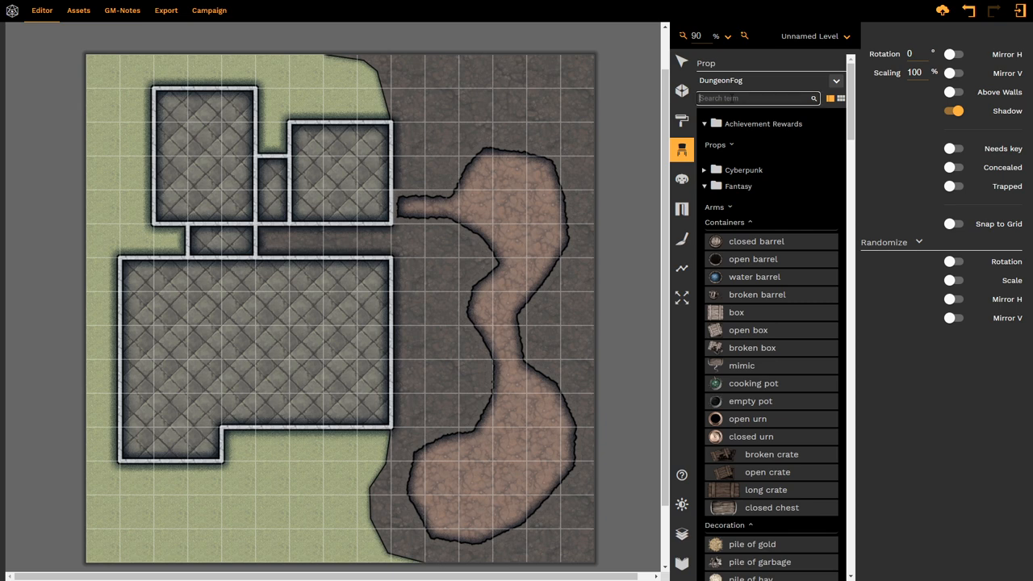
{"action": "type", "text": "box"}
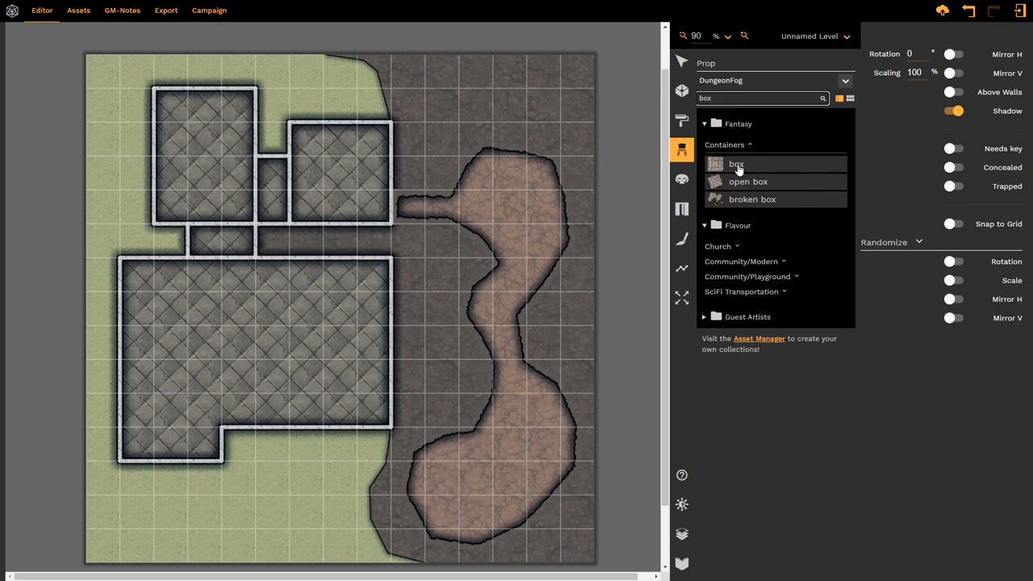
{"action": "left_click", "coordinate": [718, 245]}
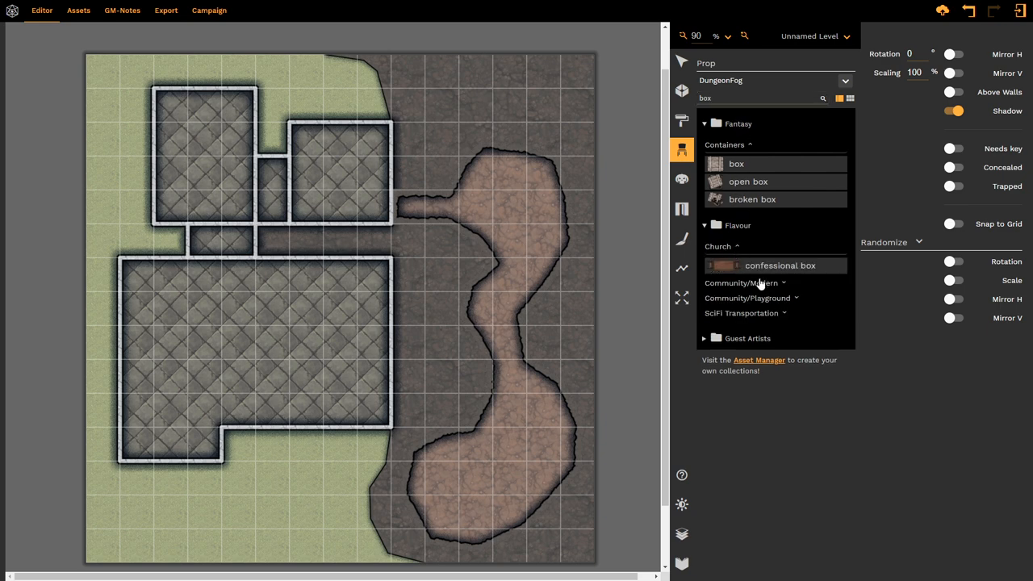
{"action": "left_click", "coordinate": [744, 283]}
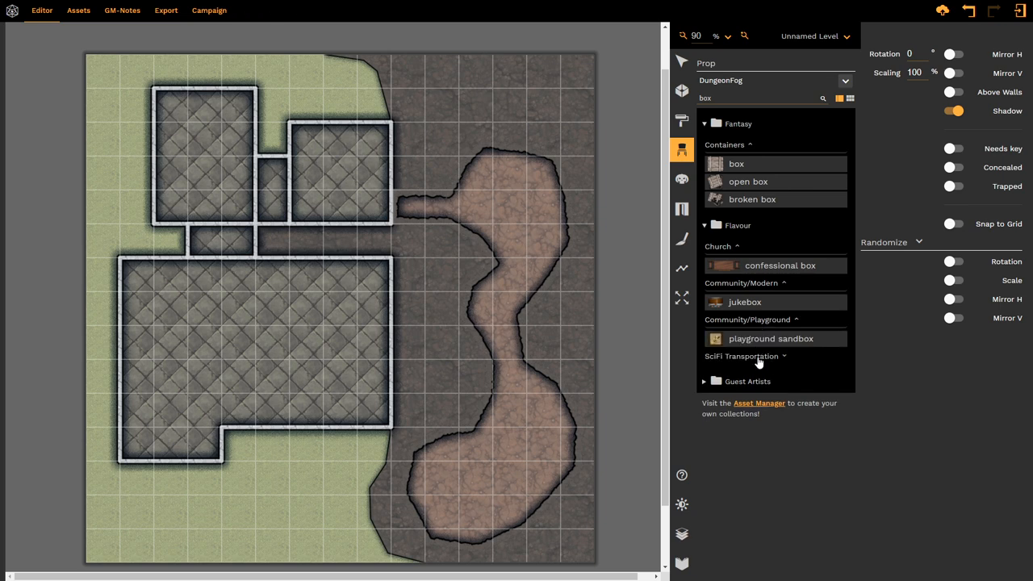
{"action": "left_click", "coordinate": [741, 357]}
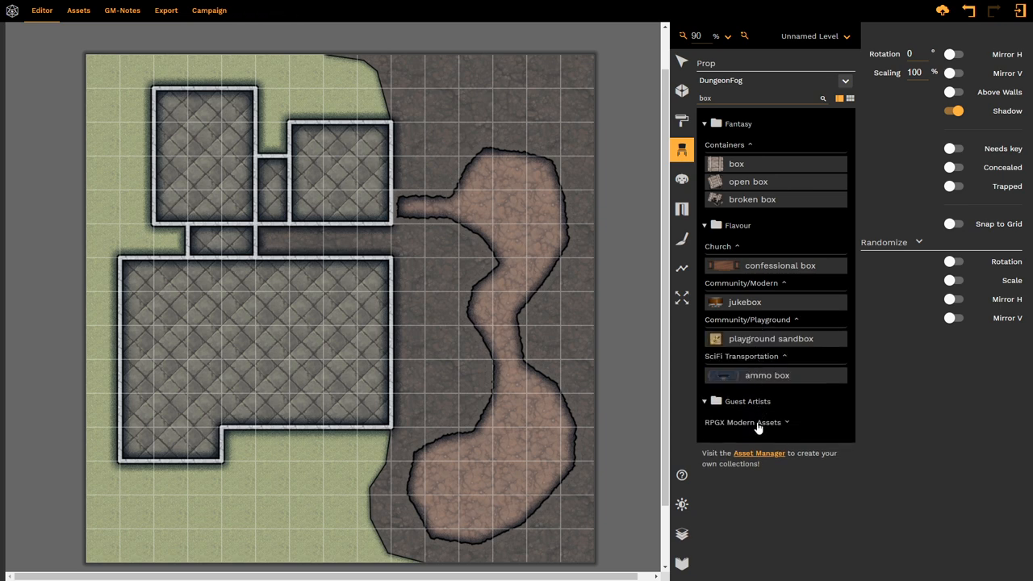
{"action": "left_click", "coordinate": [743, 423]}
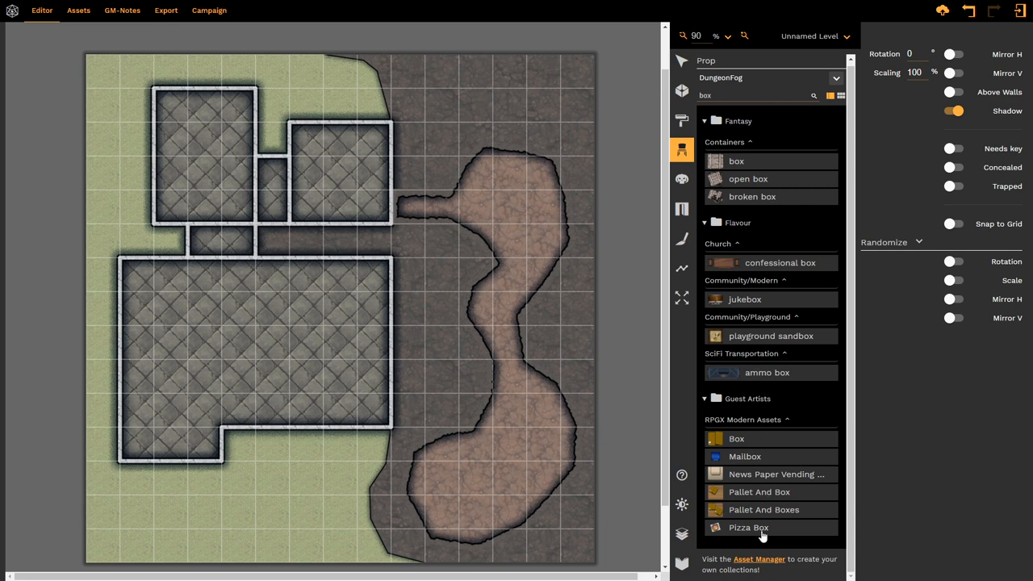
{"action": "mouse_move", "coordinate": [765, 268]}
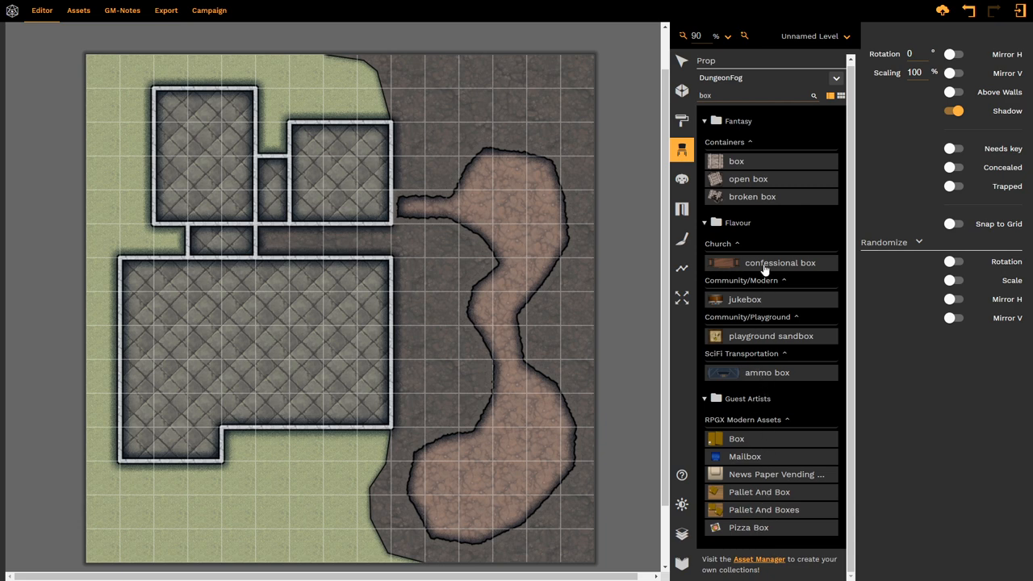
{"action": "mouse_move", "coordinate": [750, 161]}
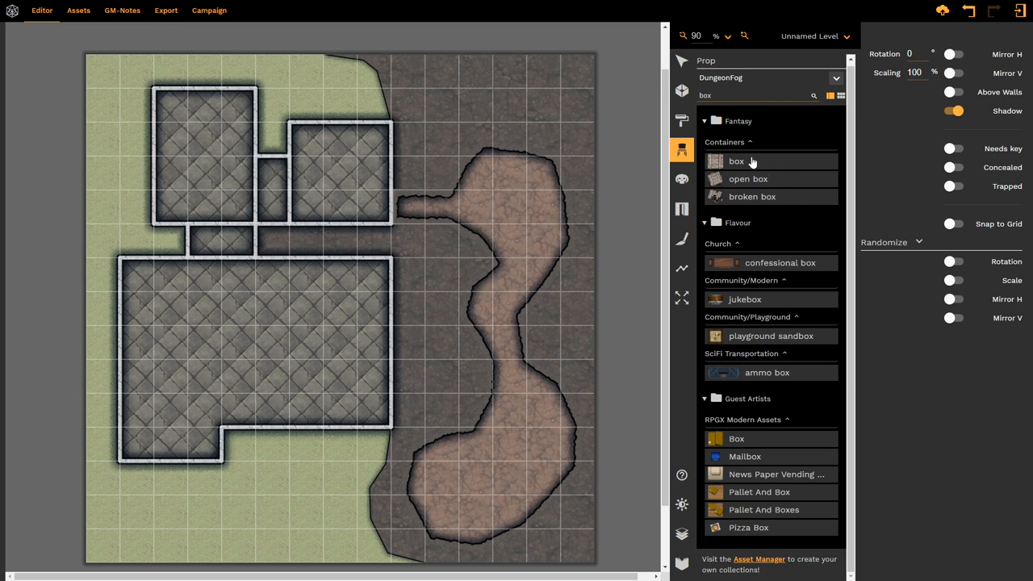
{"action": "mouse_move", "coordinate": [751, 160]}
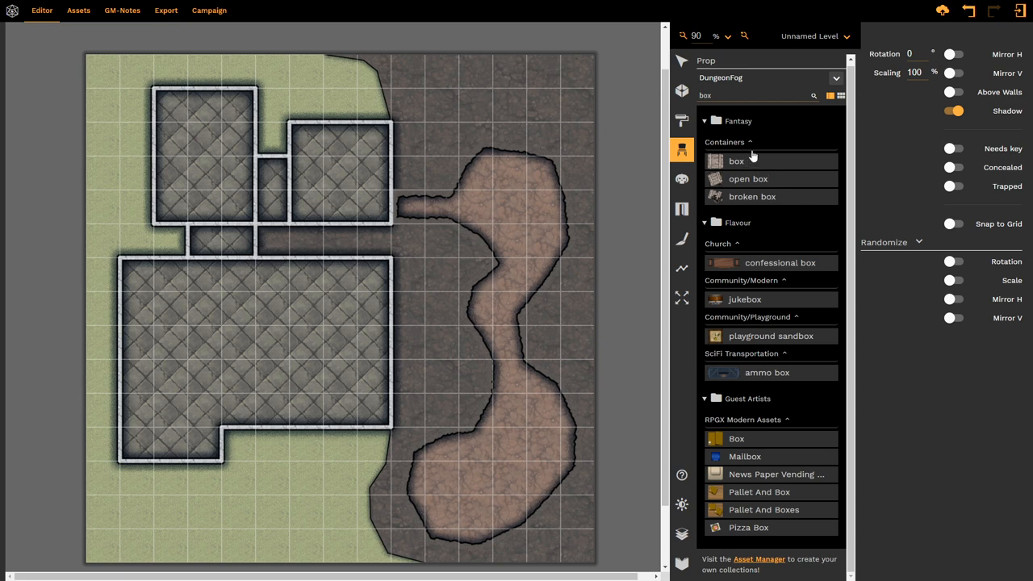
{"action": "mouse_move", "coordinate": [846, 105]}
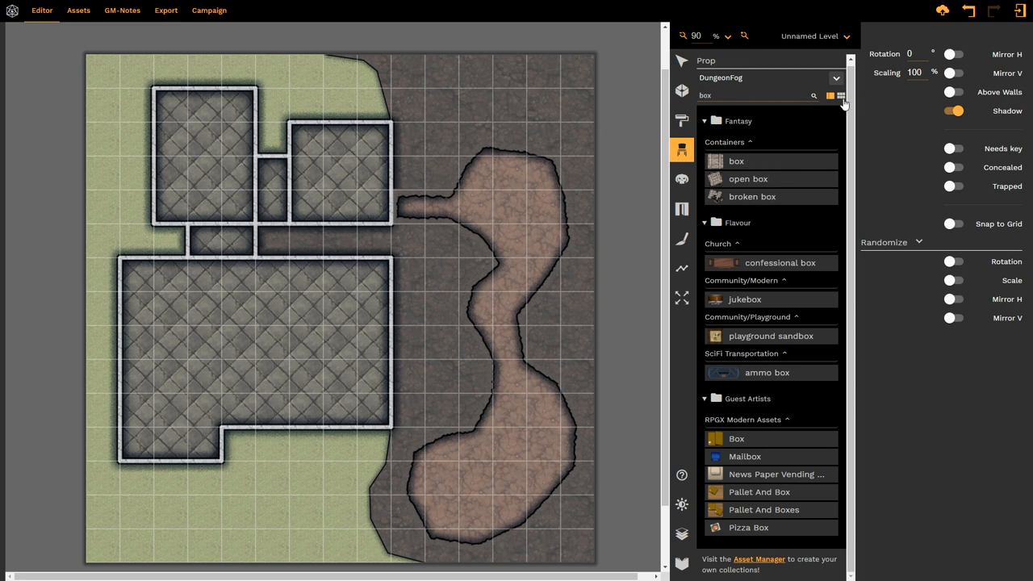
{"action": "left_click", "coordinate": [849, 98]}
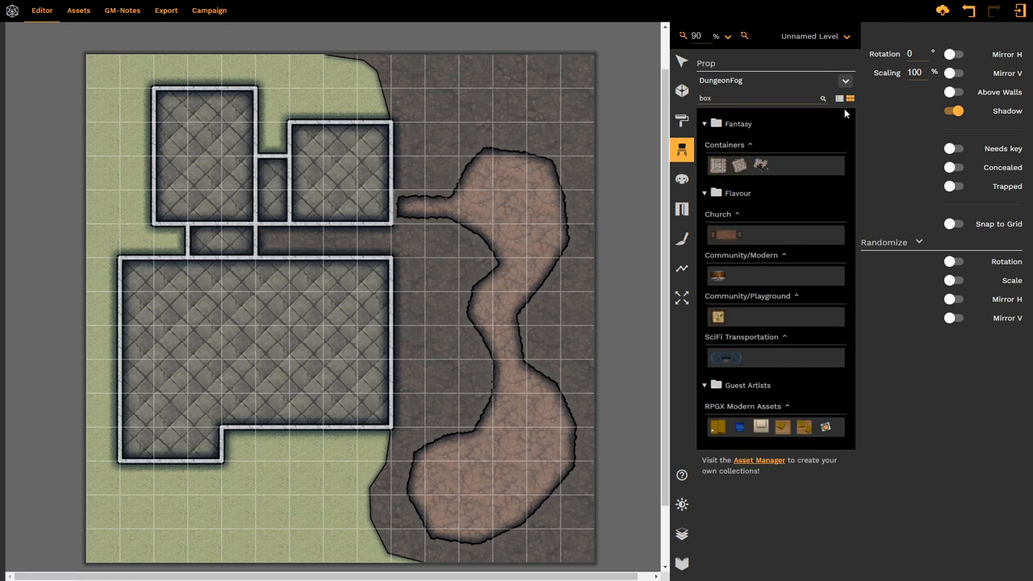
{"action": "left_click", "coordinate": [839, 98]}
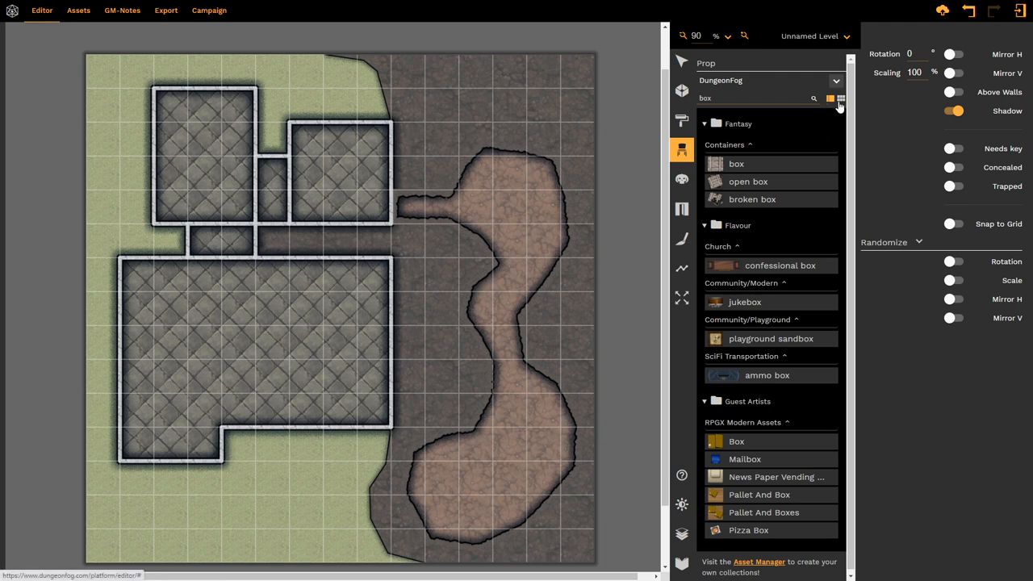
{"action": "left_click", "coordinate": [756, 98]}
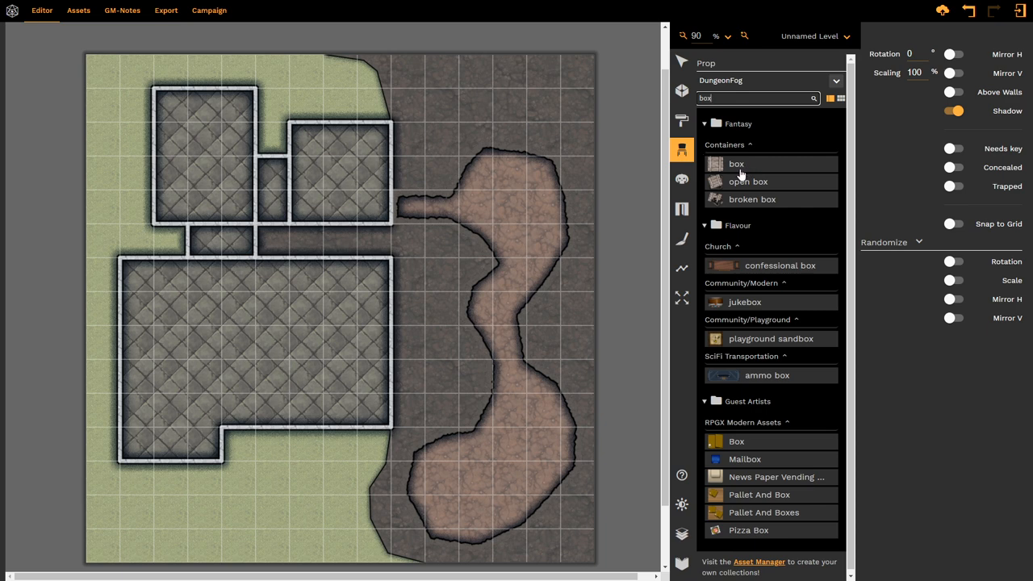
{"action": "left_click", "coordinate": [814, 98]}
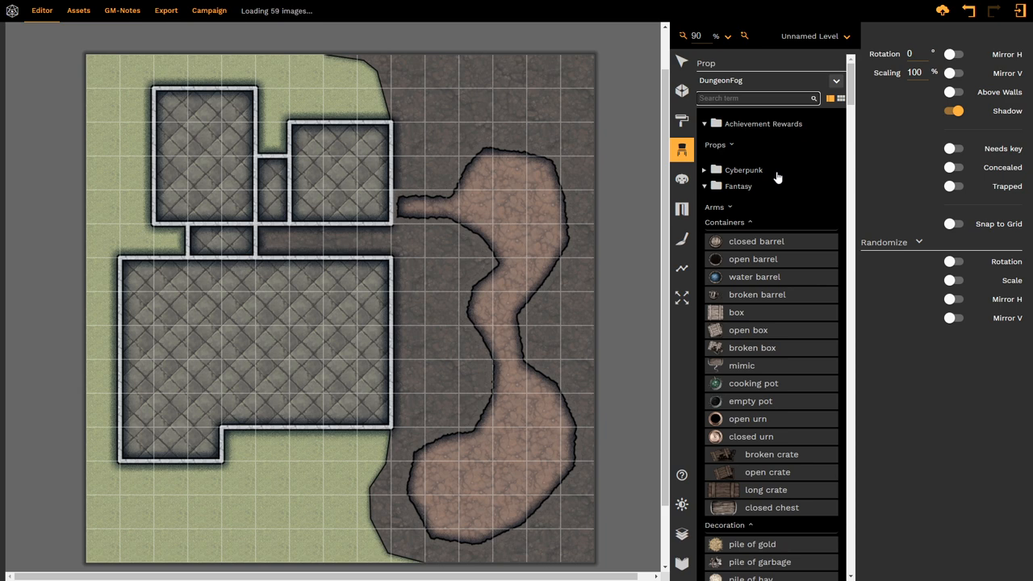
{"action": "left_click", "coordinate": [327, 320]}
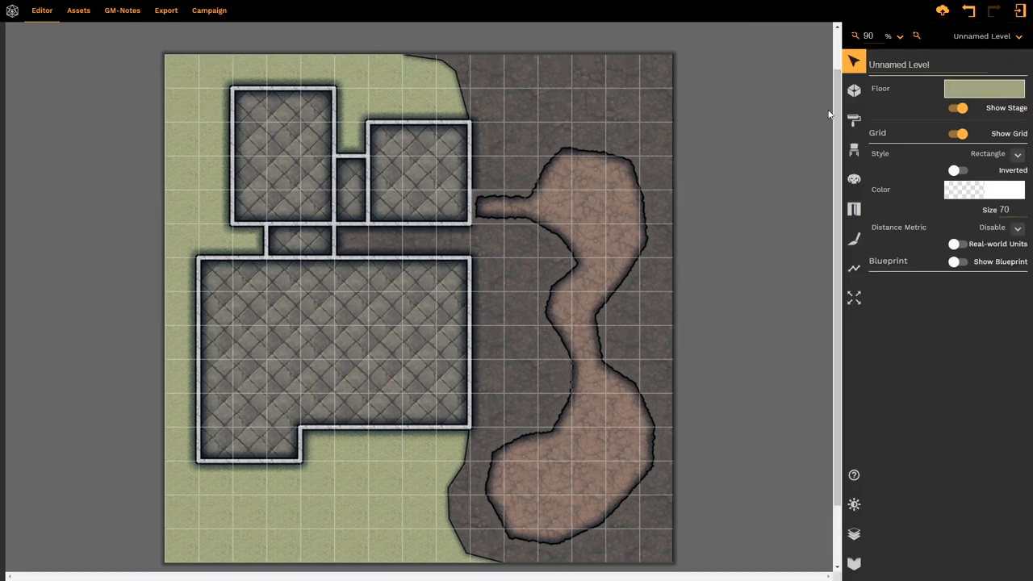
{"action": "left_click", "coordinate": [331, 355]}
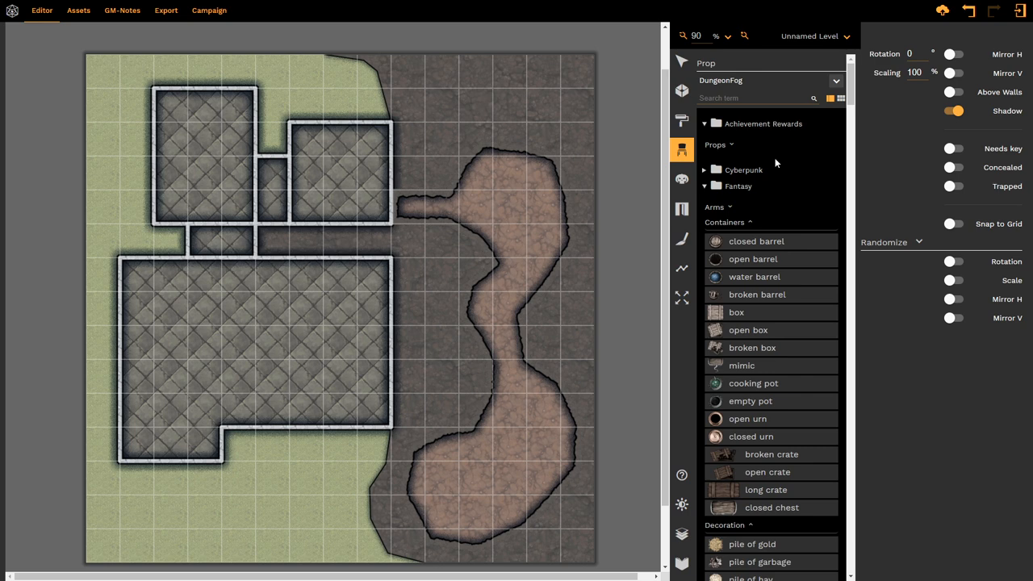
{"action": "mouse_move", "coordinate": [767, 300]}
{"action": "type", "text": "c"}
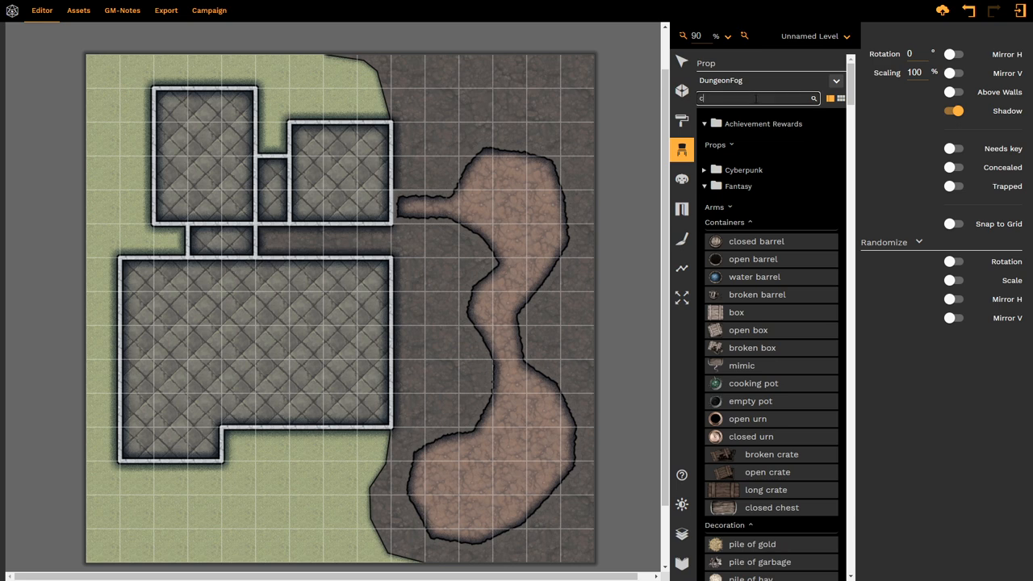
Search 'col' and select the plain column prop from the Greek collection
{"action": "type", "text": "ol"}
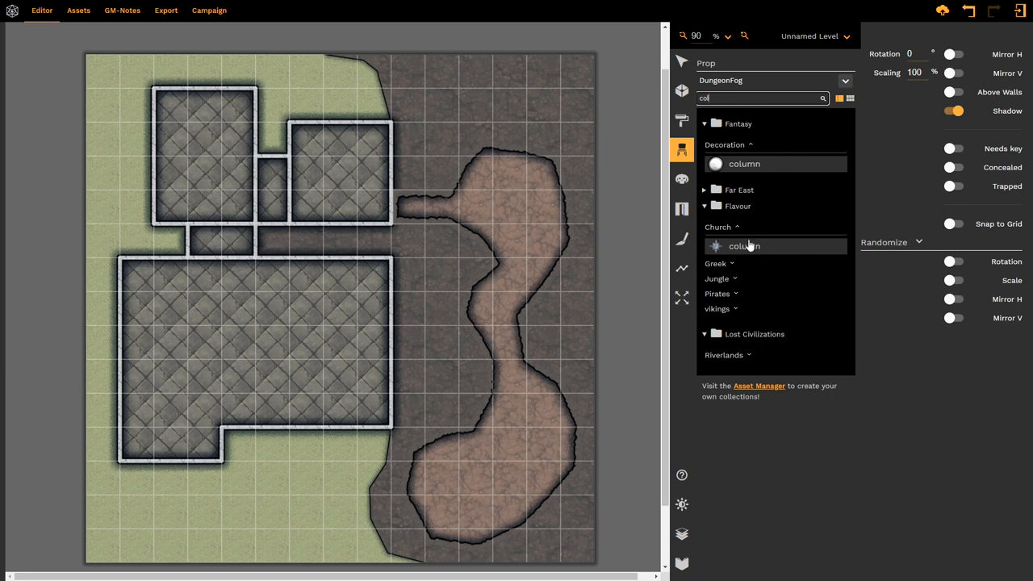
{"action": "left_click", "coordinate": [717, 263]}
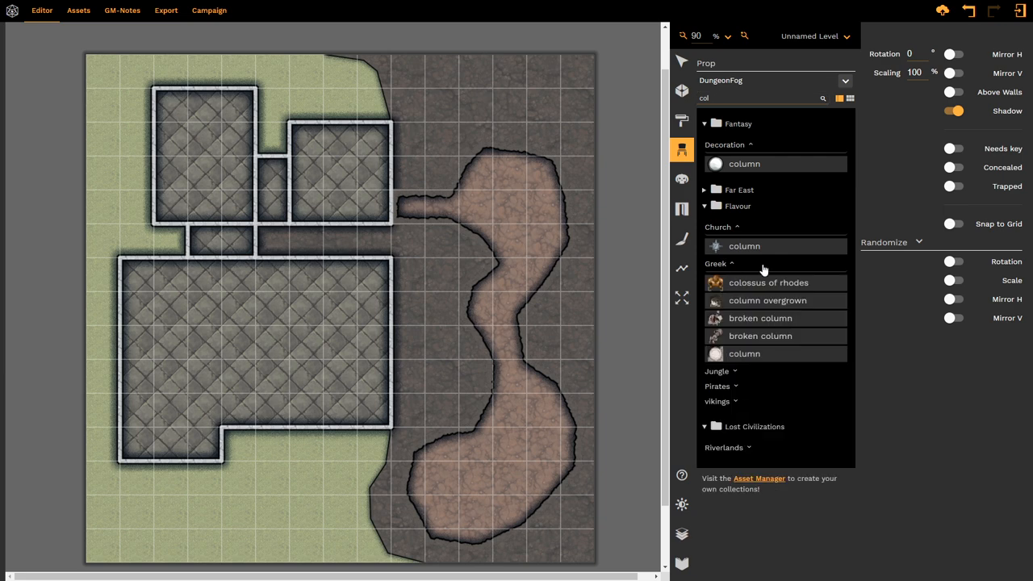
{"action": "mouse_move", "coordinate": [749, 310]}
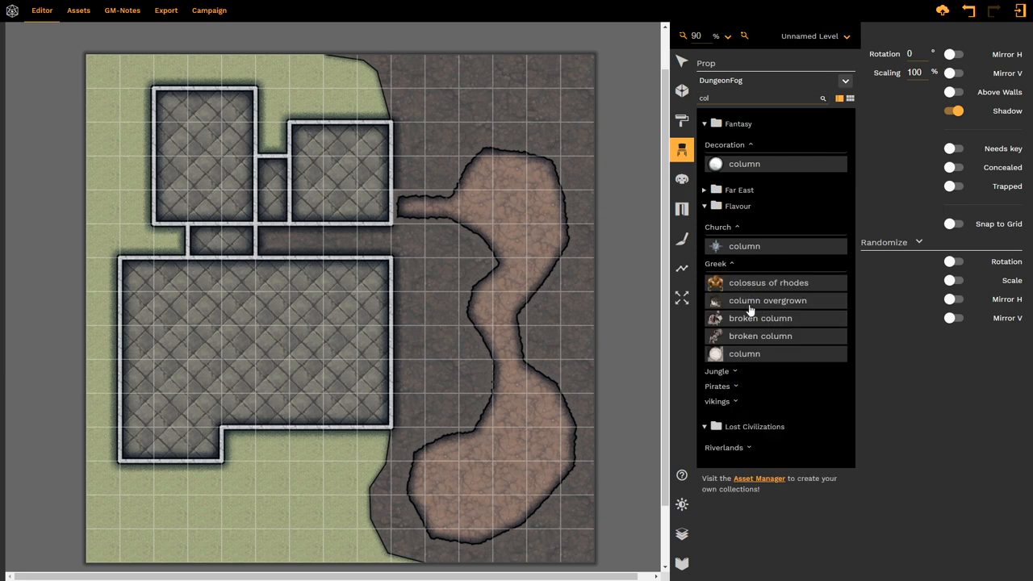
{"action": "mouse_move", "coordinate": [742, 353]}
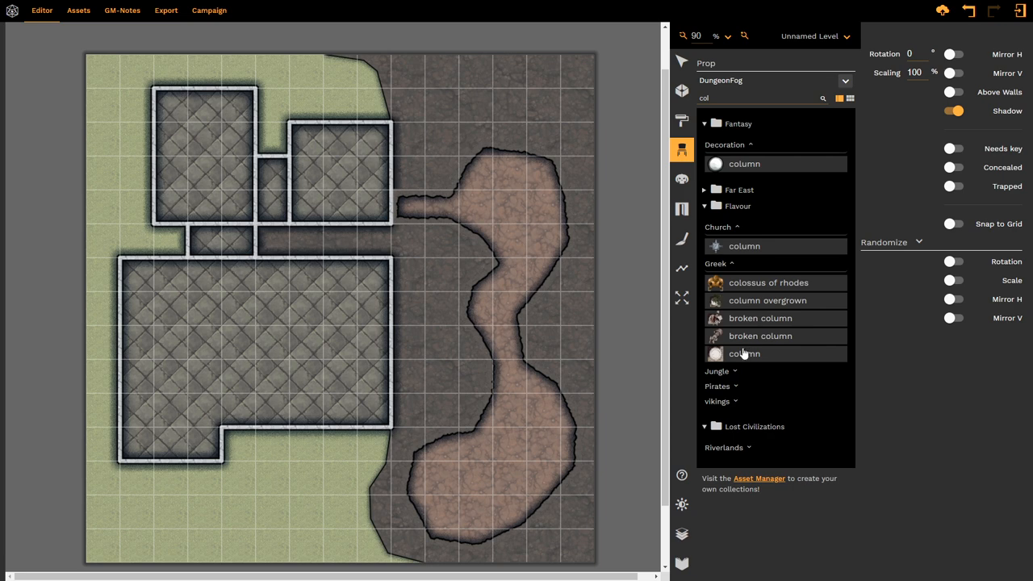
{"action": "left_click", "coordinate": [744, 353]}
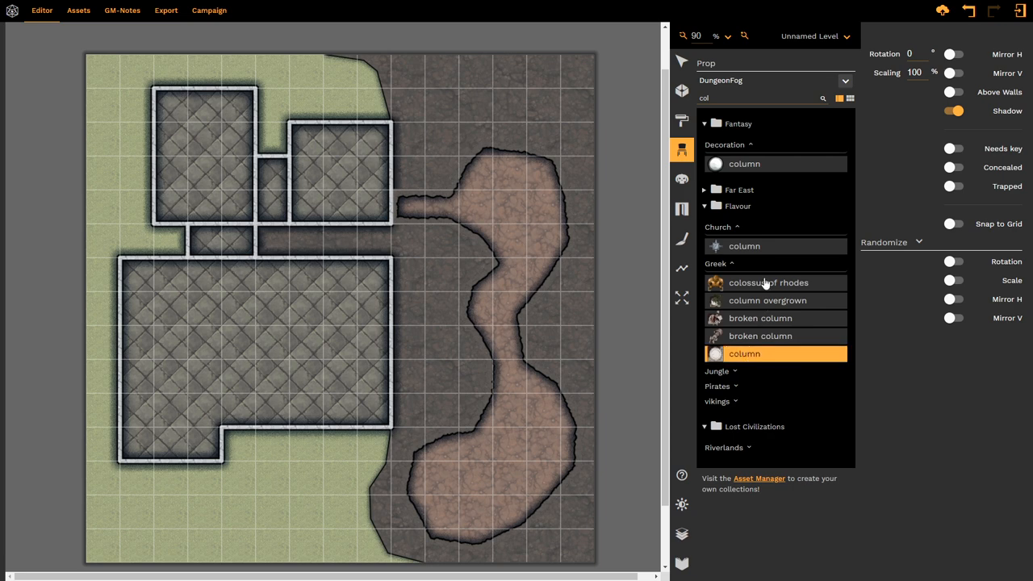
{"action": "mouse_move", "coordinate": [739, 361]}
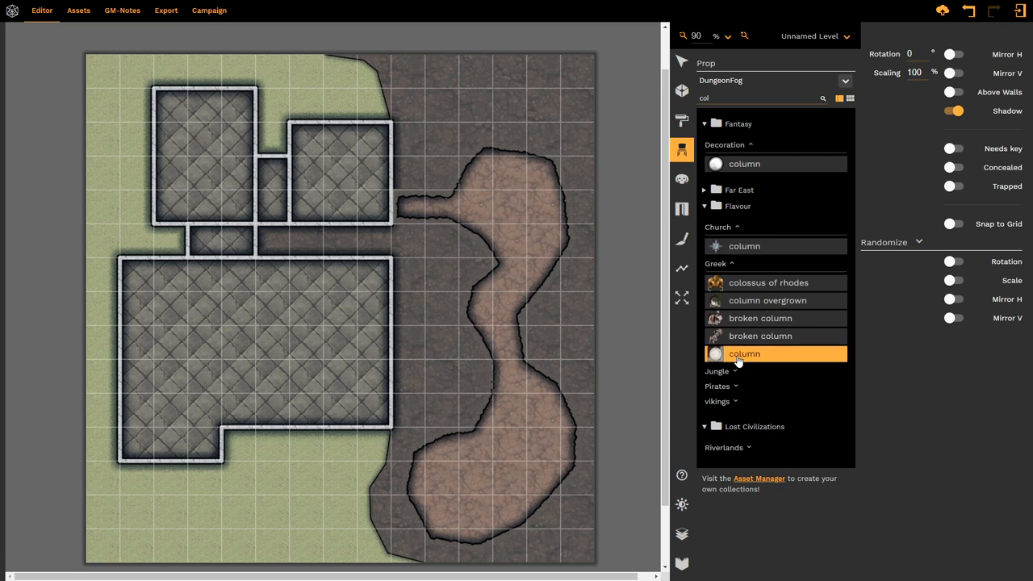
{"action": "mouse_move", "coordinate": [791, 360]}
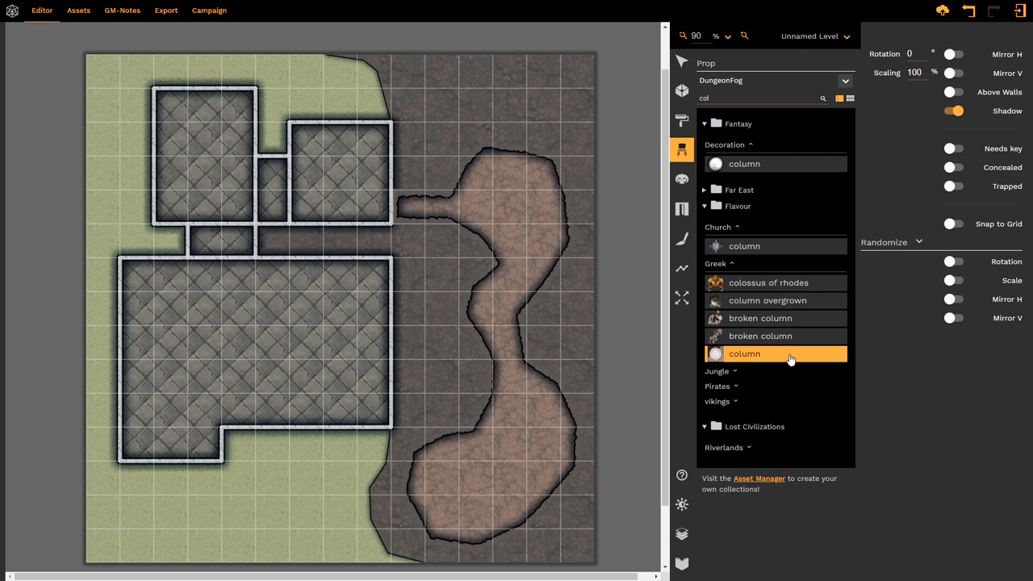
Place Greek columns in the large lower room, including one in its lower-left corner
{"action": "left_click", "coordinate": [500, 194]}
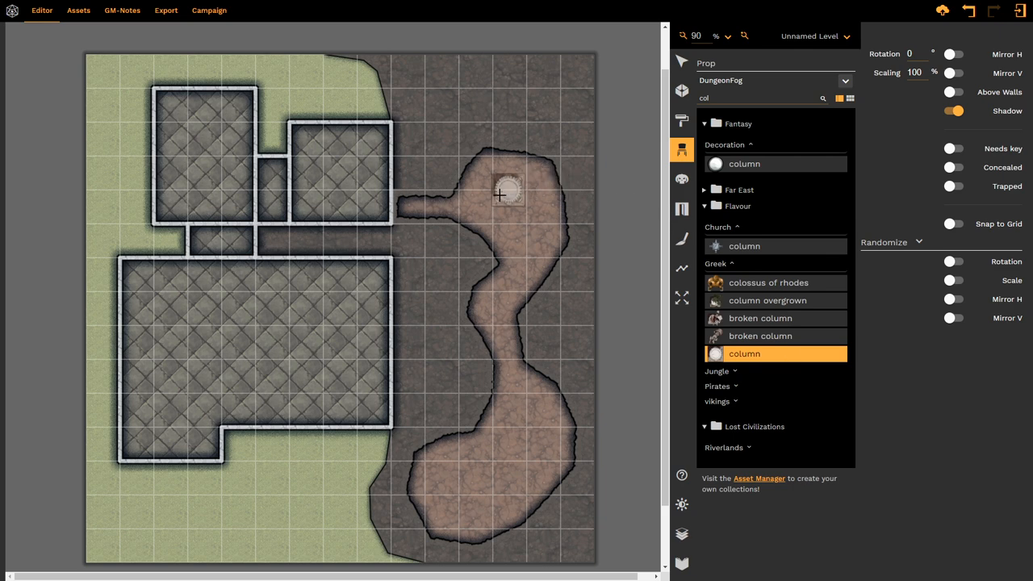
{"action": "left_click_drag", "start_coordinate": [507, 192], "coordinate": [373, 468]}
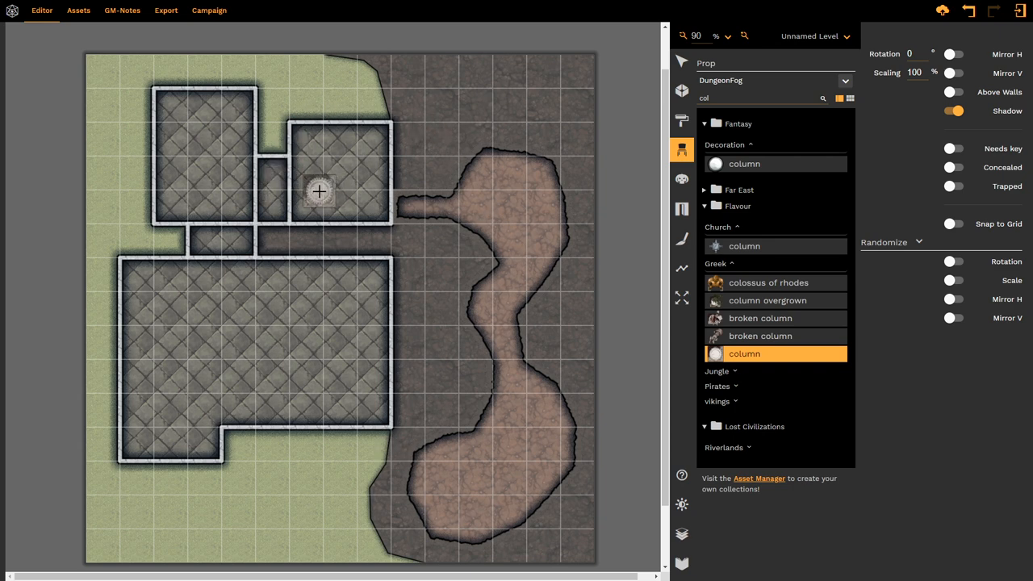
{"action": "mouse_move", "coordinate": [449, 164]}
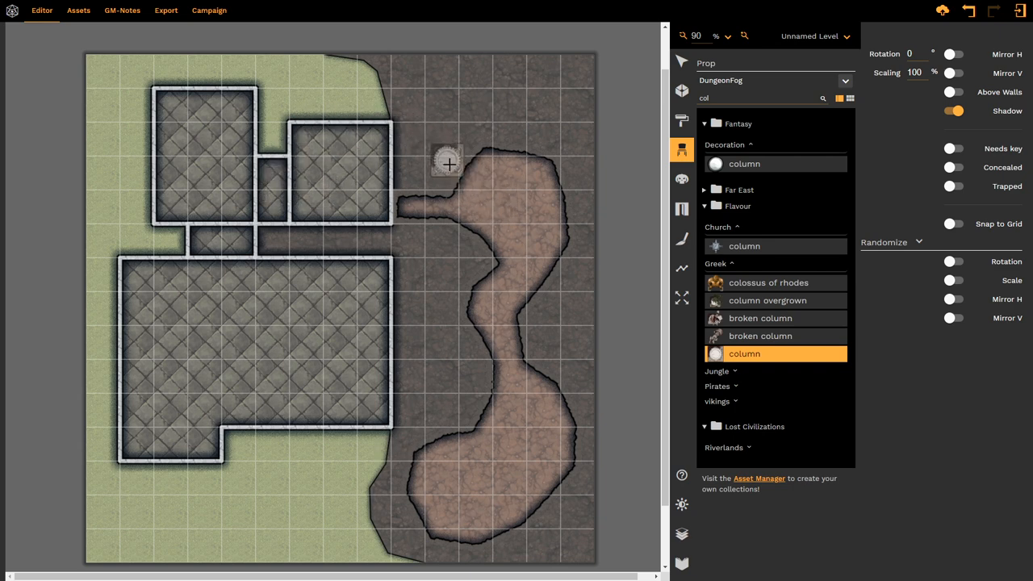
{"action": "mouse_move", "coordinate": [500, 190]}
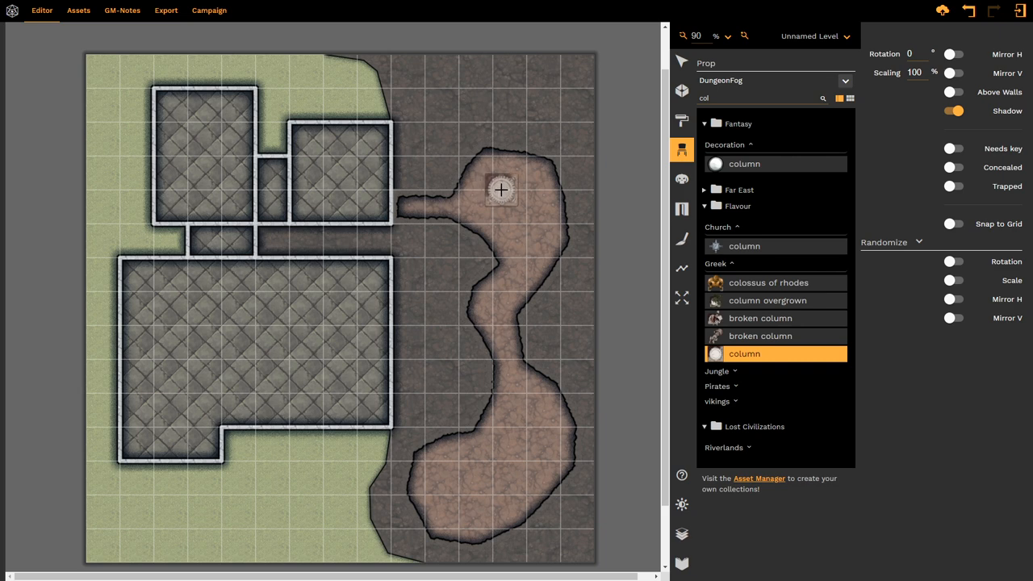
{"action": "mouse_move", "coordinate": [452, 194]}
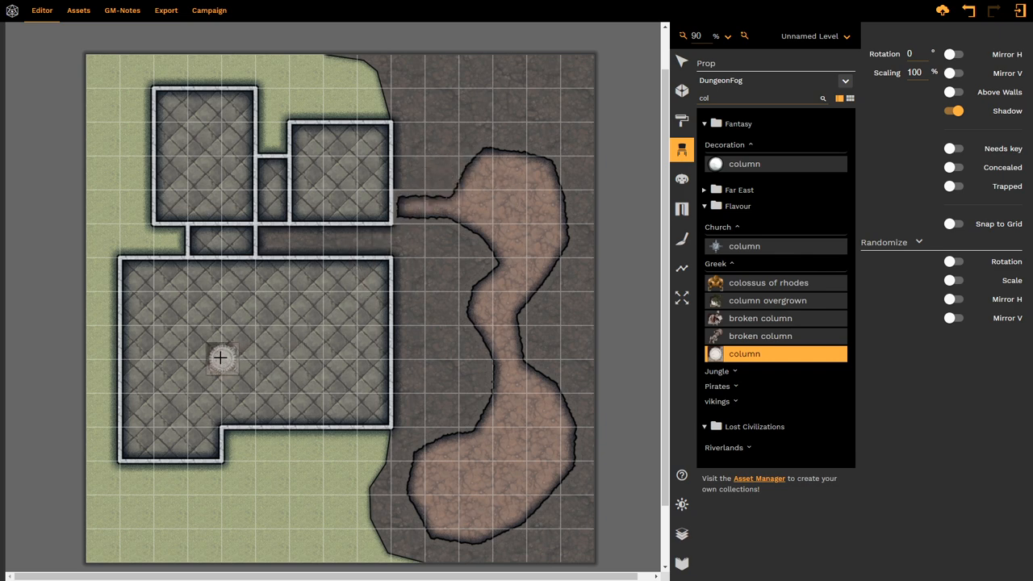
{"action": "mouse_move", "coordinate": [155, 291]}
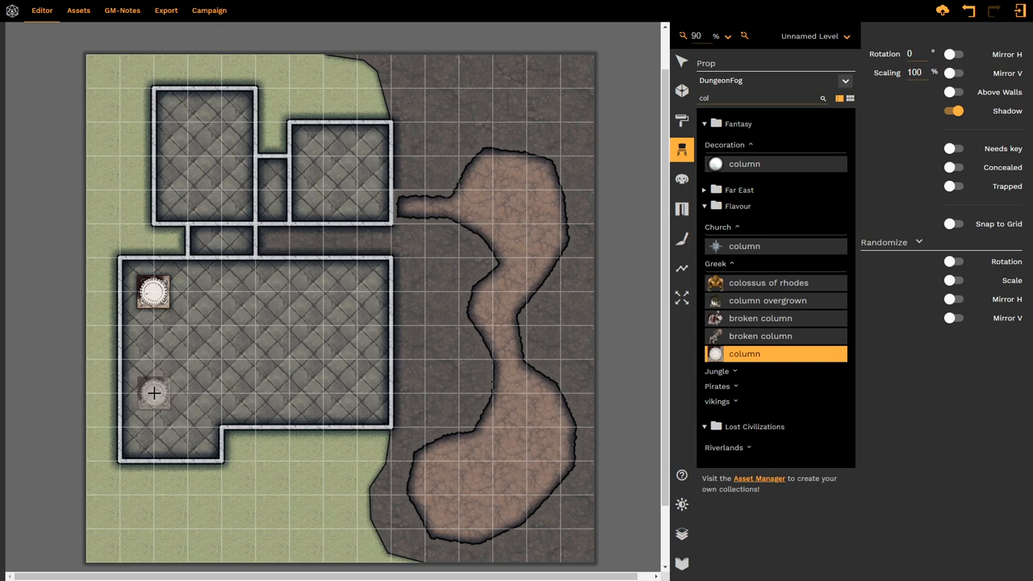
{"action": "left_click", "coordinate": [153, 394]}
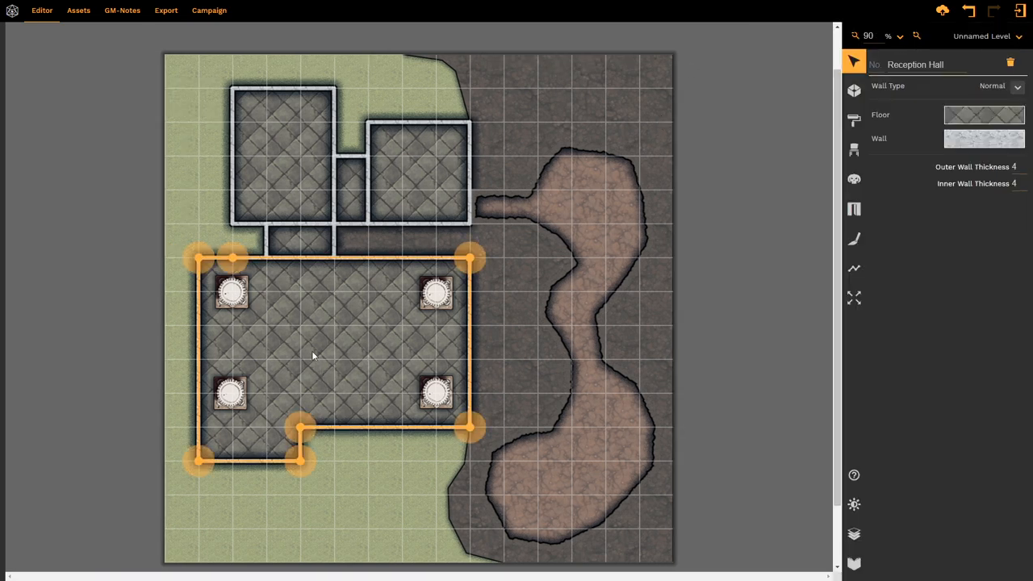
{"action": "mouse_move", "coordinate": [845, 71]}
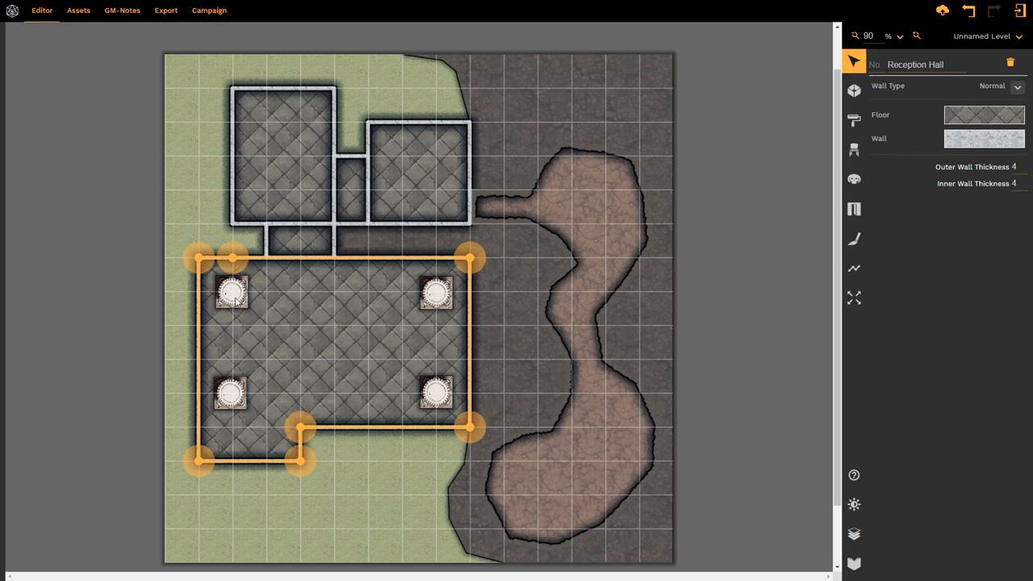
{"action": "left_click", "coordinate": [232, 292]}
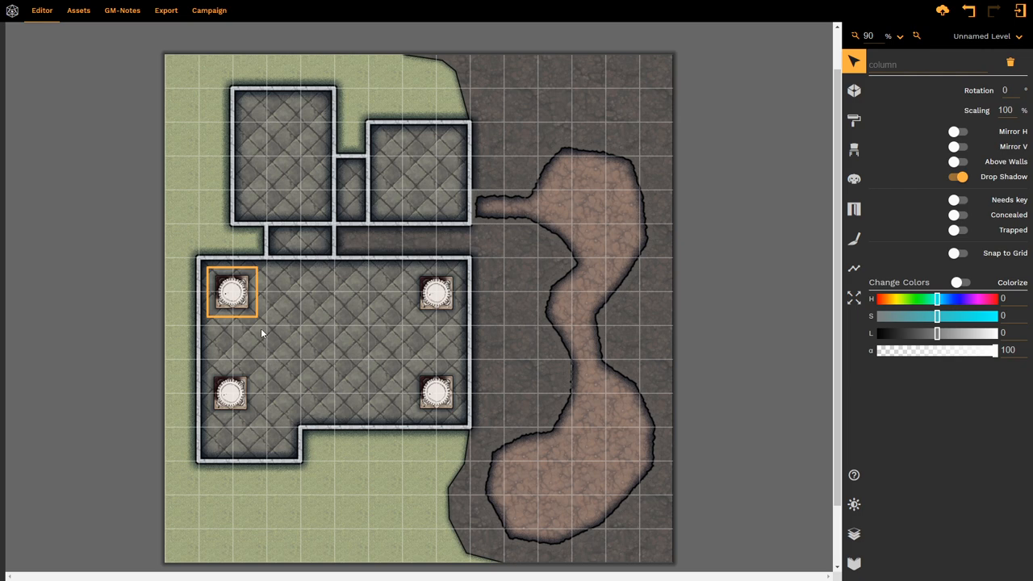
{"action": "mouse_move", "coordinate": [246, 323]}
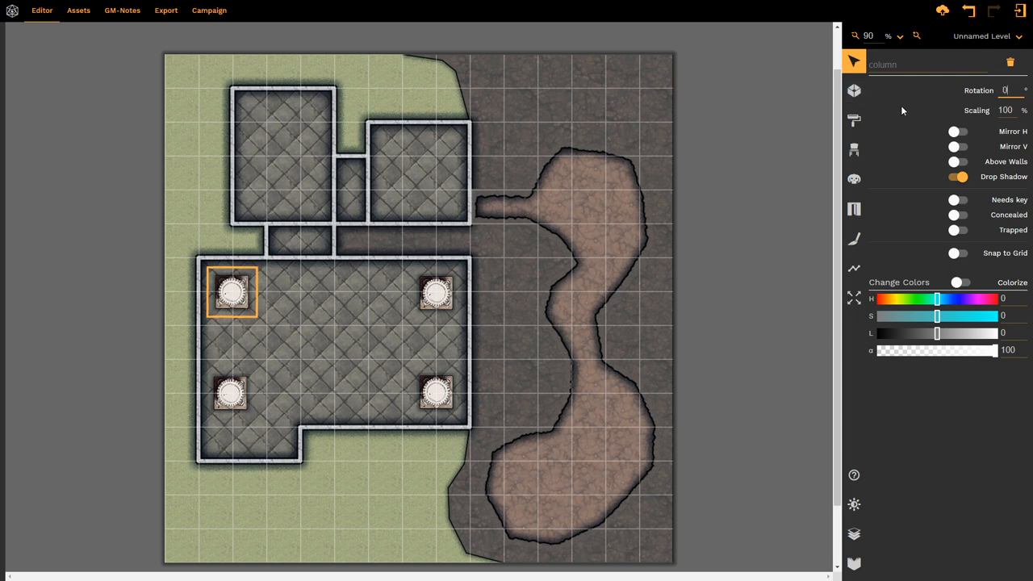
{"action": "mouse_move", "coordinate": [993, 126]}
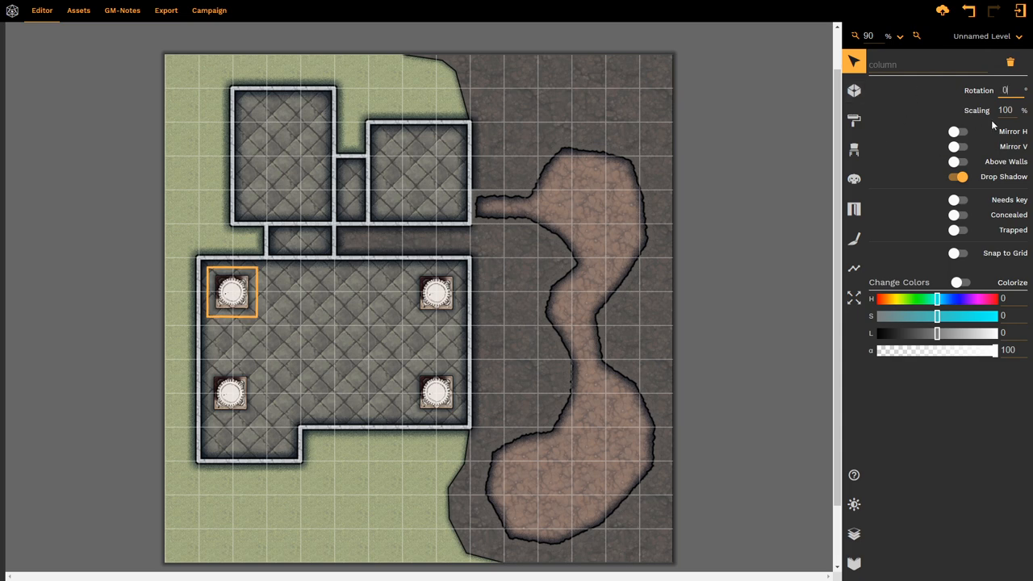
{"action": "triple_click", "coordinate": [1004, 110]}
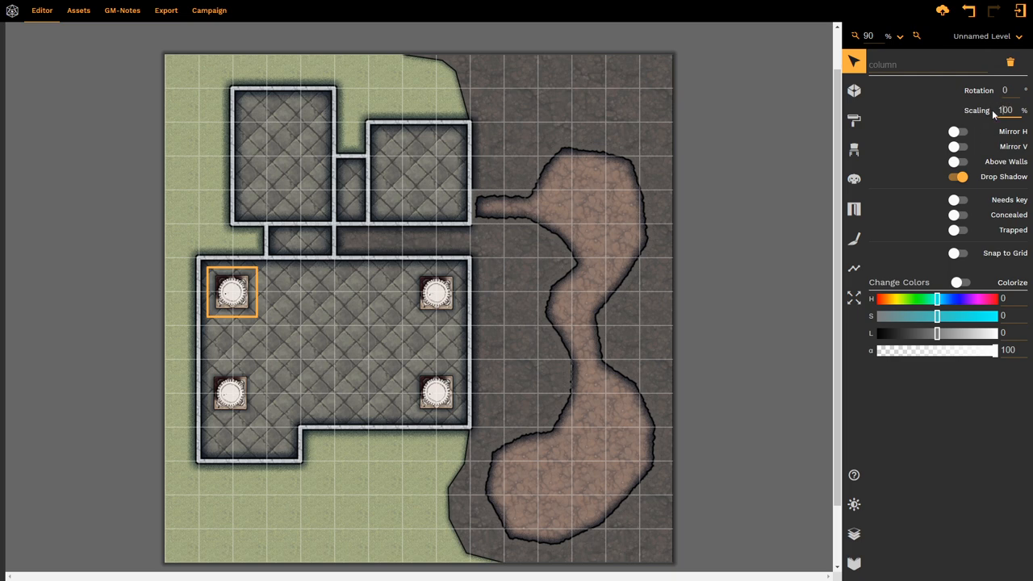
{"action": "mouse_move", "coordinate": [993, 143]}
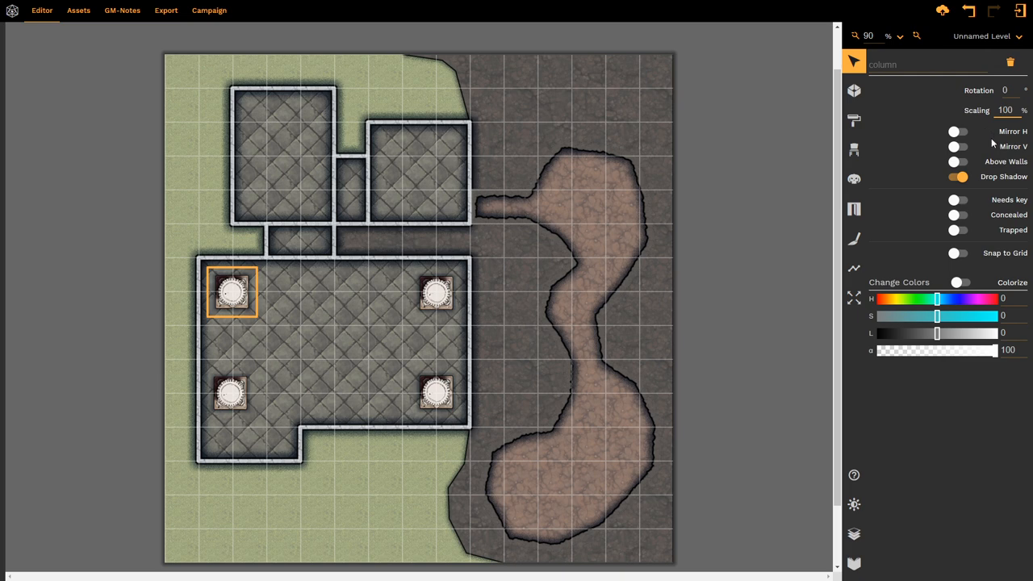
{"action": "mouse_move", "coordinate": [1014, 149]}
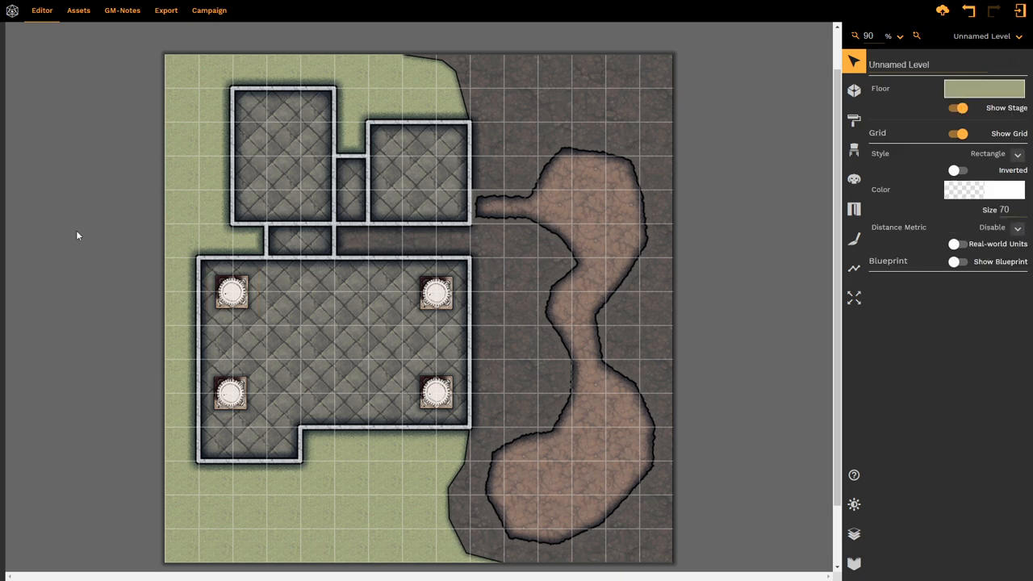
{"action": "mouse_move", "coordinate": [294, 363]}
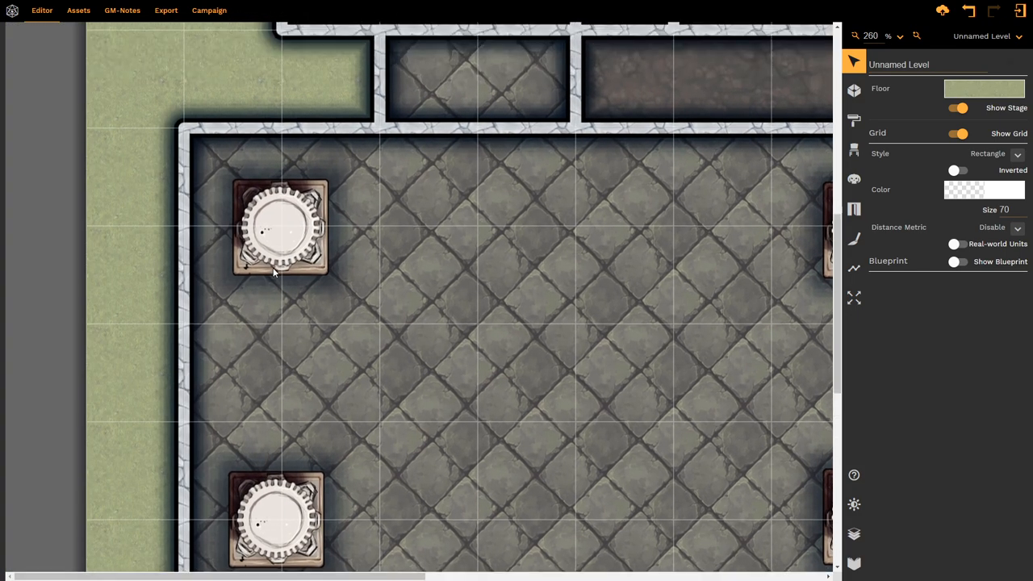
Select the top-left column and toggle Mirror H and Mirror V so it is flipped horizontally and vertically
{"action": "left_click", "coordinate": [281, 226]}
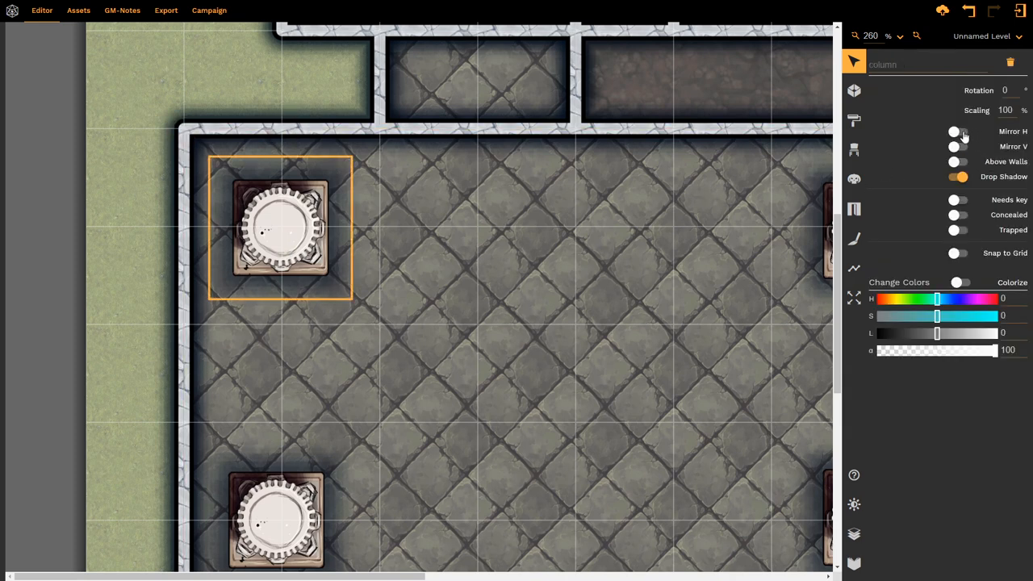
{"action": "left_click", "coordinate": [957, 133]}
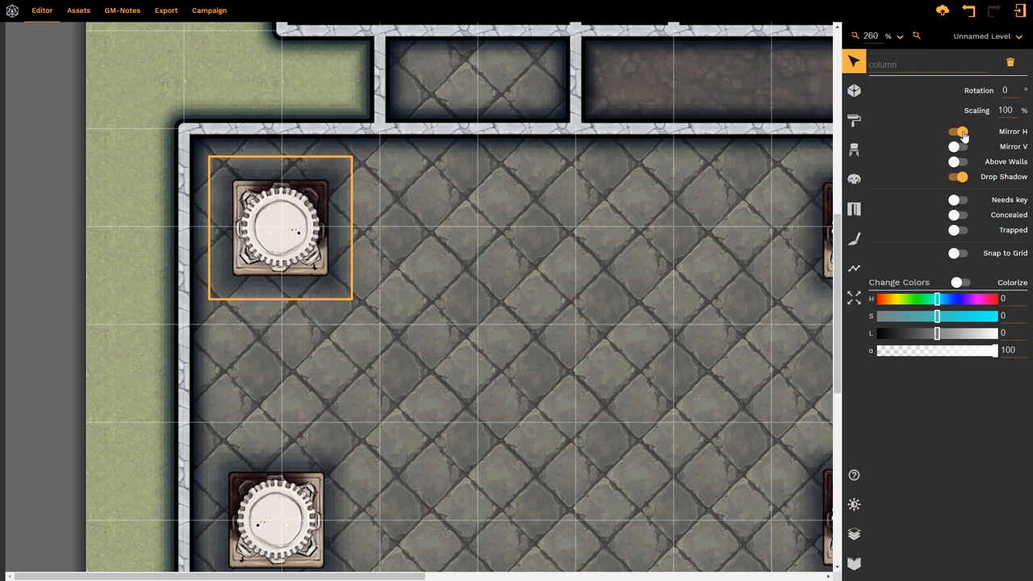
{"action": "left_click", "coordinate": [959, 132]}
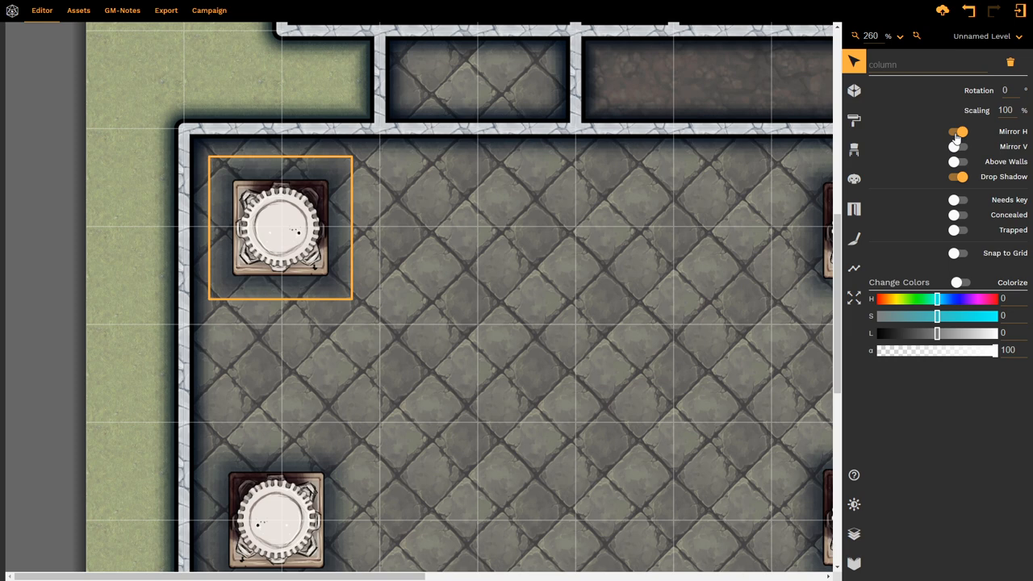
{"action": "left_click", "coordinate": [959, 132]}
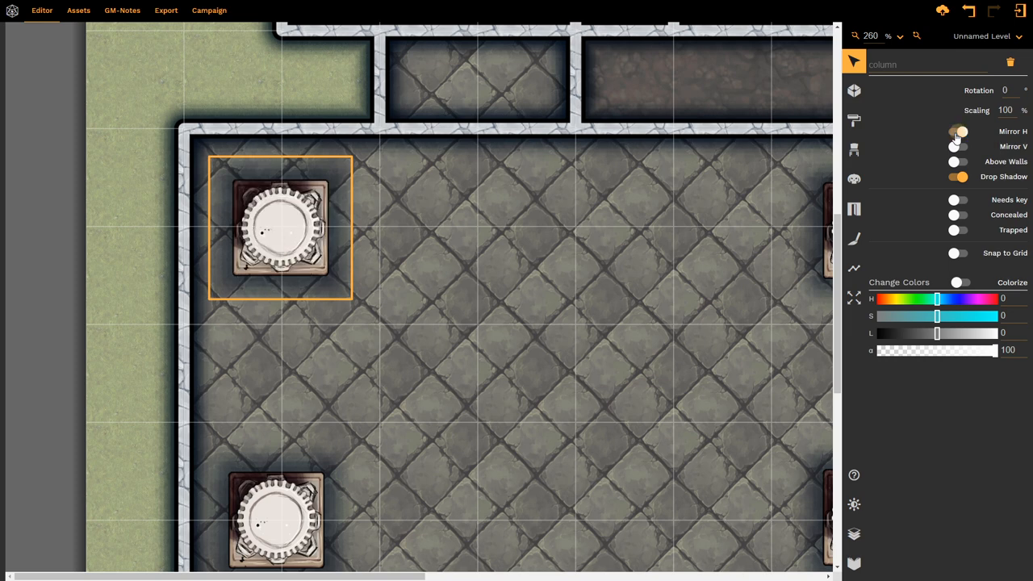
{"action": "left_click", "coordinate": [959, 130]}
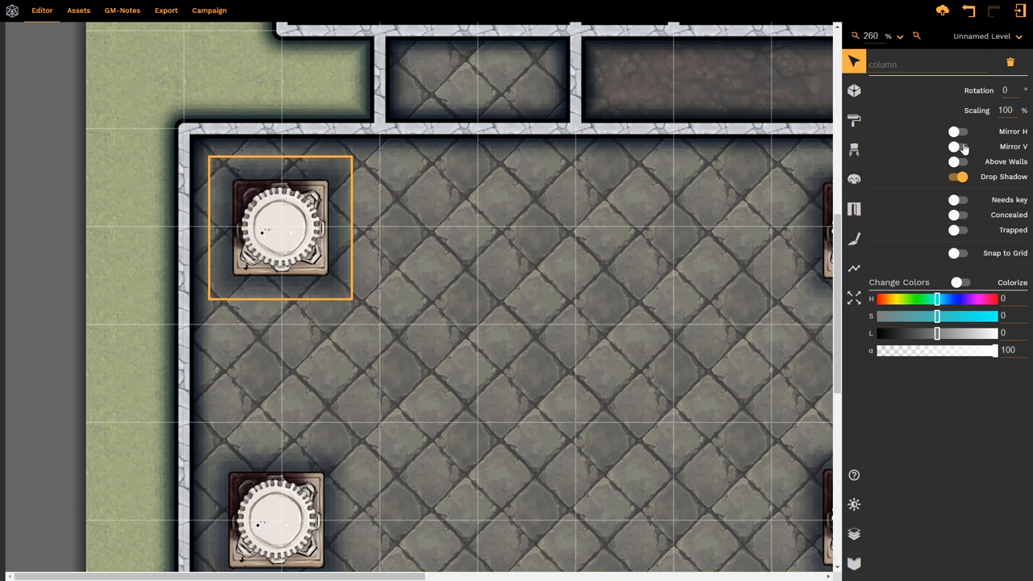
{"action": "left_click", "coordinate": [959, 145]}
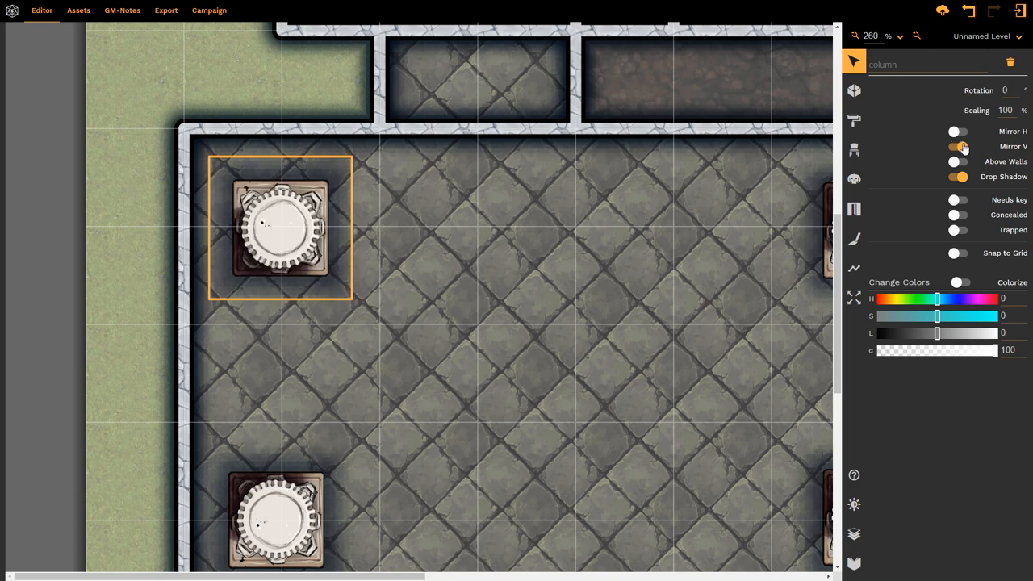
{"action": "left_click", "coordinate": [959, 145]}
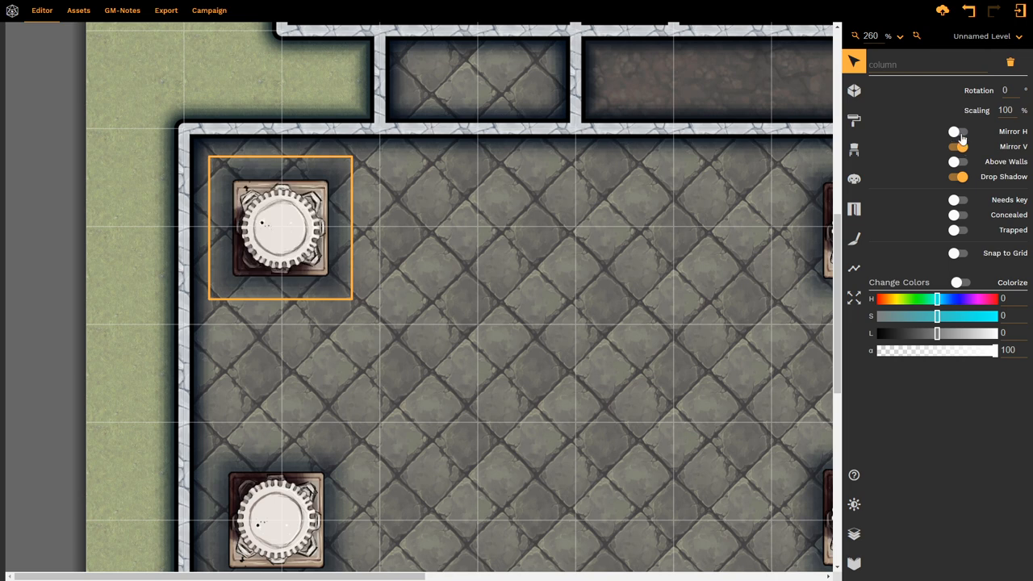
{"action": "left_click", "coordinate": [957, 132]}
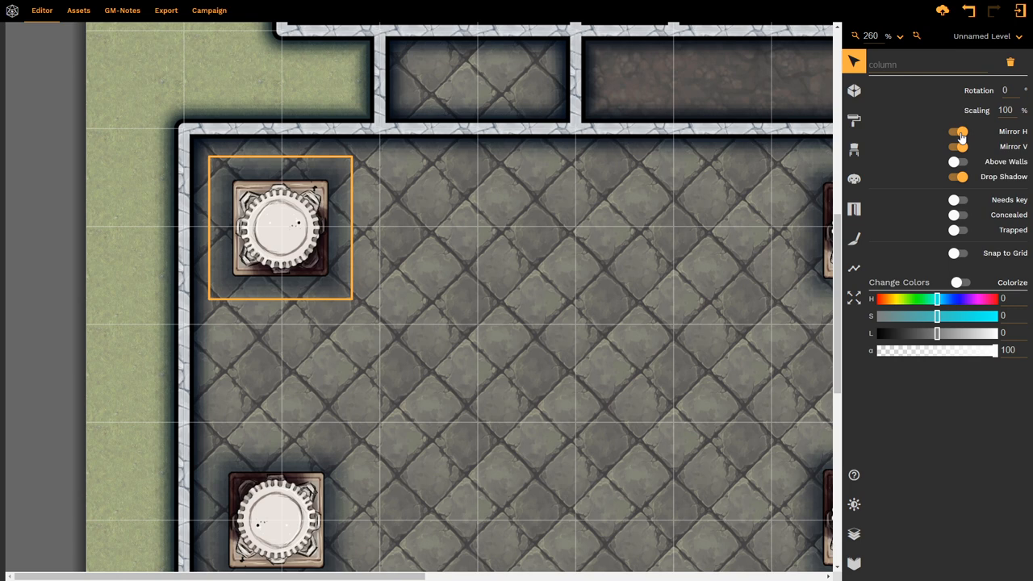
Remove both mirror flips, then drag the column over the left wall, along the top wall and up into the corridor
{"action": "left_click", "coordinate": [957, 132]}
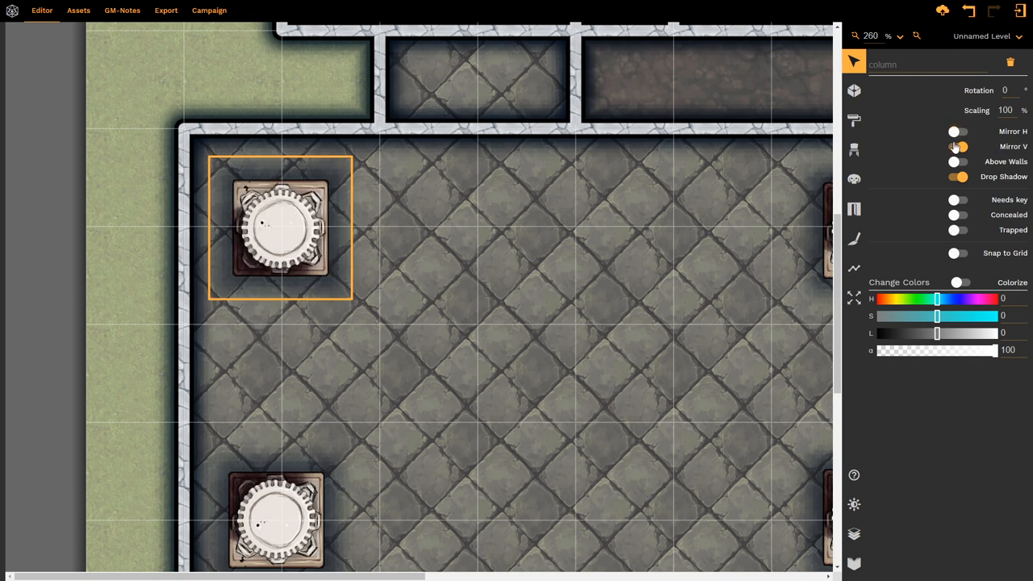
{"action": "left_click", "coordinate": [955, 146]}
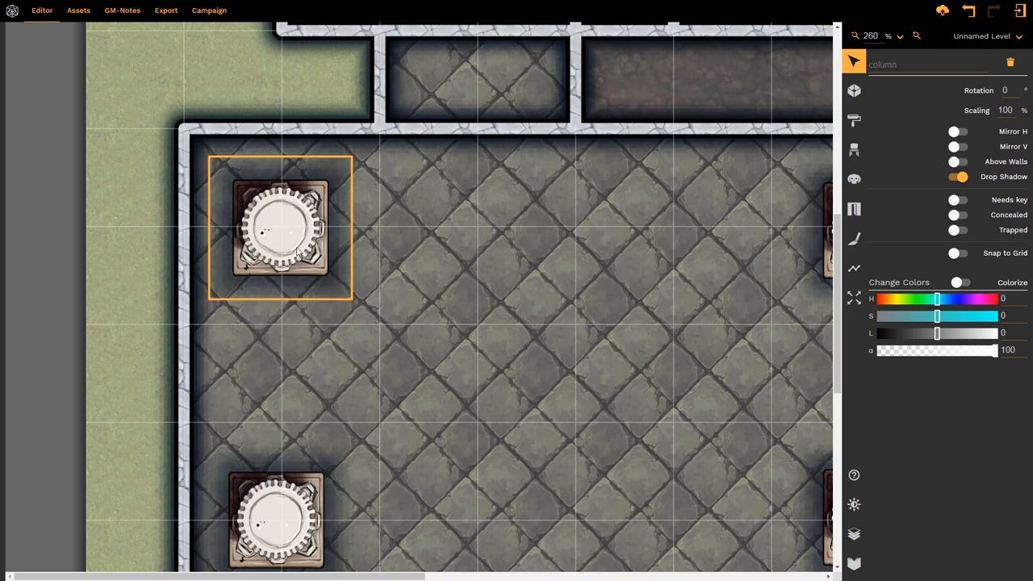
{"action": "left_click_drag", "start_coordinate": [281, 229], "coordinate": [200, 229]}
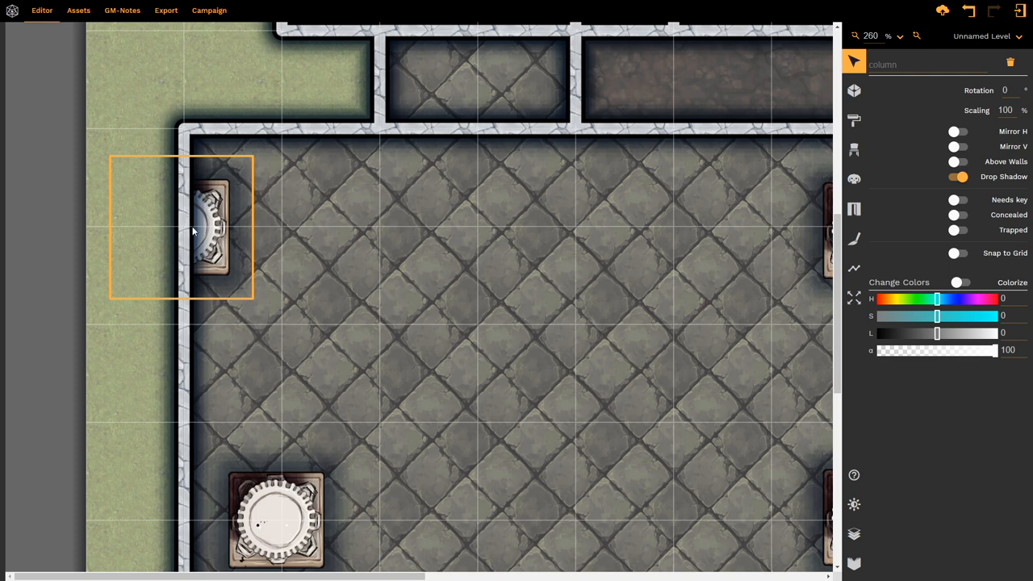
{"action": "mouse_move", "coordinate": [266, 250]}
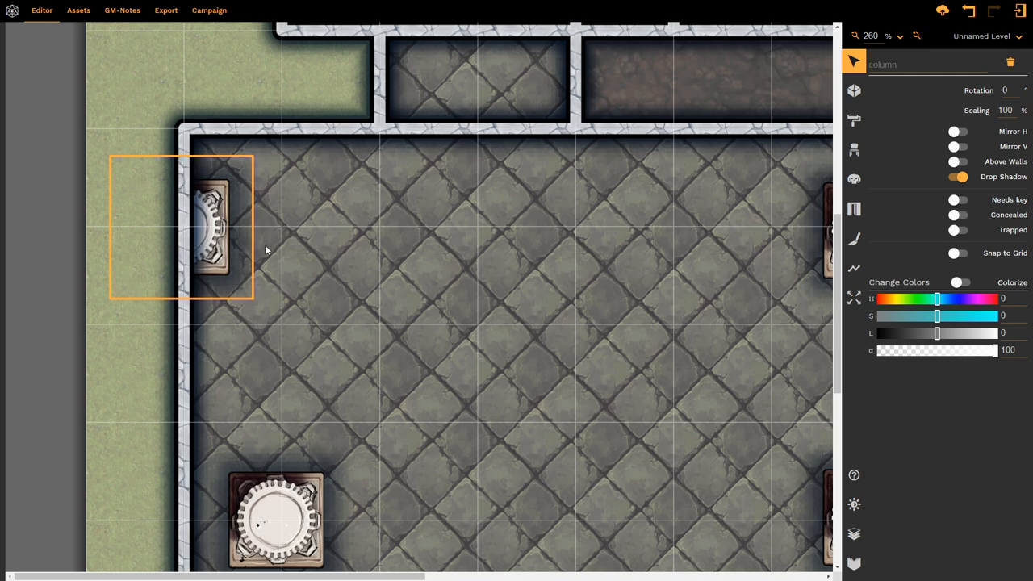
{"action": "mouse_move", "coordinate": [165, 231]}
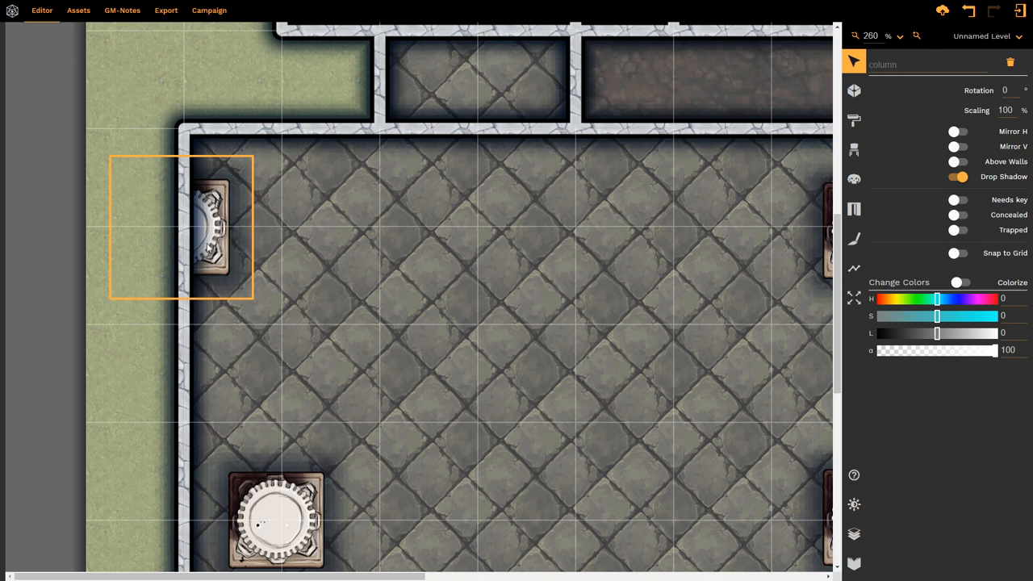
{"action": "left_click_drag", "start_coordinate": [210, 226], "coordinate": [484, 201]}
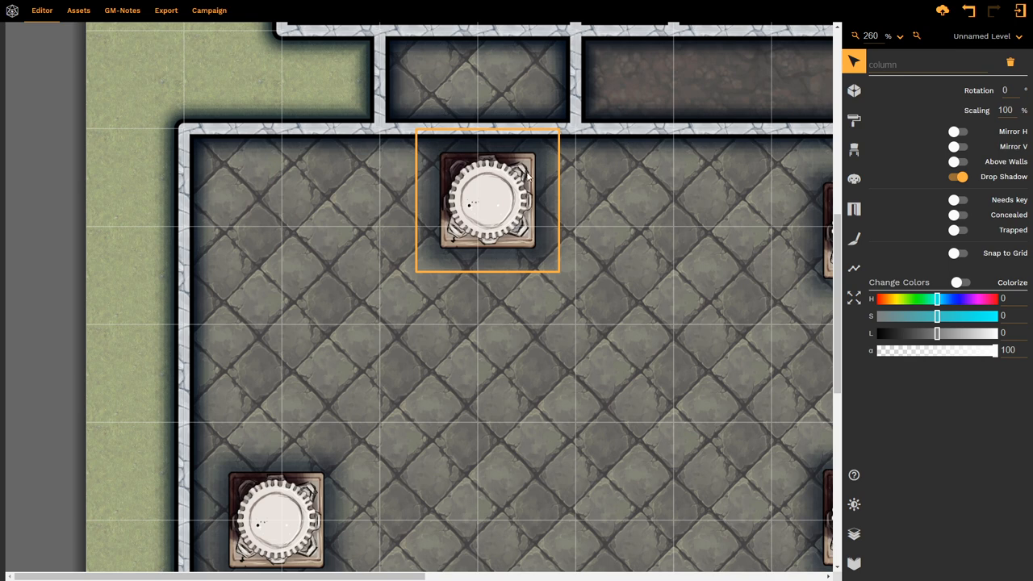
{"action": "mouse_move", "coordinate": [488, 248]}
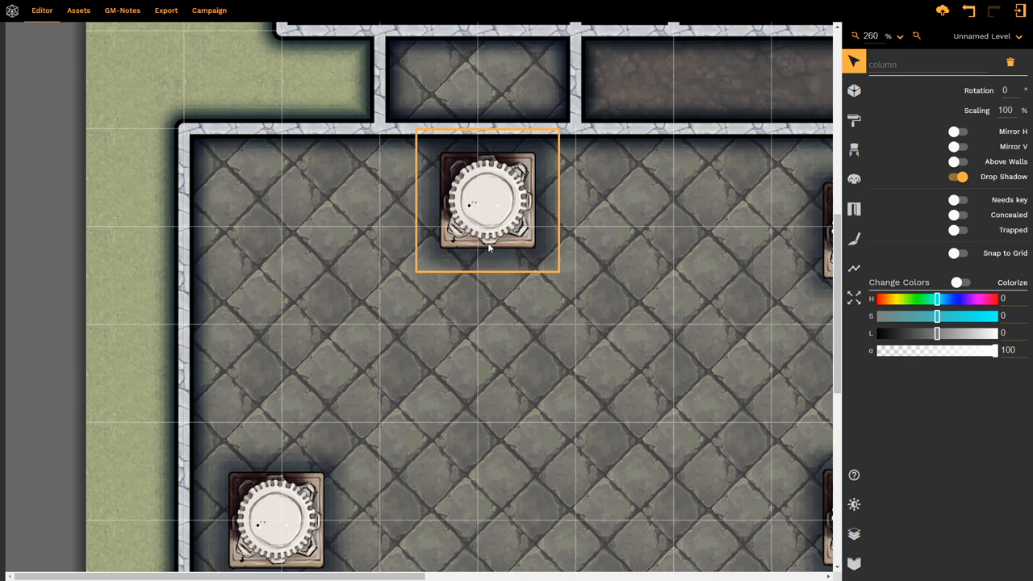
{"action": "left_click_drag", "start_coordinate": [488, 202], "coordinate": [484, 185]}
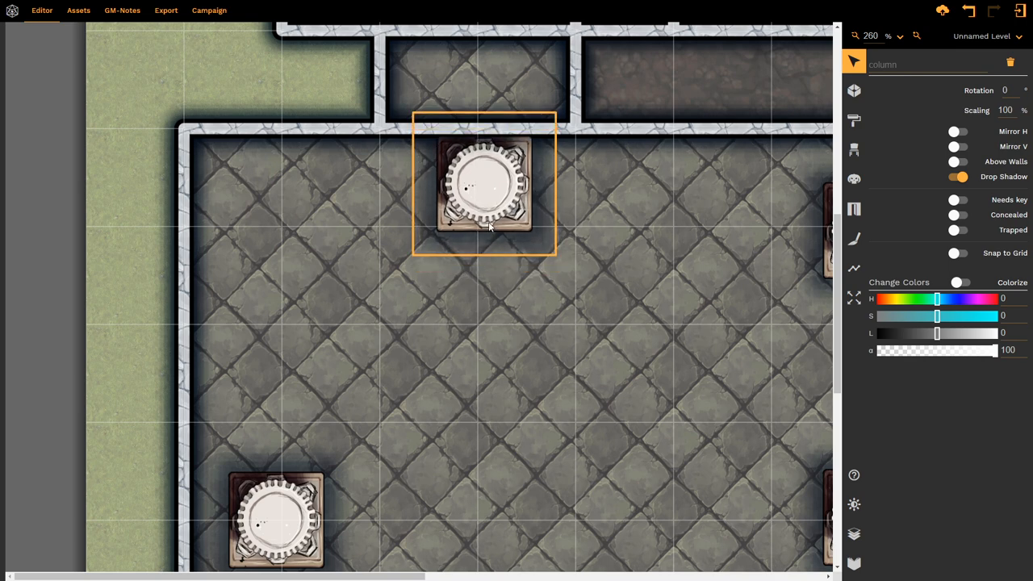
{"action": "left_click_drag", "start_coordinate": [484, 185], "coordinate": [484, 113]}
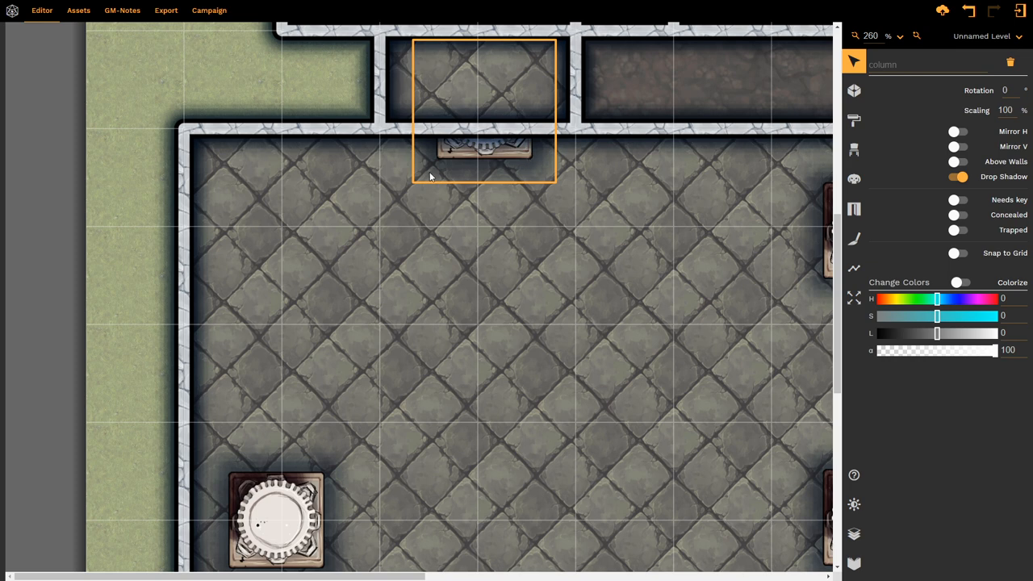
{"action": "mouse_move", "coordinate": [429, 146]}
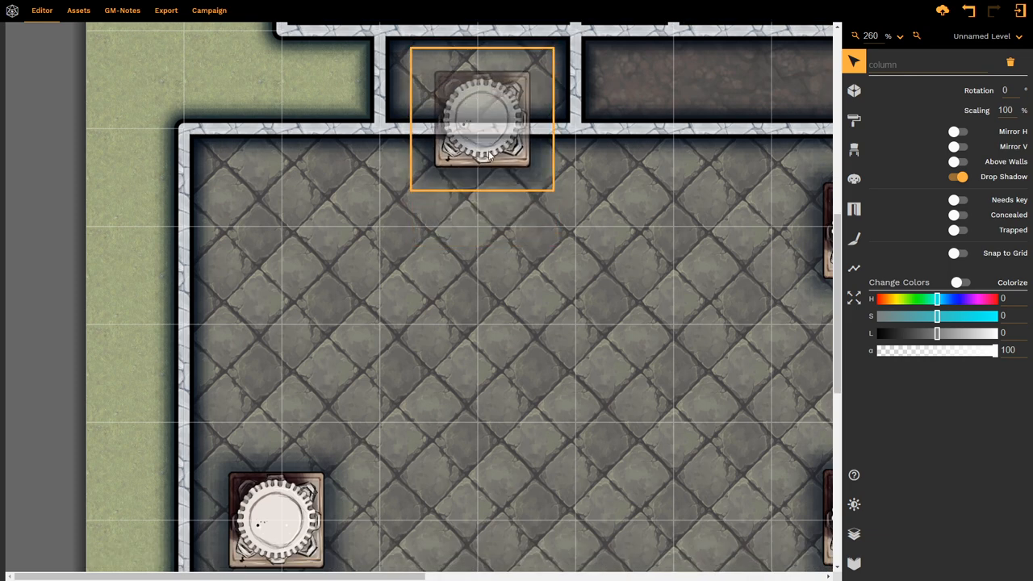
{"action": "left_click_drag", "start_coordinate": [481, 119], "coordinate": [484, 73]}
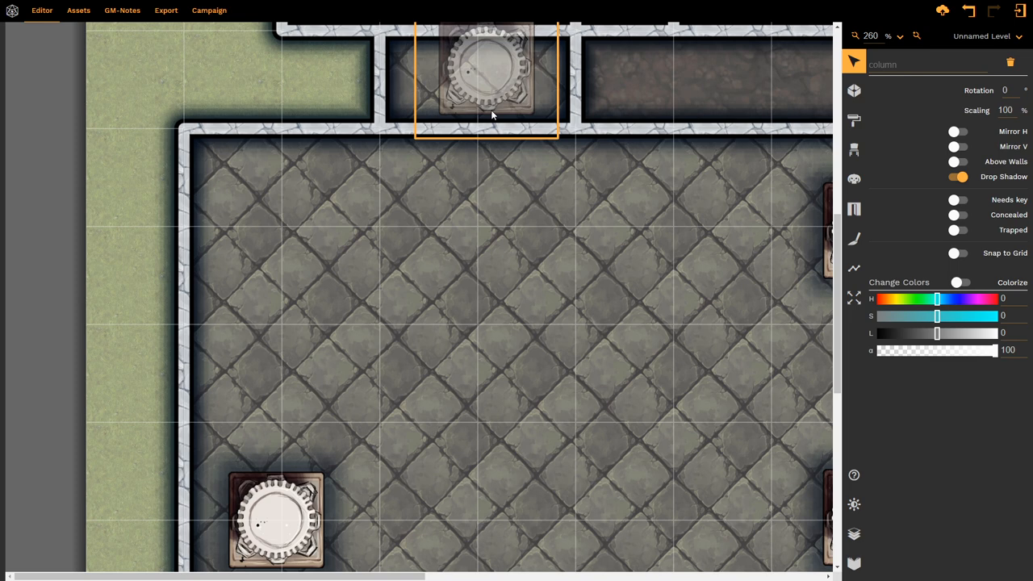
Bring the column back down into the room and drop it in the top-left corner
{"action": "scroll", "scroll_direction": "down", "scroll_amount": 3}
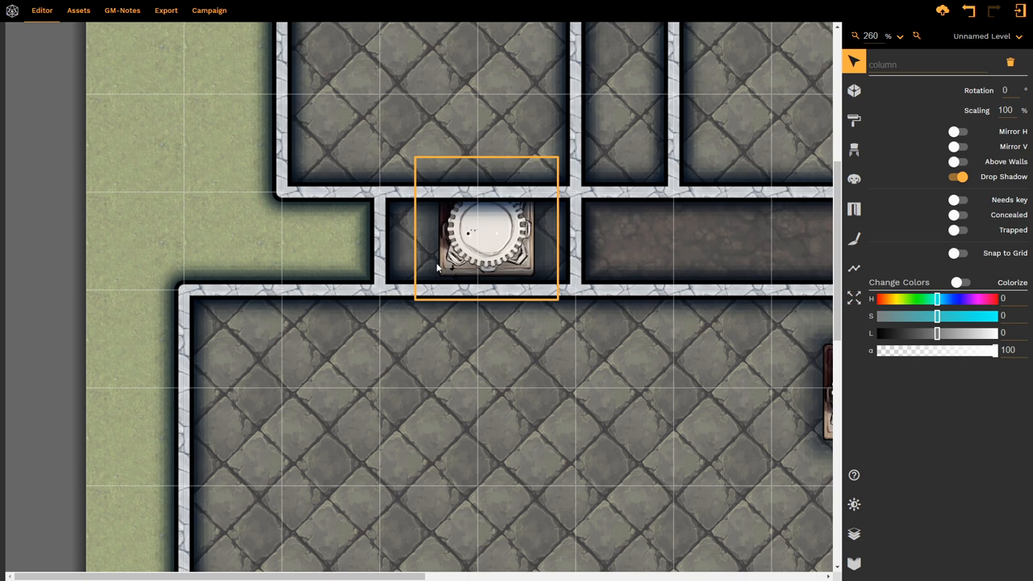
{"action": "mouse_move", "coordinate": [497, 275]}
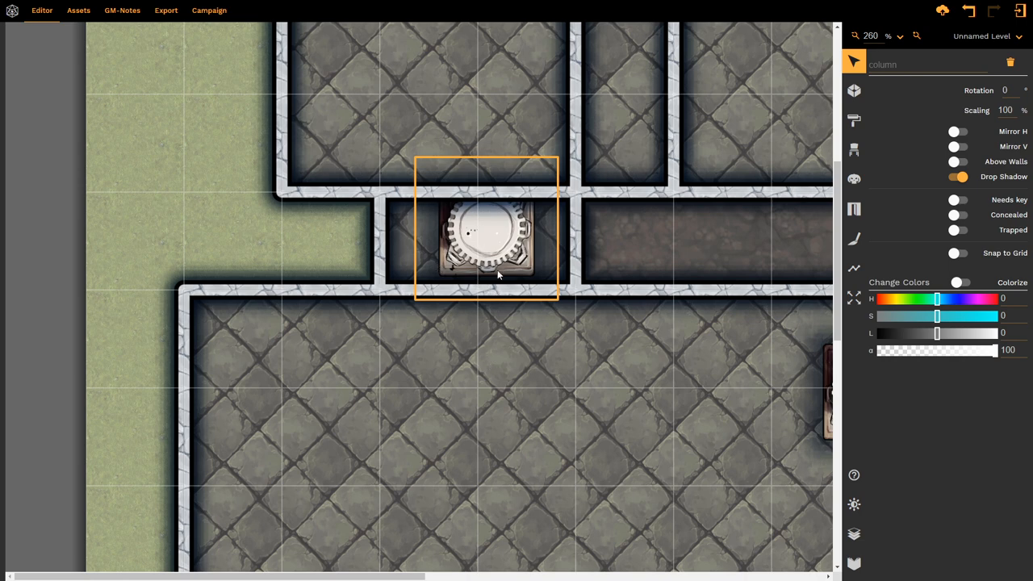
{"action": "mouse_move", "coordinate": [493, 272]}
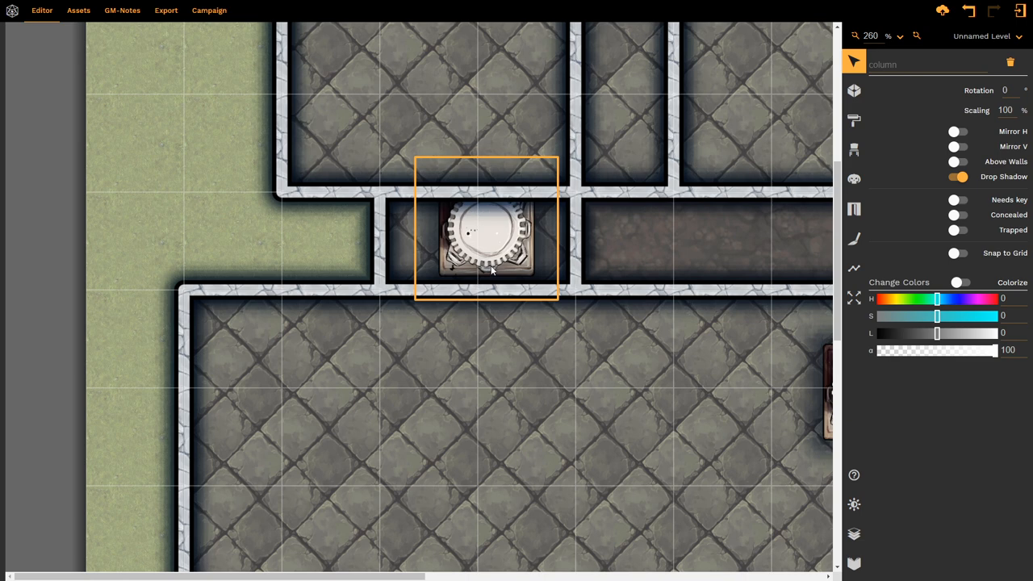
{"action": "mouse_move", "coordinate": [483, 226]}
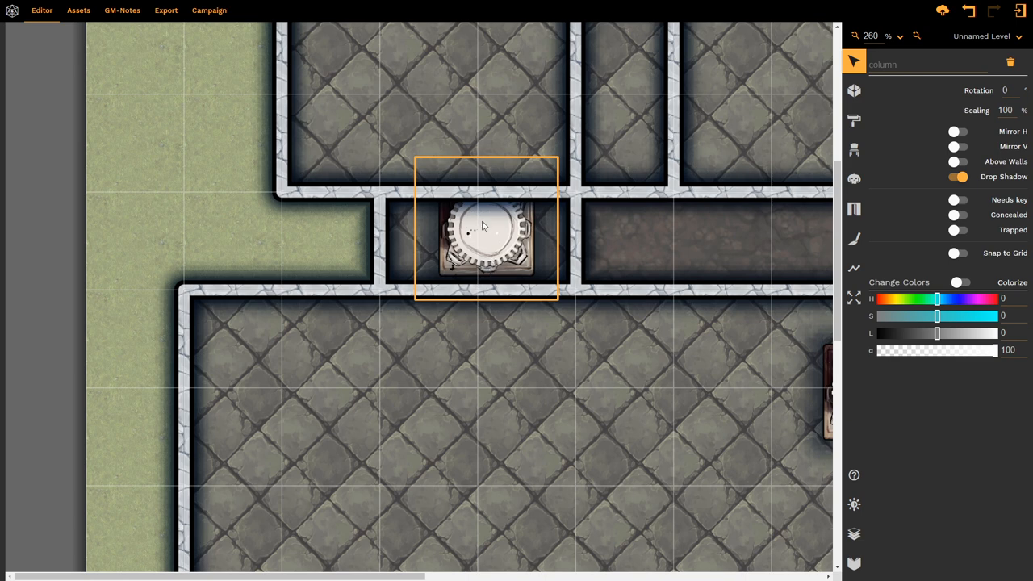
{"action": "left_click_drag", "start_coordinate": [484, 226], "coordinate": [419, 274]}
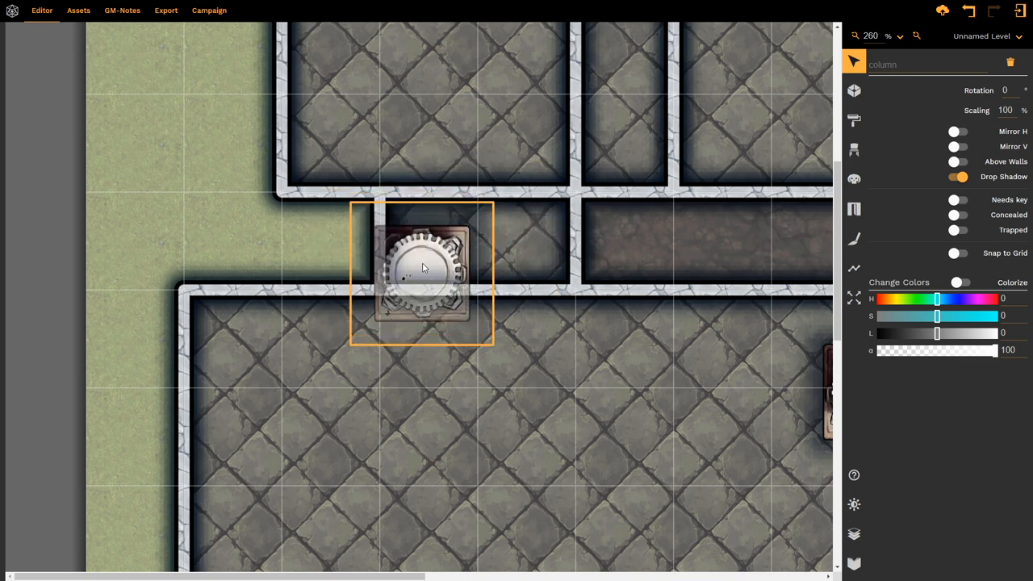
{"action": "left_click_drag", "start_coordinate": [421, 275], "coordinate": [472, 331]}
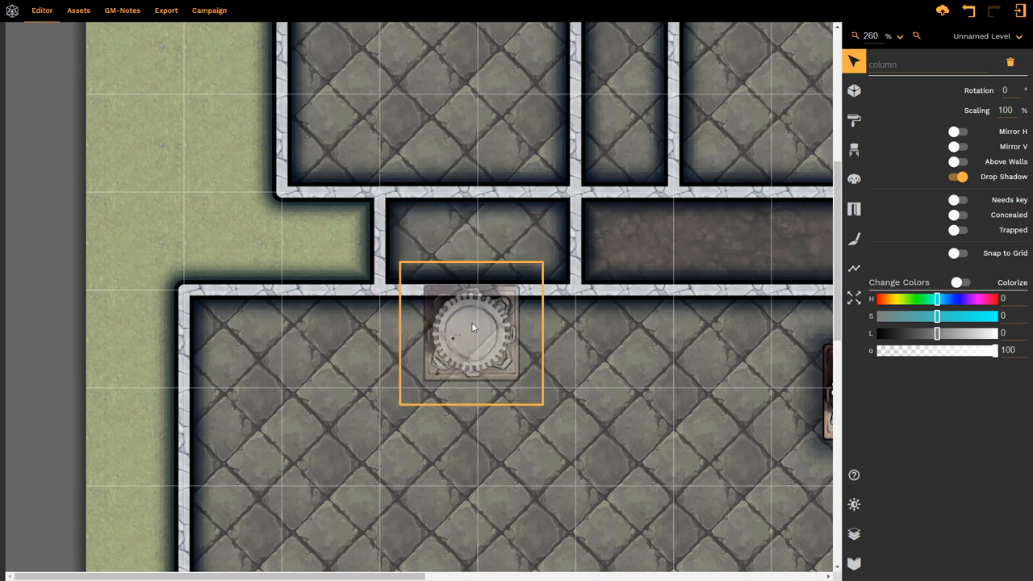
{"action": "left_click_drag", "start_coordinate": [471, 328], "coordinate": [471, 331]}
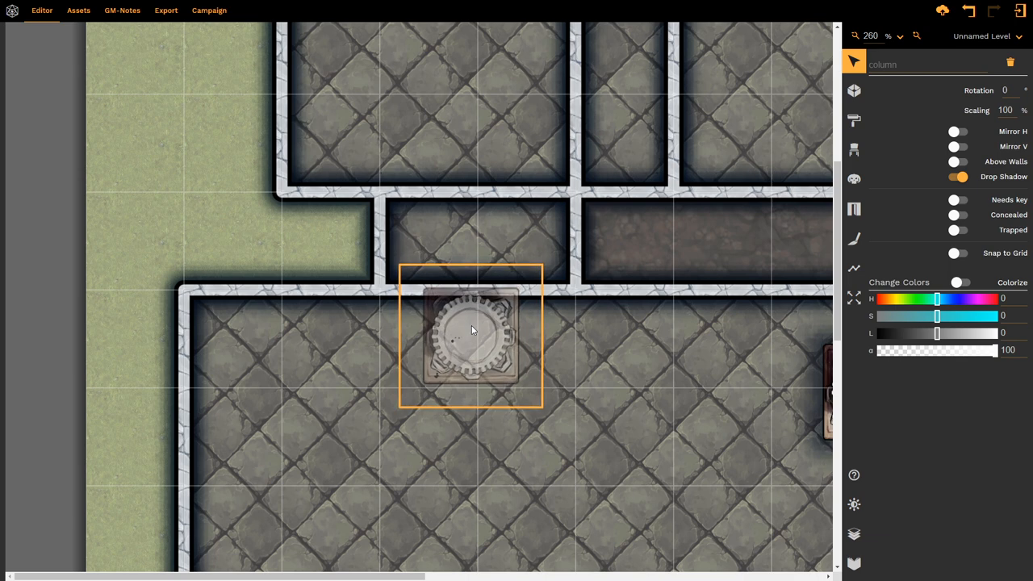
{"action": "left_click_drag", "start_coordinate": [472, 334], "coordinate": [278, 386]}
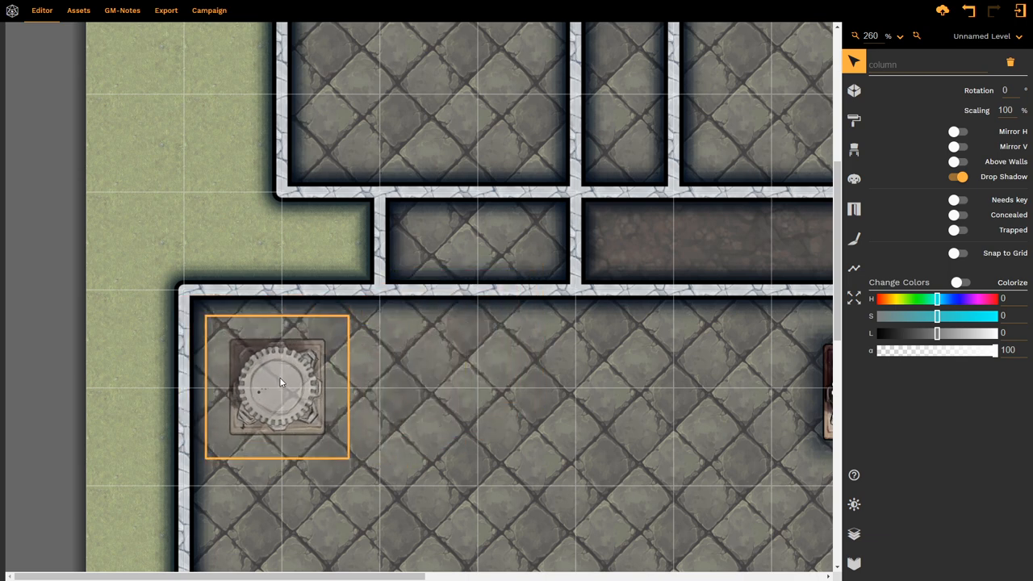
Slide the column onto the room's left wall and enable Above Walls so it draws on top of the wall
{"action": "left_click_drag", "start_coordinate": [281, 385], "coordinate": [285, 381]}
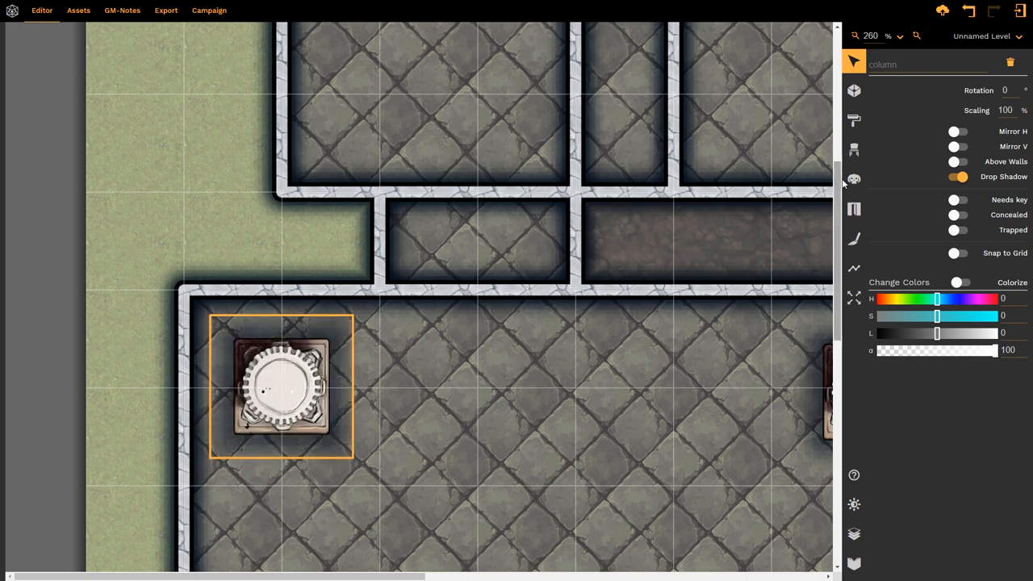
{"action": "scroll", "scroll_direction": "down", "scroll_amount": 3}
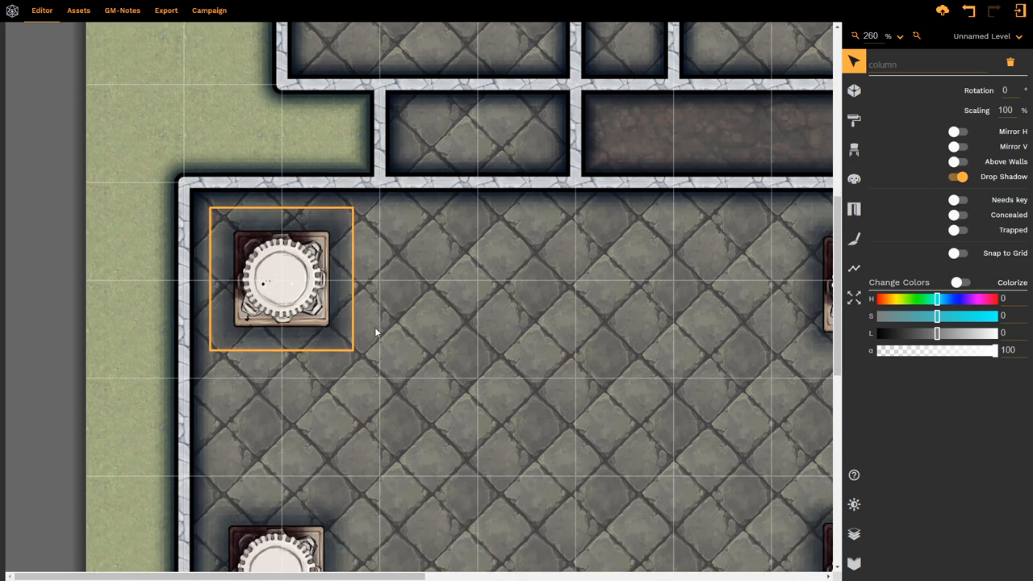
{"action": "left_click_drag", "start_coordinate": [280, 278], "coordinate": [192, 283]}
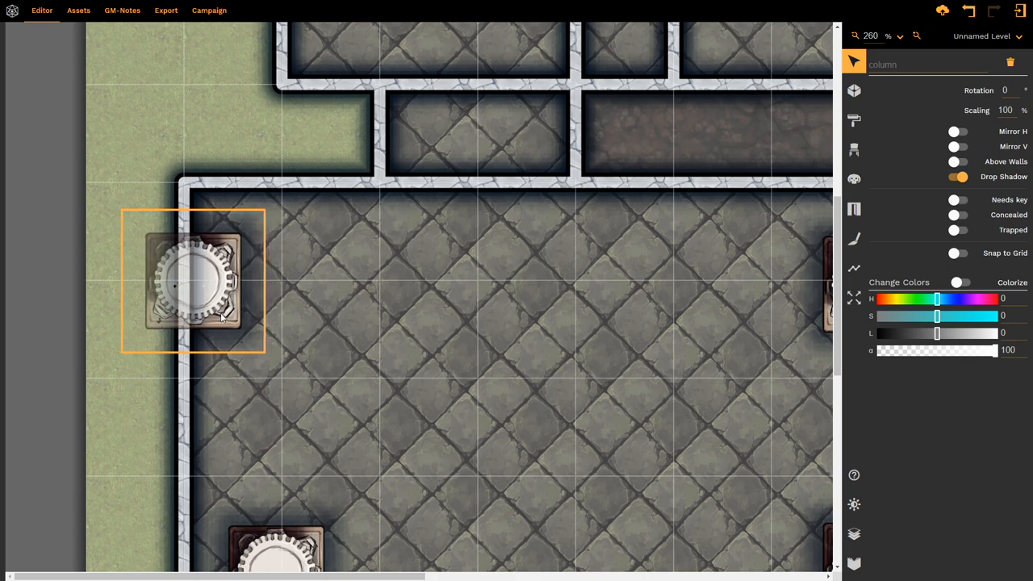
{"action": "left_click_drag", "start_coordinate": [223, 282], "coordinate": [206, 277]}
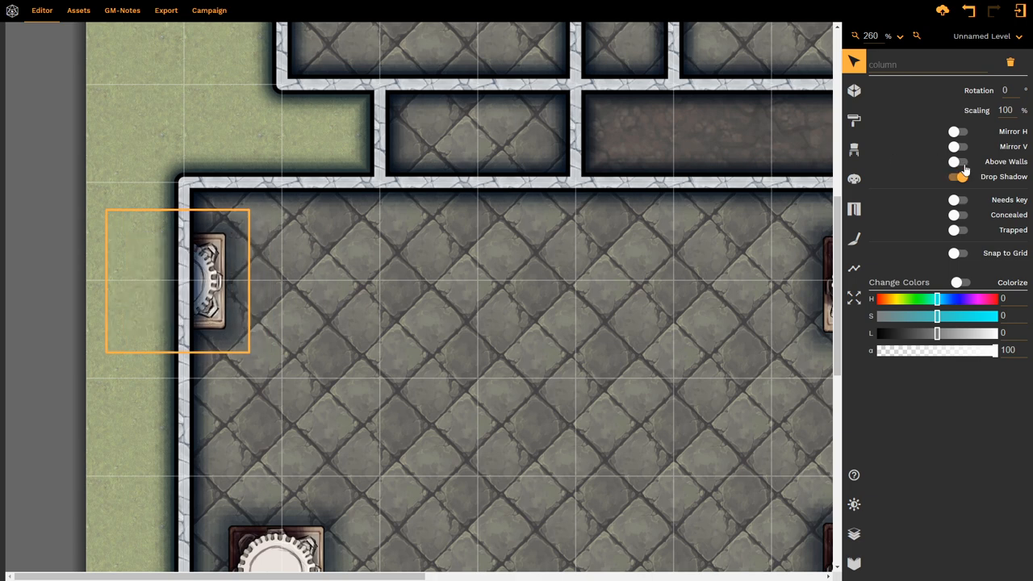
{"action": "left_click", "coordinate": [959, 161]}
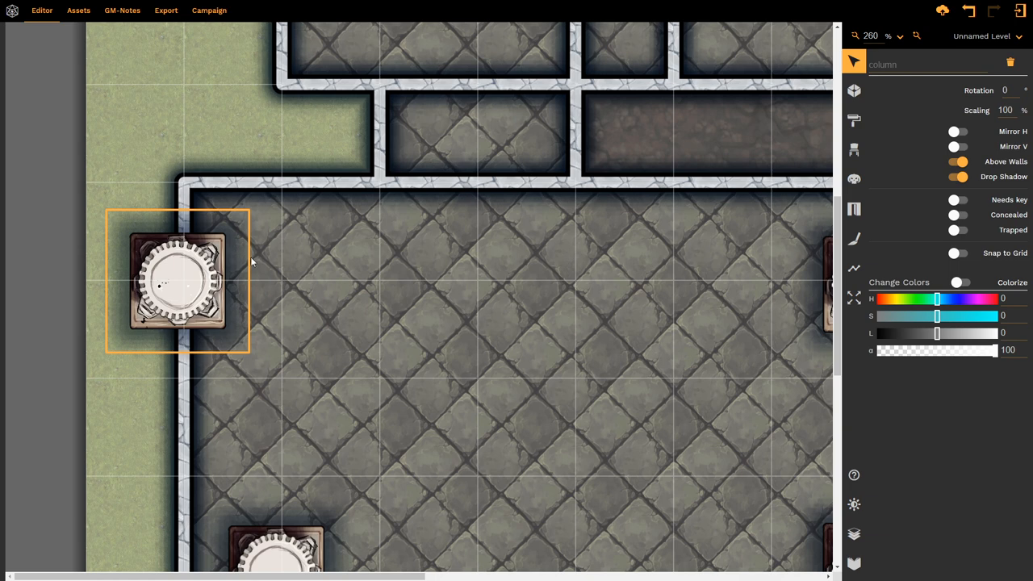
{"action": "mouse_move", "coordinate": [271, 286]}
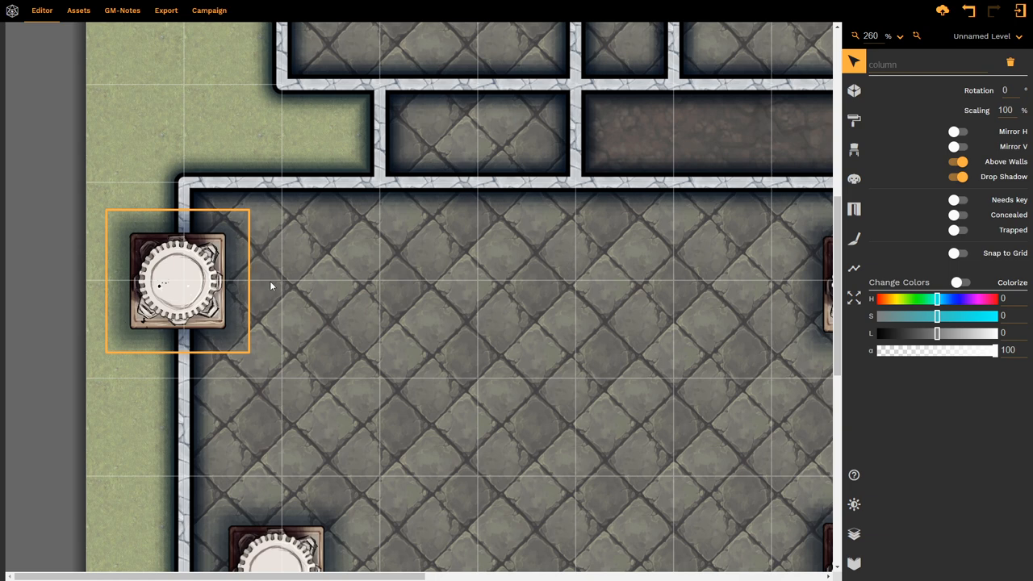
{"action": "mouse_move", "coordinate": [297, 318]}
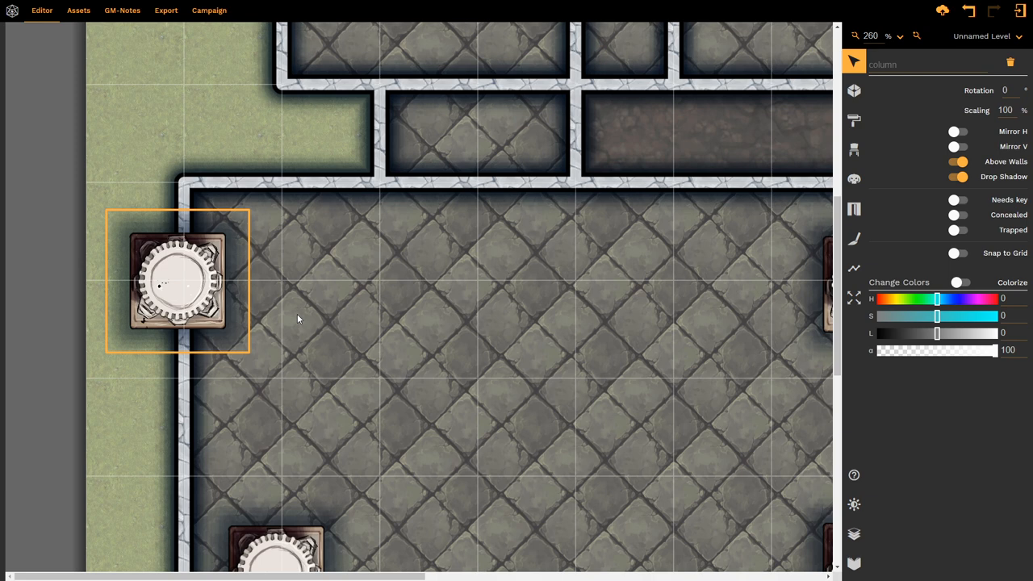
{"action": "mouse_move", "coordinate": [326, 189]}
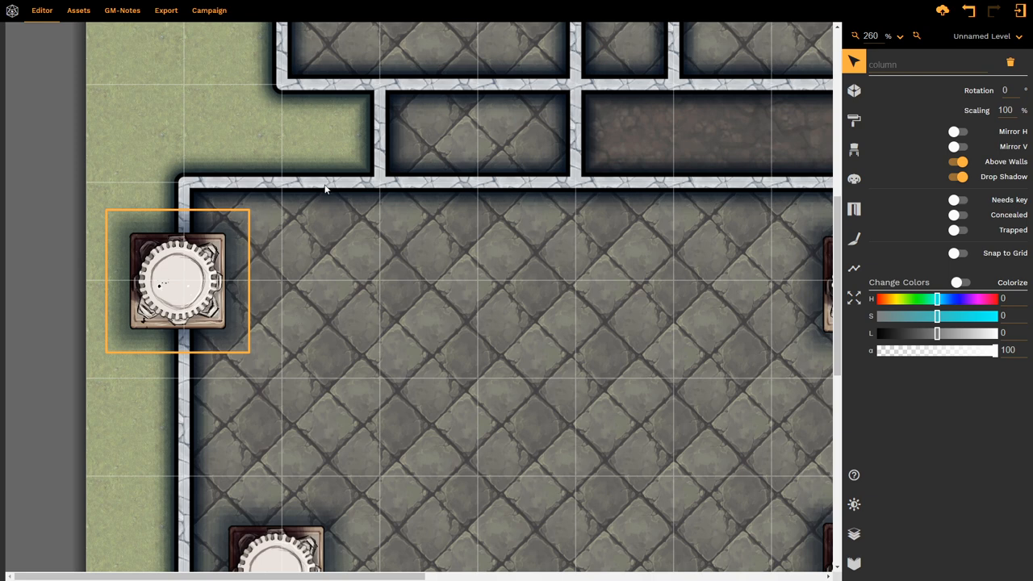
{"action": "mouse_move", "coordinate": [430, 204]}
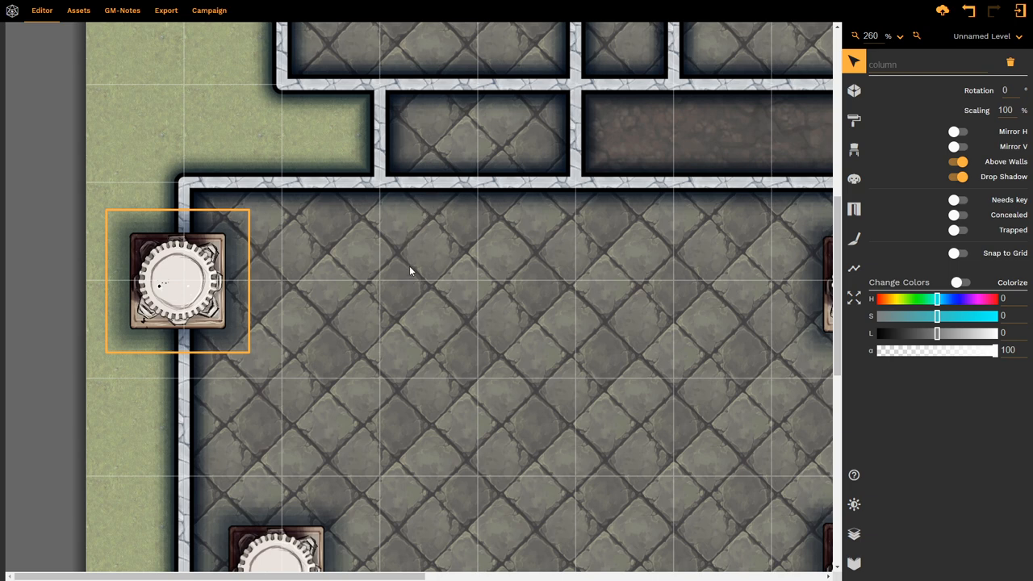
{"action": "mouse_move", "coordinate": [217, 302]}
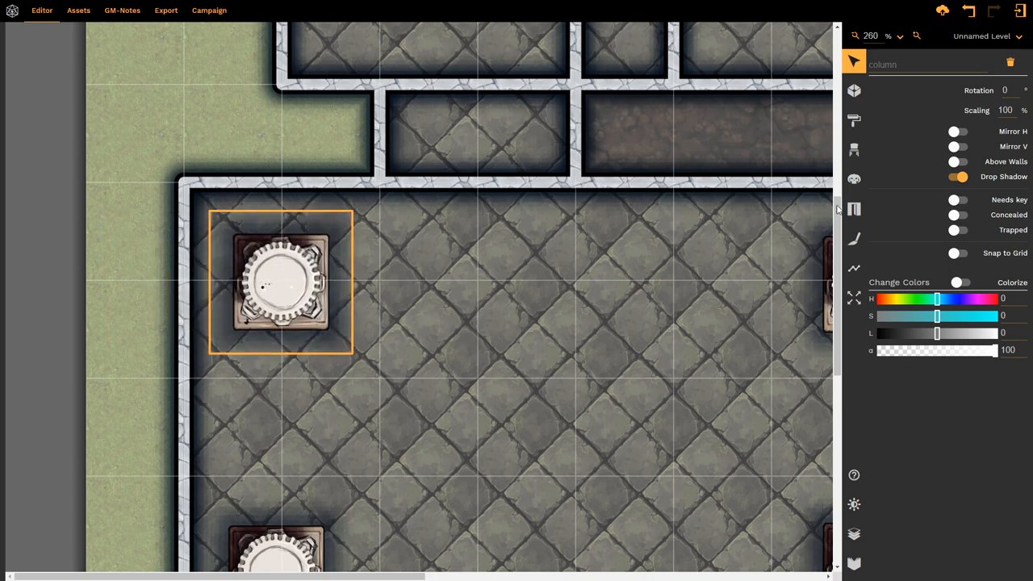
{"action": "mouse_move", "coordinate": [988, 187]}
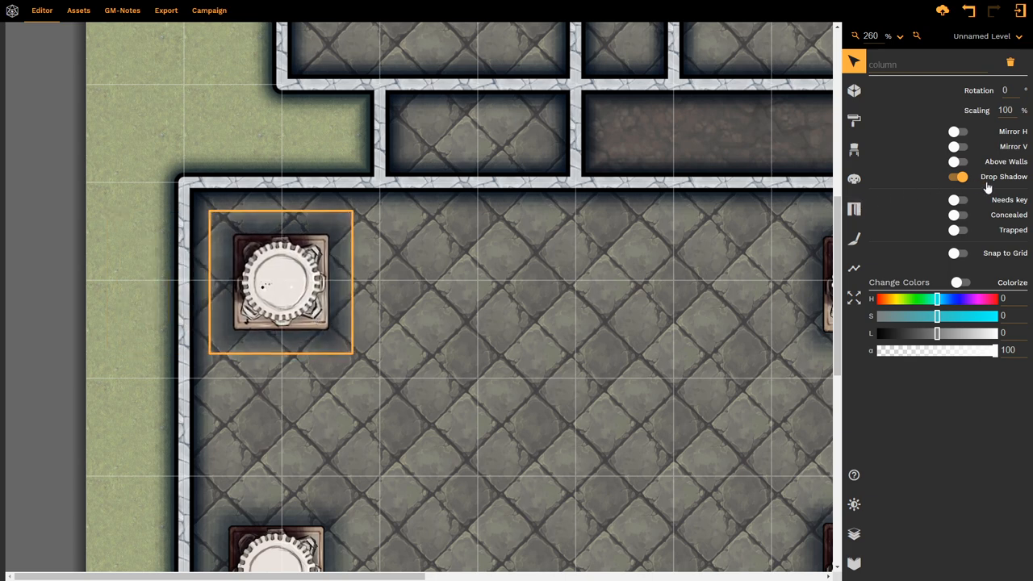
Check the top-left column and the Reception Hall selection, zooming out to see all four corner columns
{"action": "left_click", "coordinate": [959, 176]}
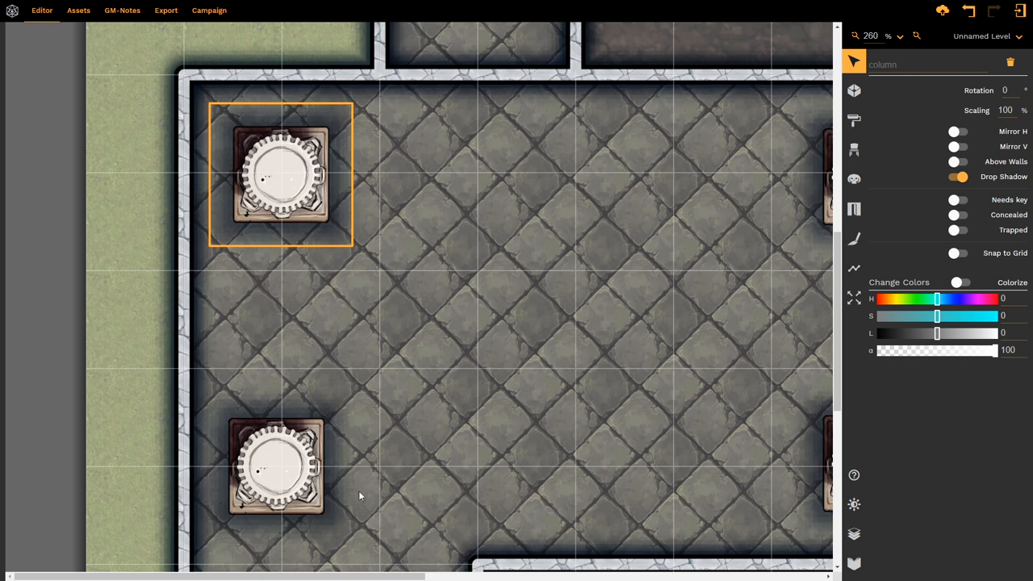
{"action": "scroll", "scroll_direction": "down", "scroll_amount": 3}
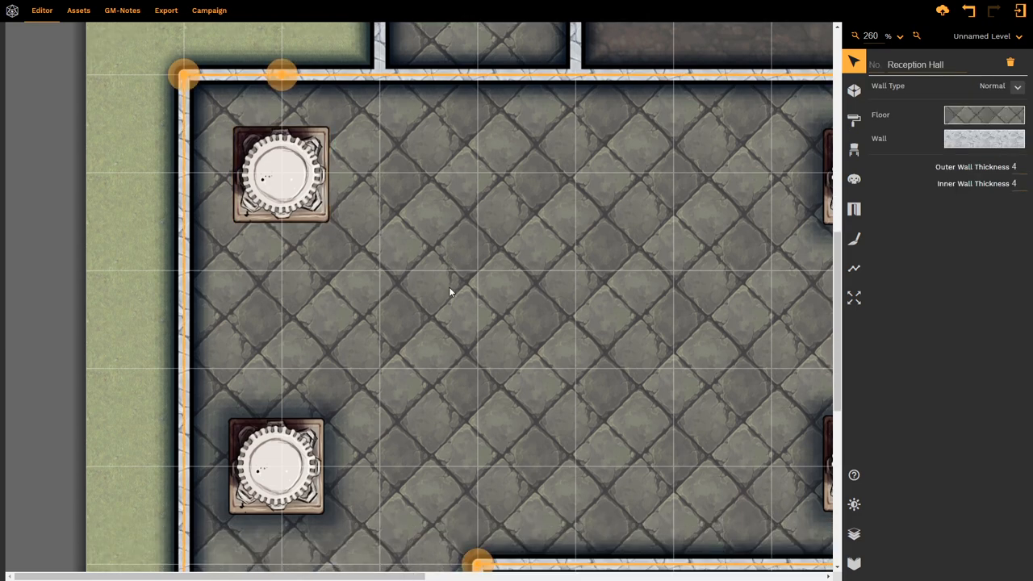
{"action": "scroll", "scroll_direction": "down", "scroll_amount": 3}
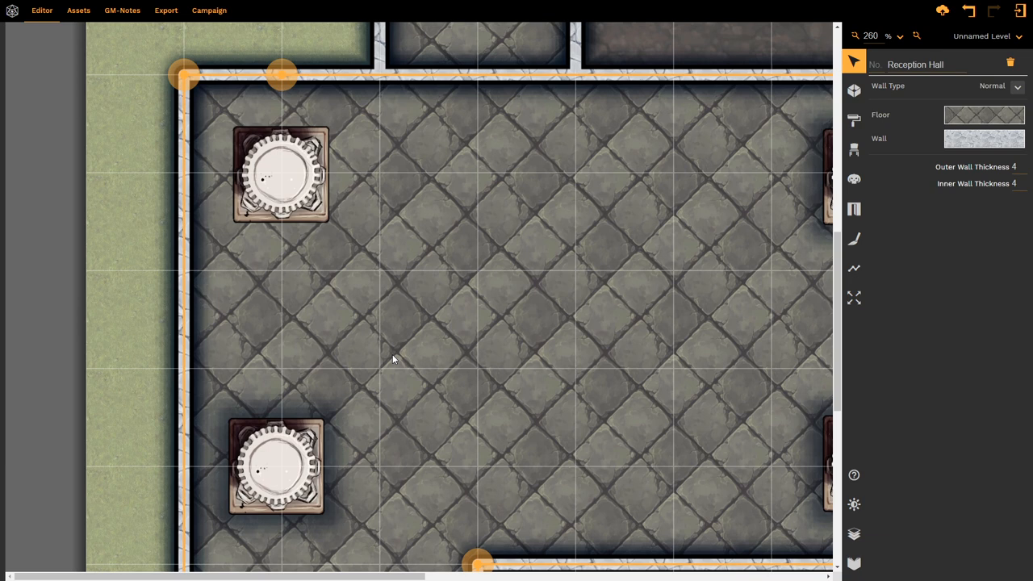
{"action": "left_click", "coordinate": [281, 175]}
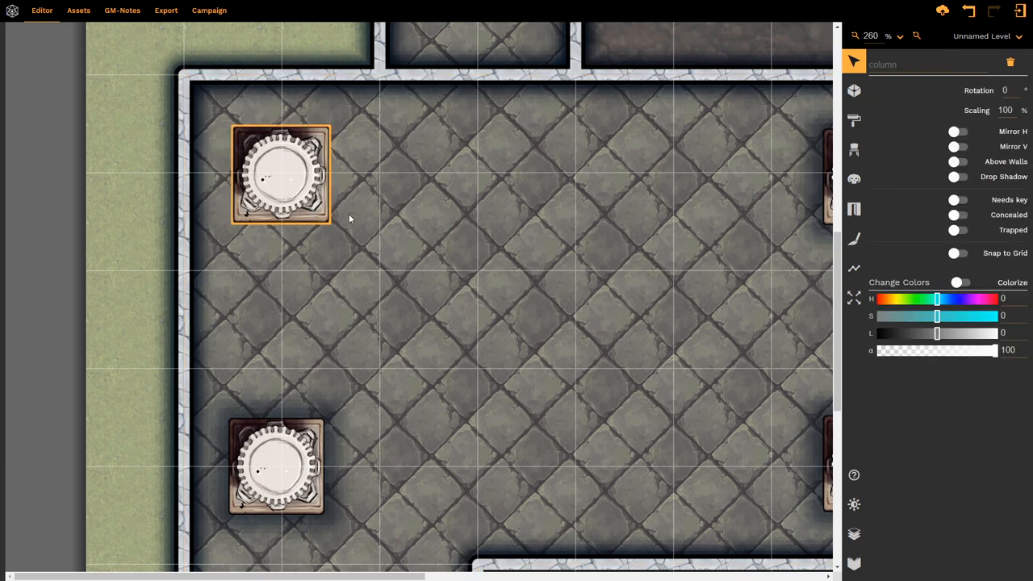
{"action": "left_click", "coordinate": [959, 176]}
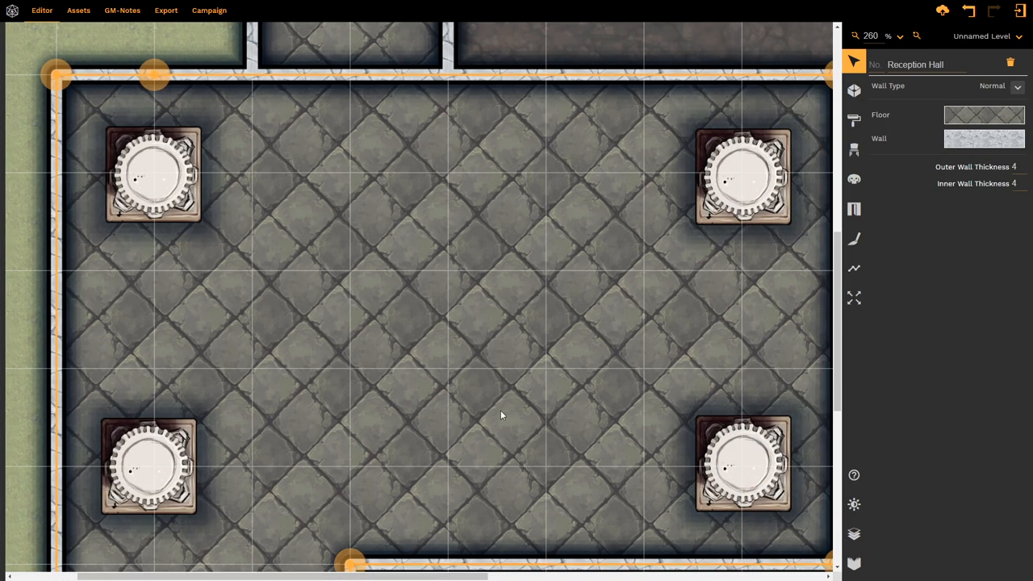
{"action": "mouse_move", "coordinate": [662, 175]}
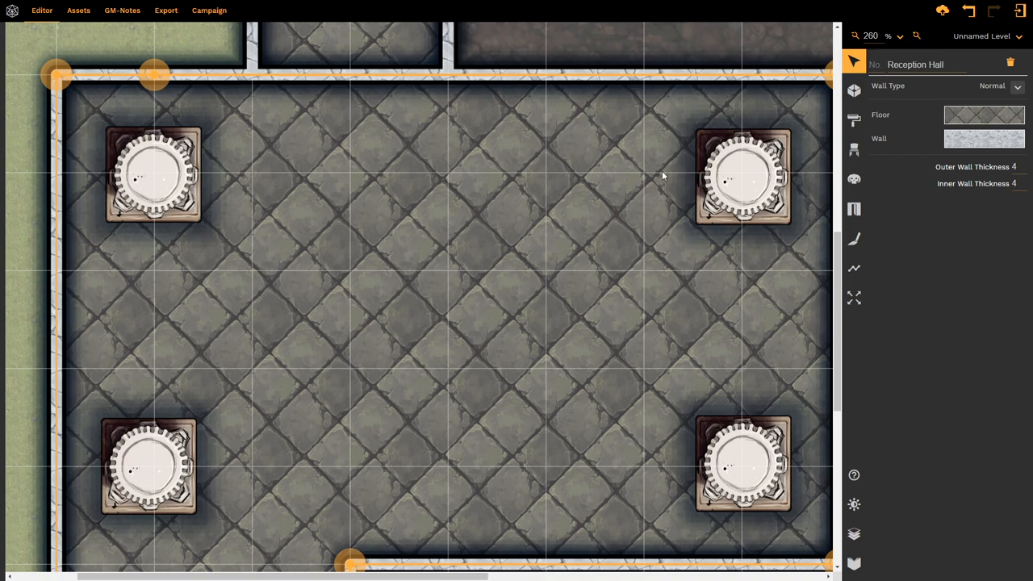
{"action": "mouse_move", "coordinate": [854, 150]}
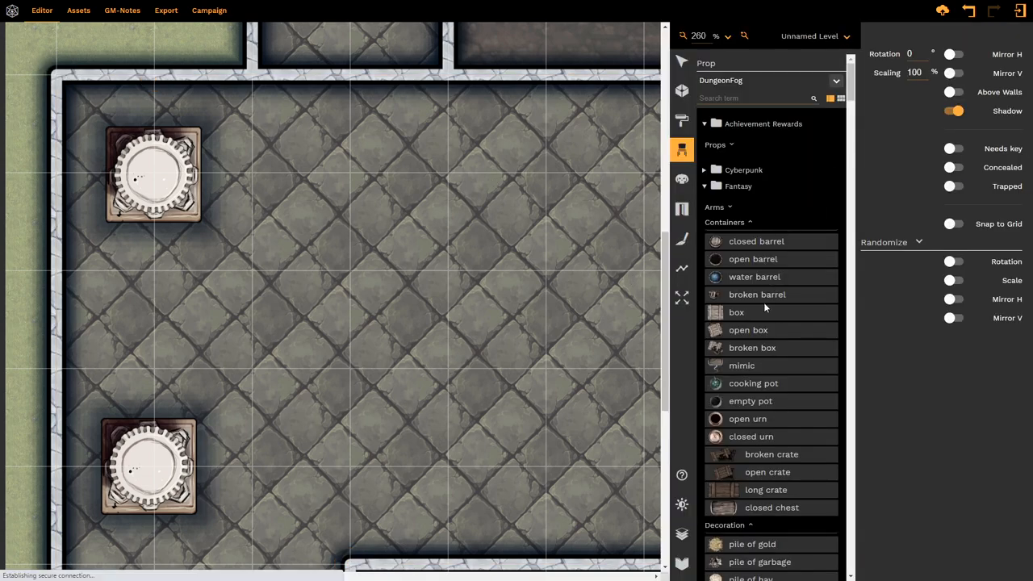
Drop a wooden hatch from the Dungeon list into the room centre between the columns and select it
{"action": "scroll", "scroll_direction": "down", "scroll_amount": 3}
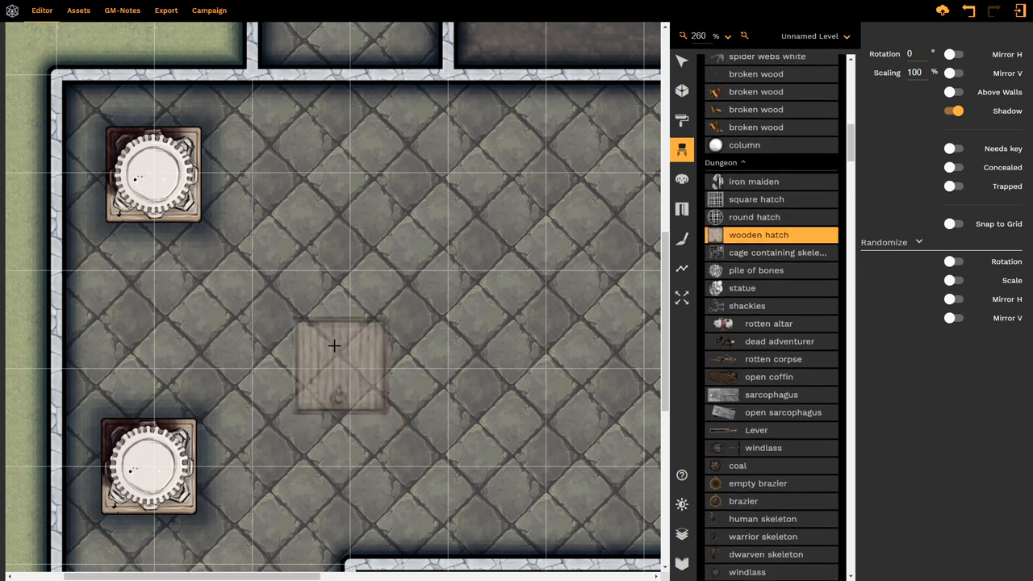
{"action": "left_click_drag", "start_coordinate": [336, 368], "coordinate": [442, 262]}
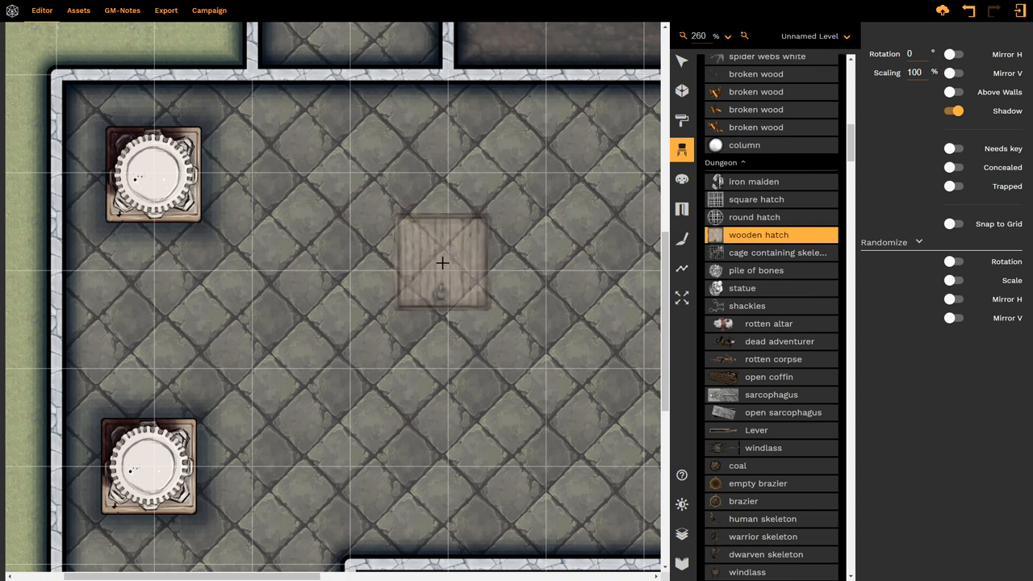
{"action": "left_click_drag", "start_coordinate": [442, 264], "coordinate": [168, 319]}
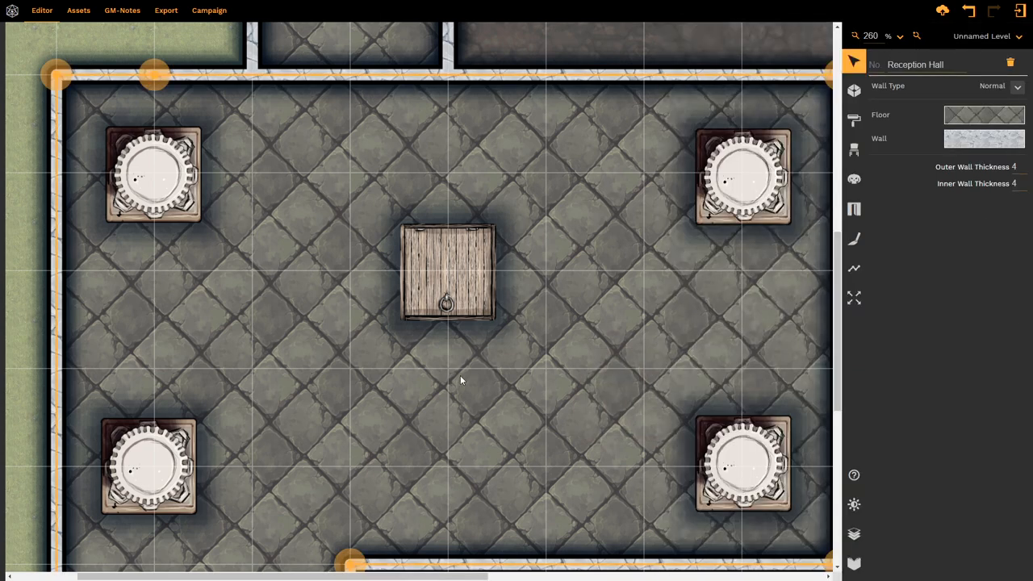
{"action": "mouse_move", "coordinate": [515, 248]}
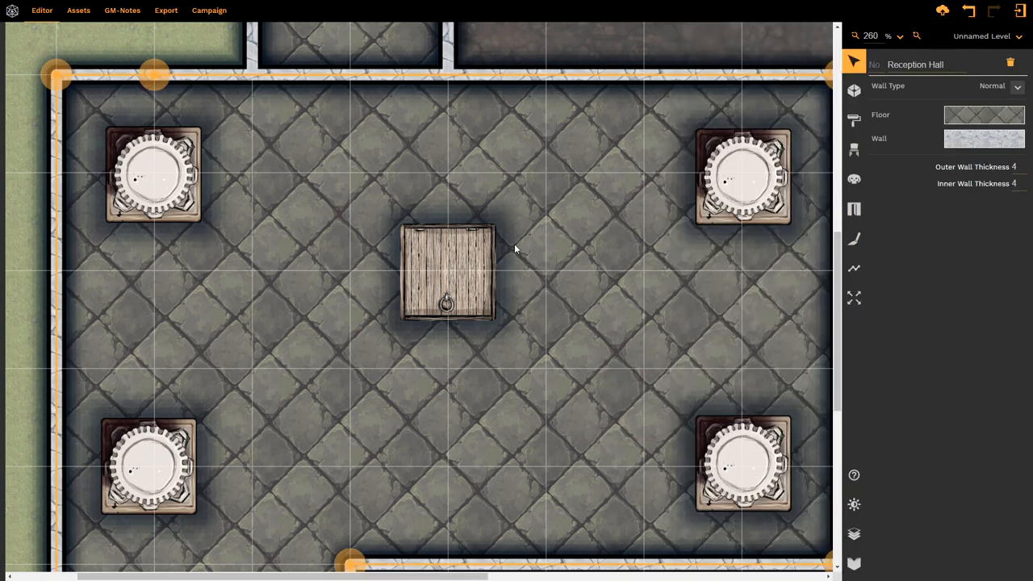
{"action": "left_click", "coordinate": [445, 271]}
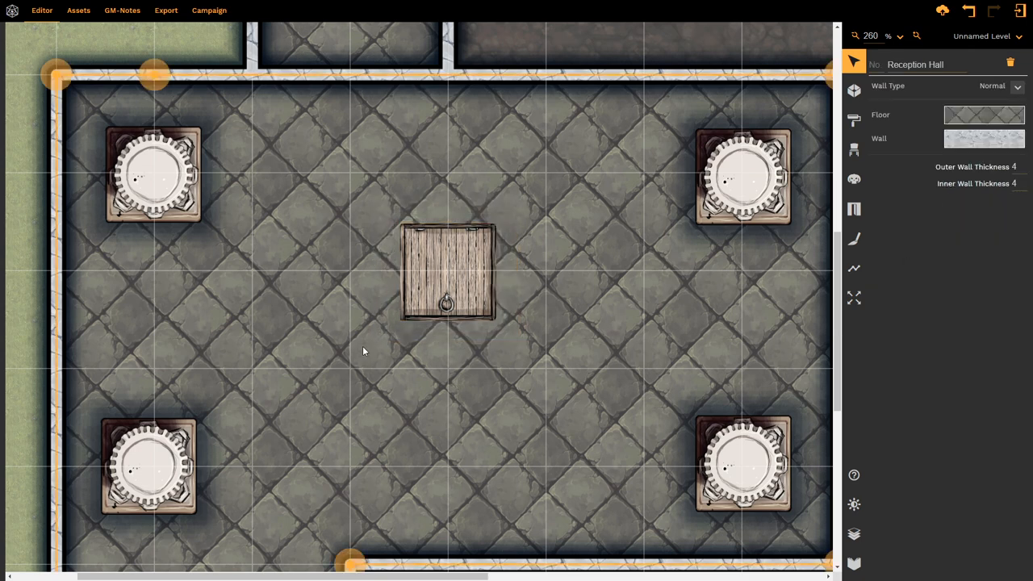
{"action": "mouse_move", "coordinate": [439, 280]}
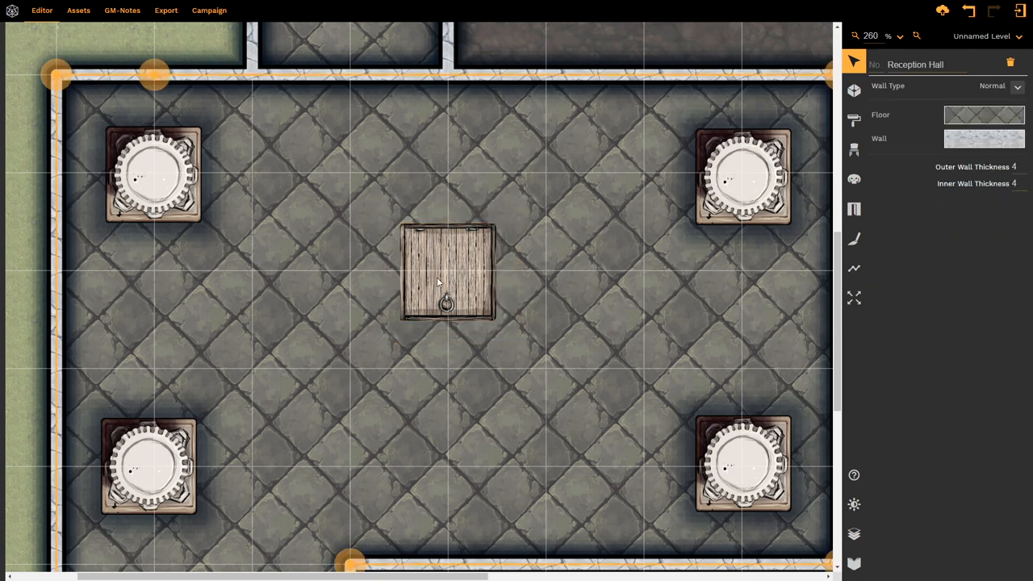
{"action": "left_click", "coordinate": [449, 273]}
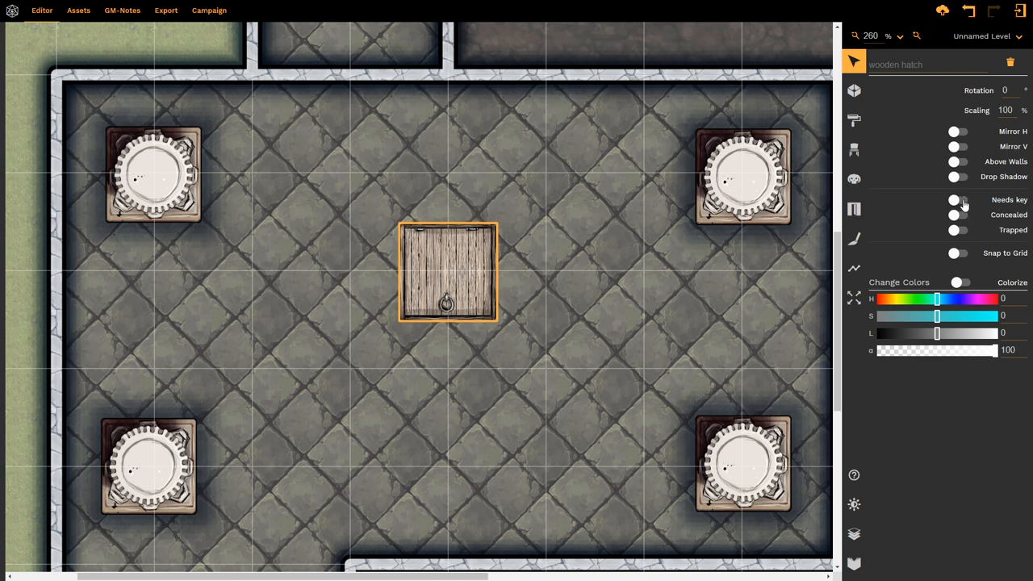
Flag the wooden hatch as 'Needs key' and 'Concealed' in its properties
{"action": "left_click", "coordinate": [959, 200]}
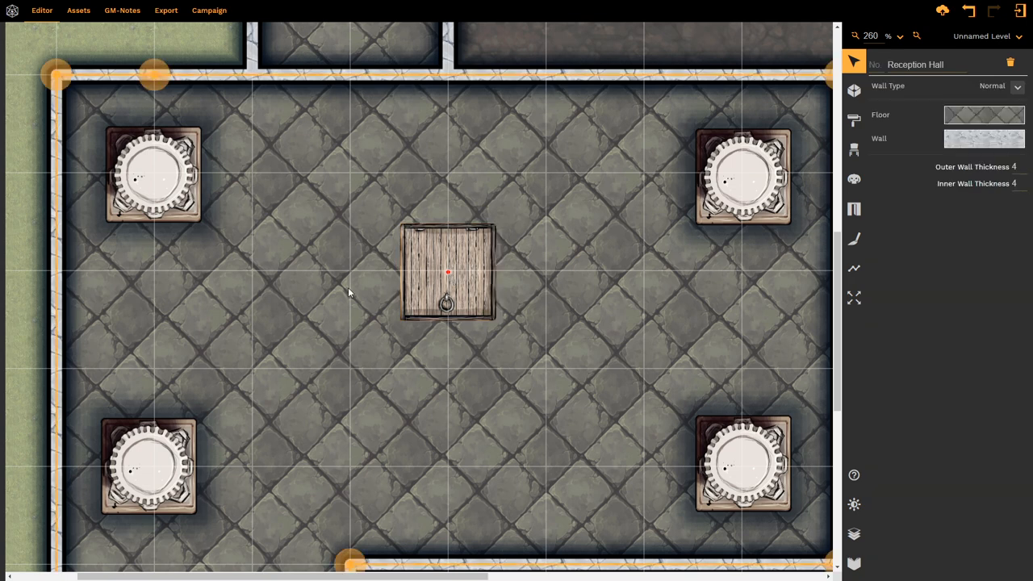
{"action": "mouse_move", "coordinate": [450, 310]}
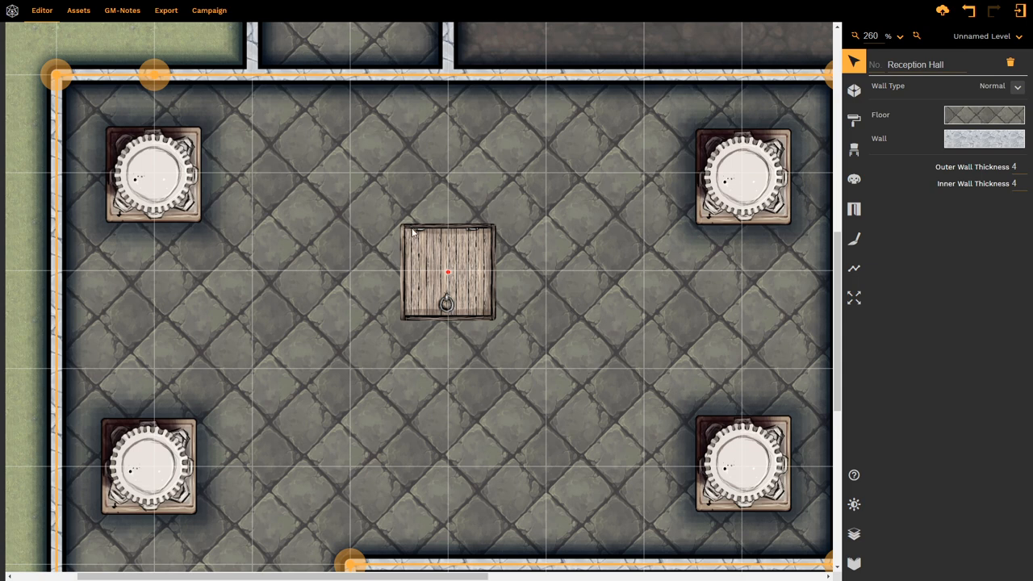
{"action": "mouse_move", "coordinate": [457, 330]}
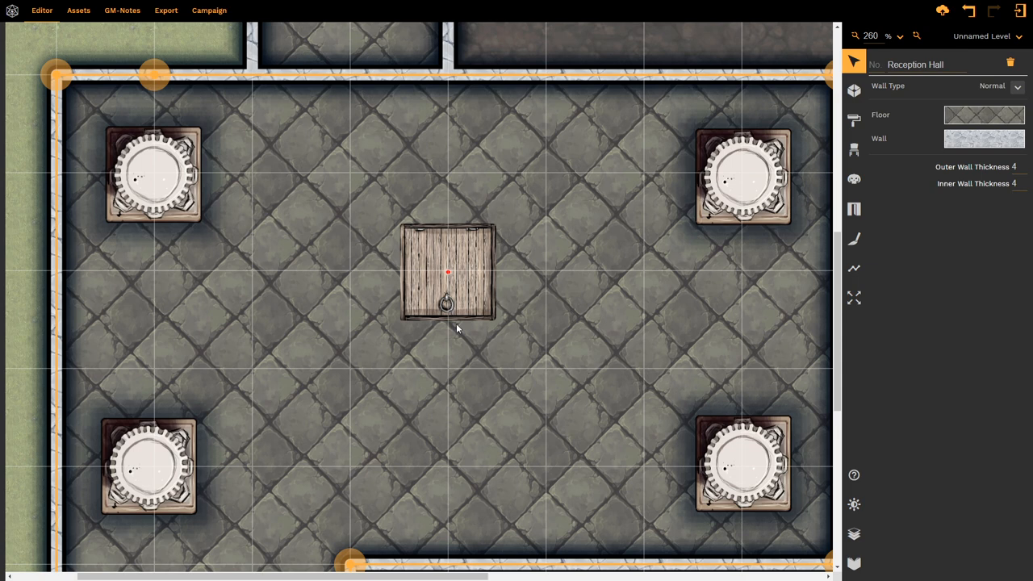
{"action": "mouse_move", "coordinate": [423, 299]}
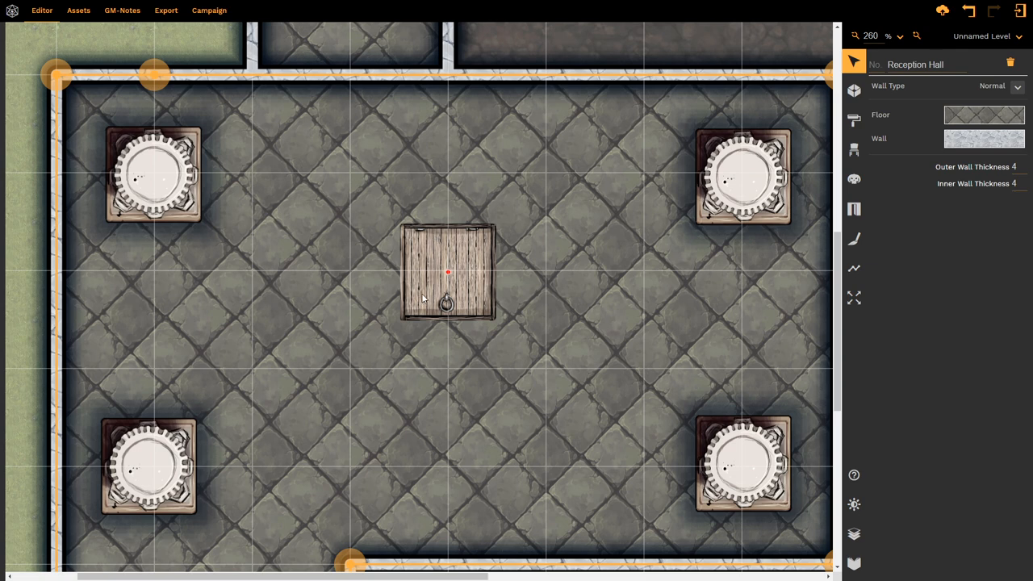
{"action": "left_click", "coordinate": [448, 271]}
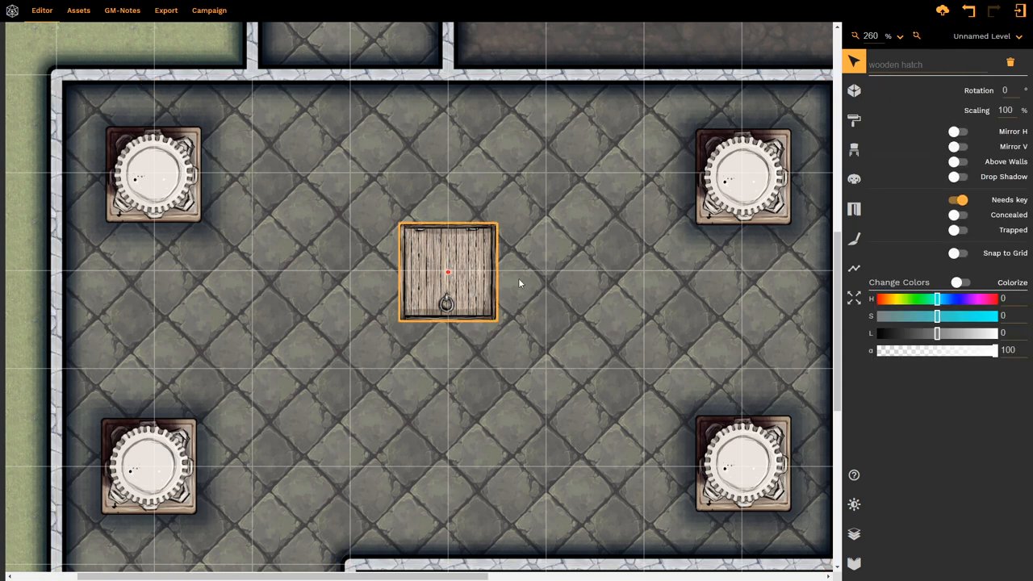
{"action": "left_click", "coordinate": [959, 214]}
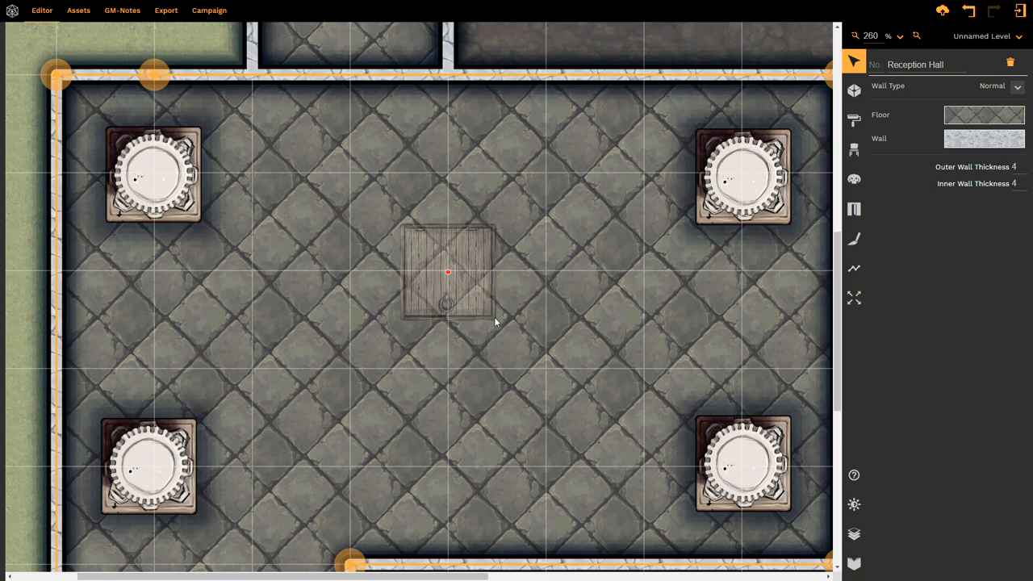
{"action": "mouse_move", "coordinate": [389, 307]}
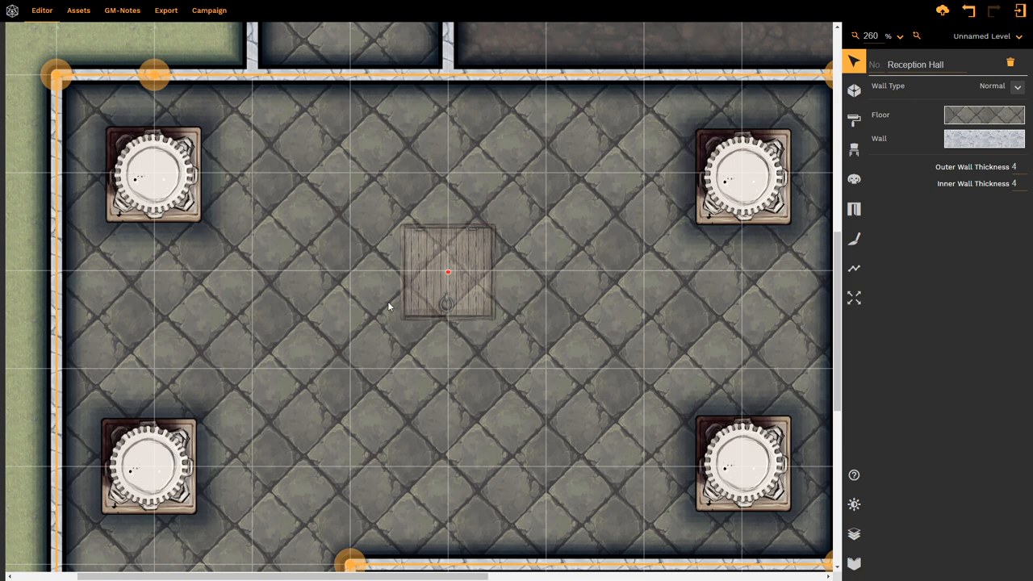
{"action": "mouse_move", "coordinate": [397, 257]}
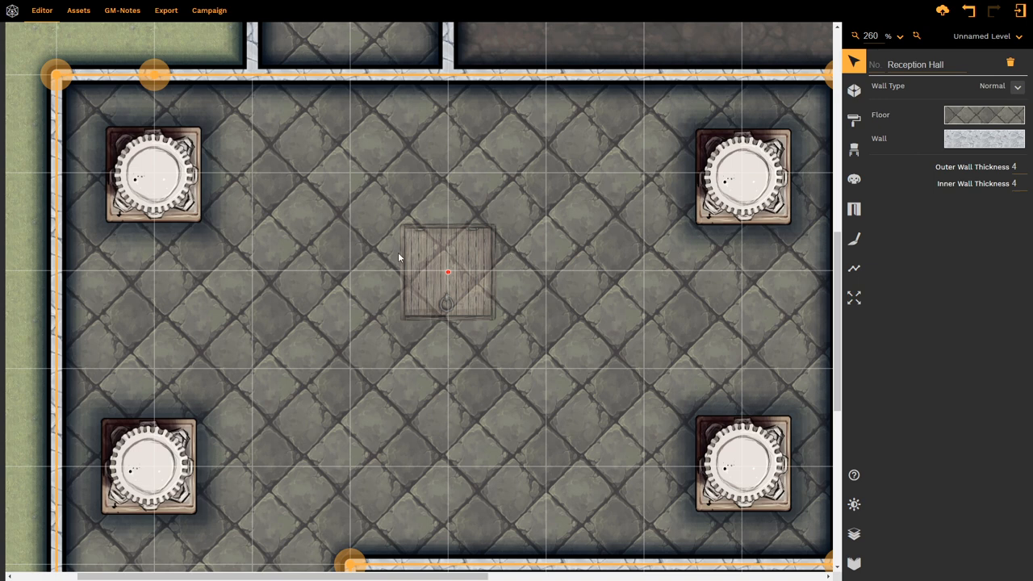
{"action": "mouse_move", "coordinate": [481, 305]}
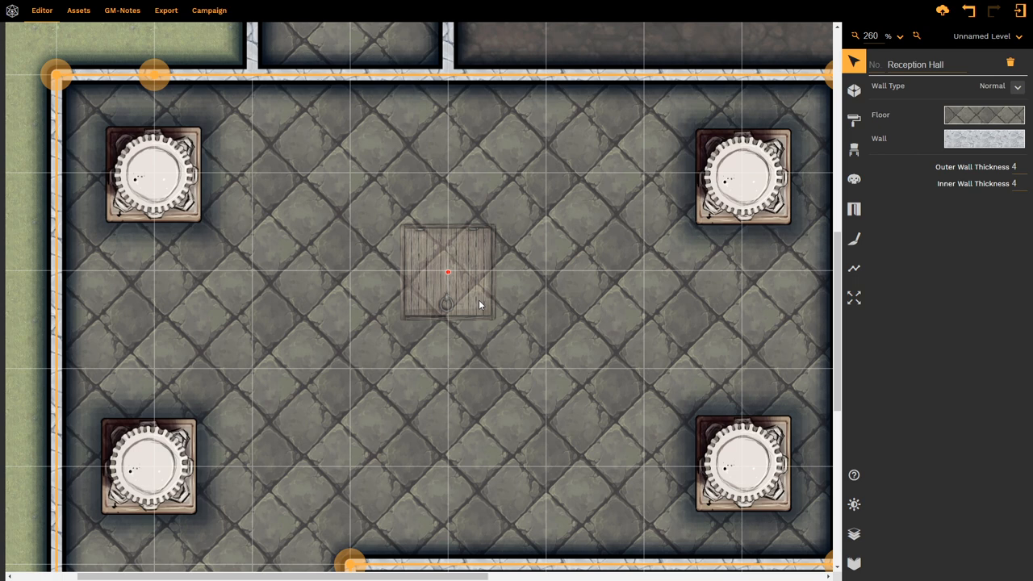
Flag the wooden hatch as 'Trapped' so it shows with a red tint, then deselect it
{"action": "left_click", "coordinate": [449, 272]}
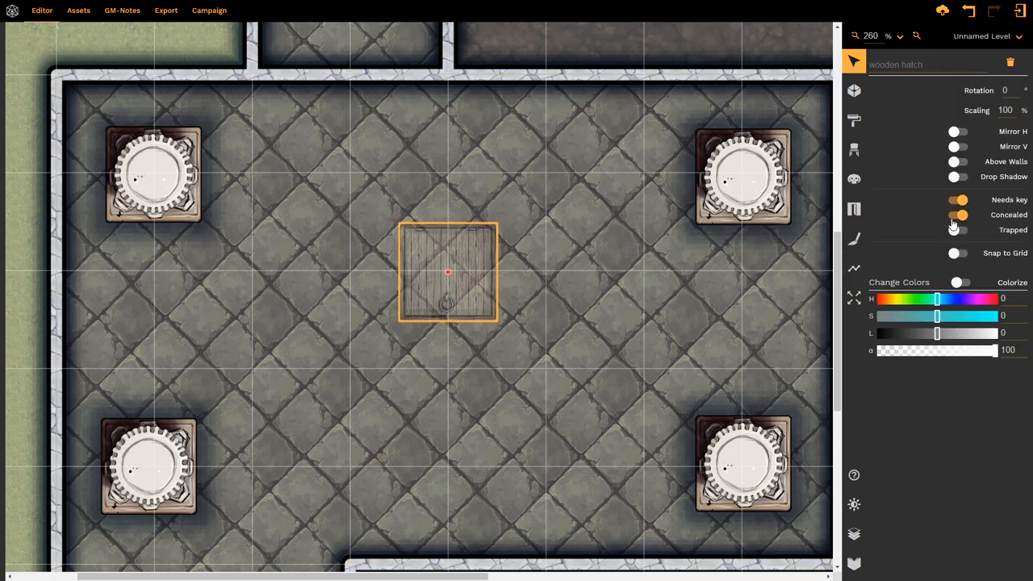
{"action": "left_click", "coordinate": [959, 215]}
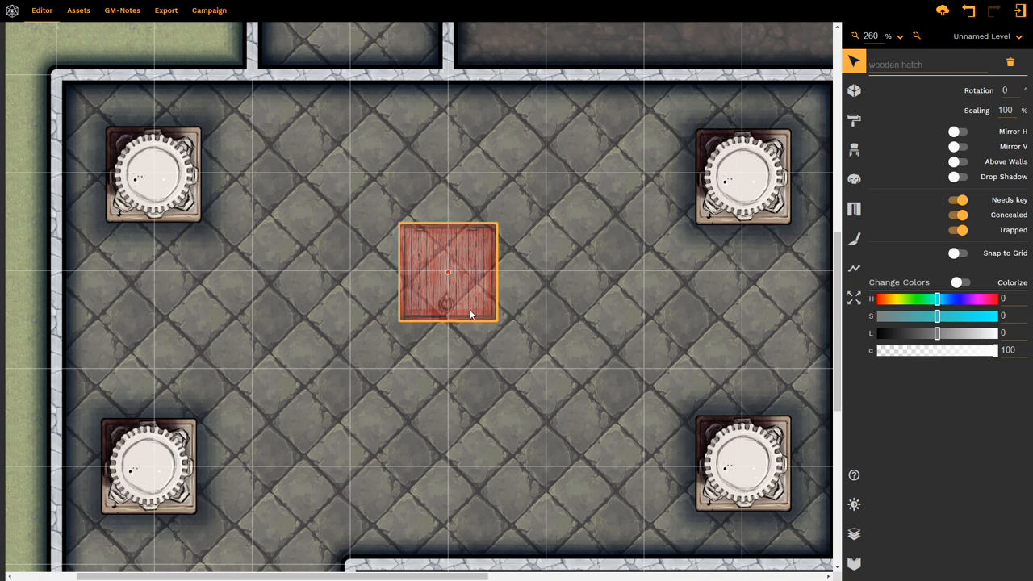
{"action": "left_click", "coordinate": [504, 310]}
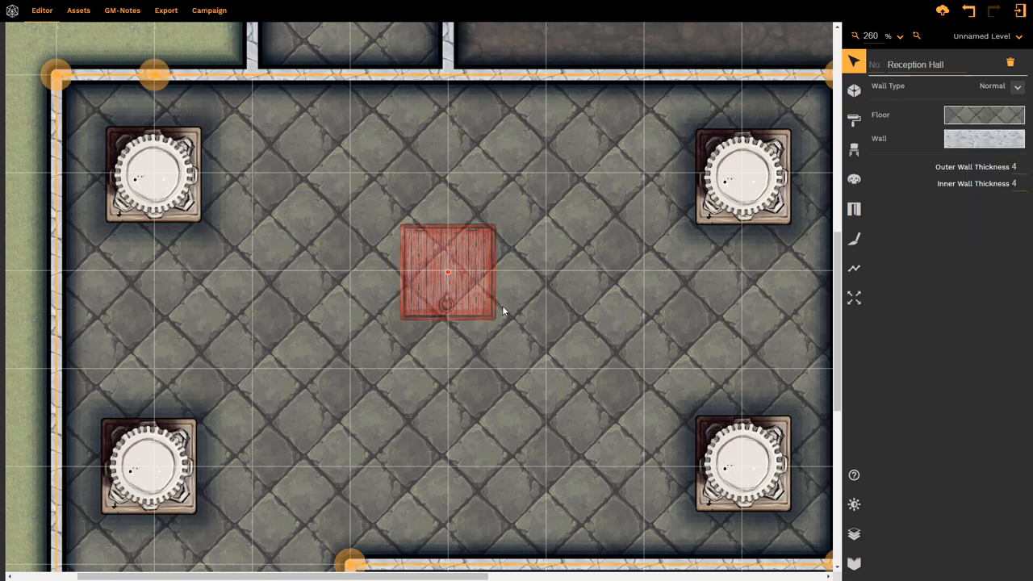
{"action": "mouse_move", "coordinate": [452, 315]}
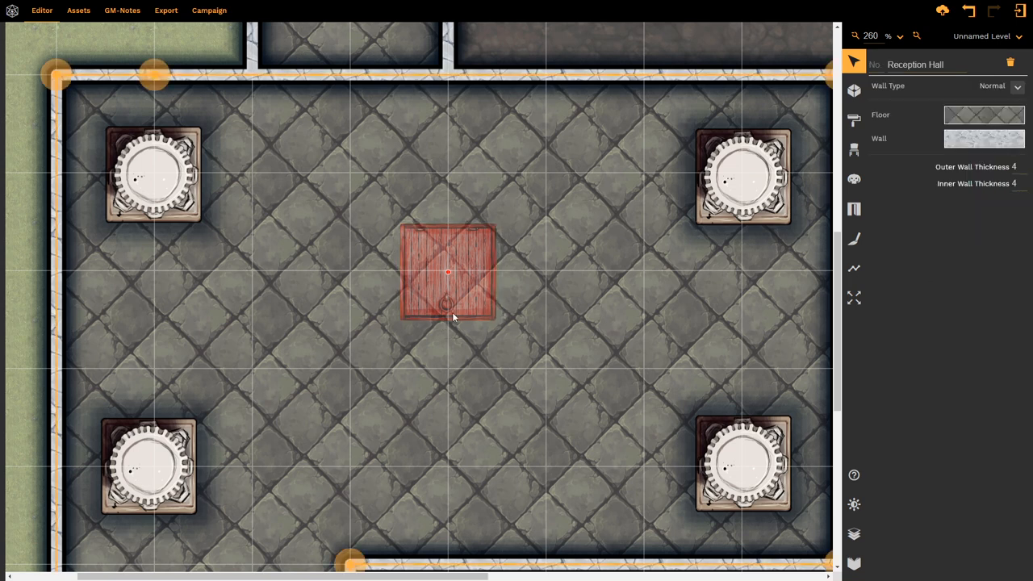
{"action": "mouse_move", "coordinate": [468, 317]}
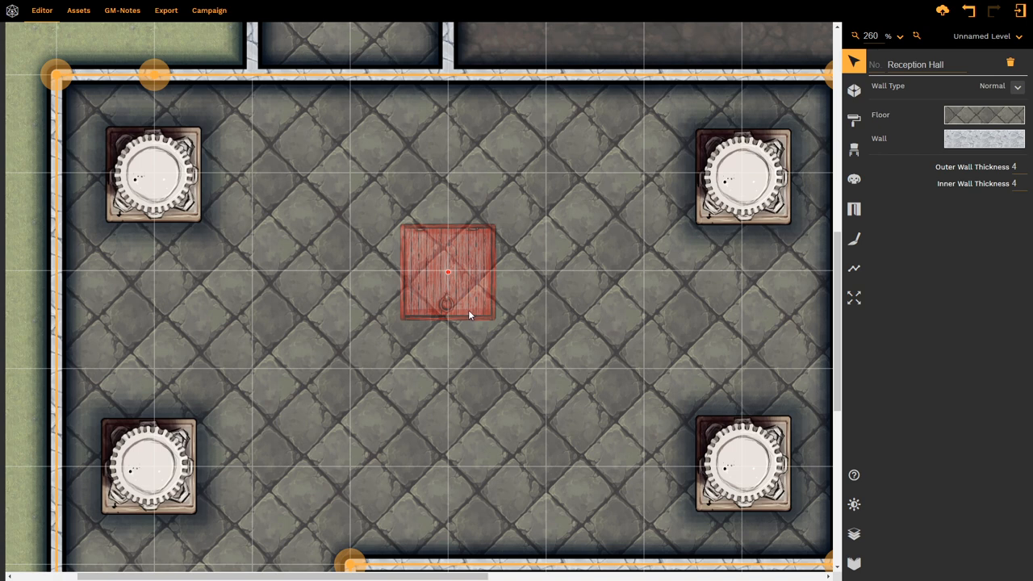
{"action": "mouse_move", "coordinate": [487, 307]}
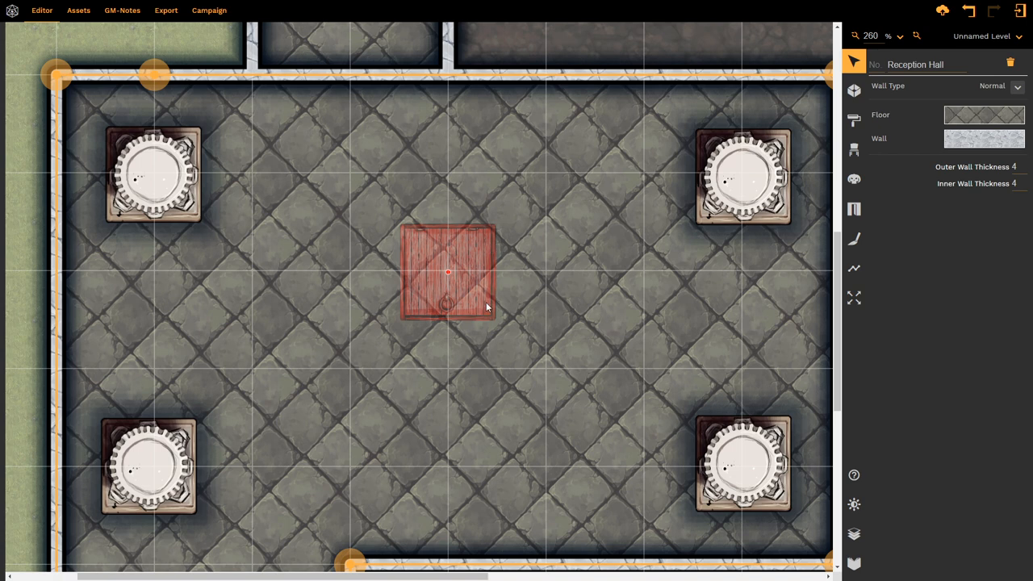
{"action": "mouse_move", "coordinate": [484, 284]}
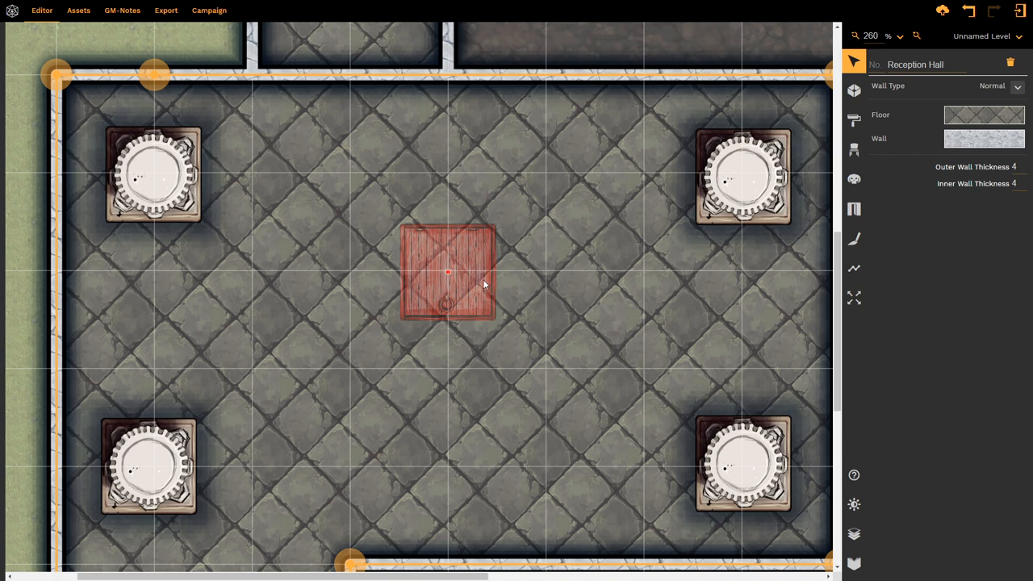
{"action": "mouse_move", "coordinate": [430, 245]}
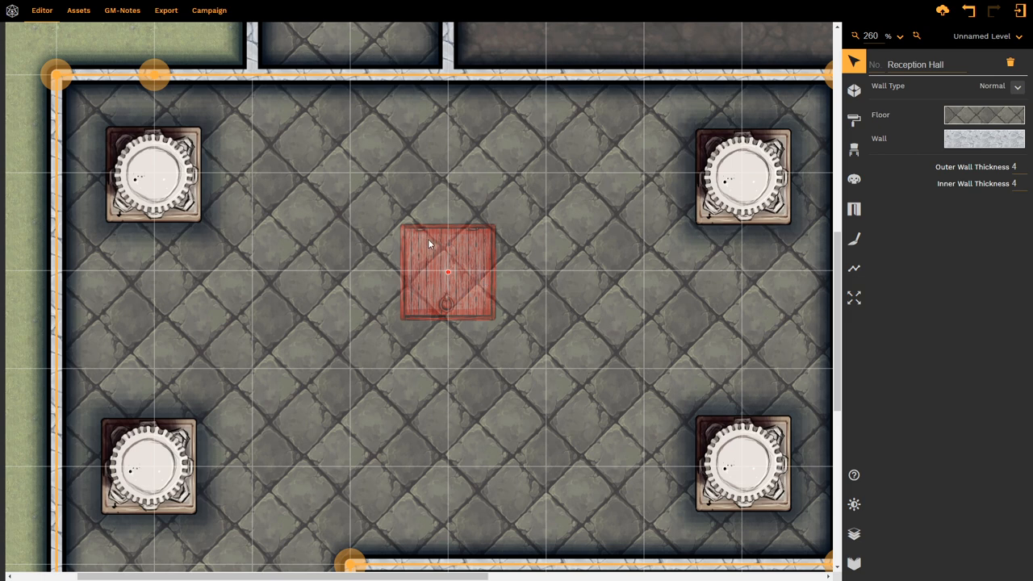
{"action": "mouse_move", "coordinate": [459, 296]}
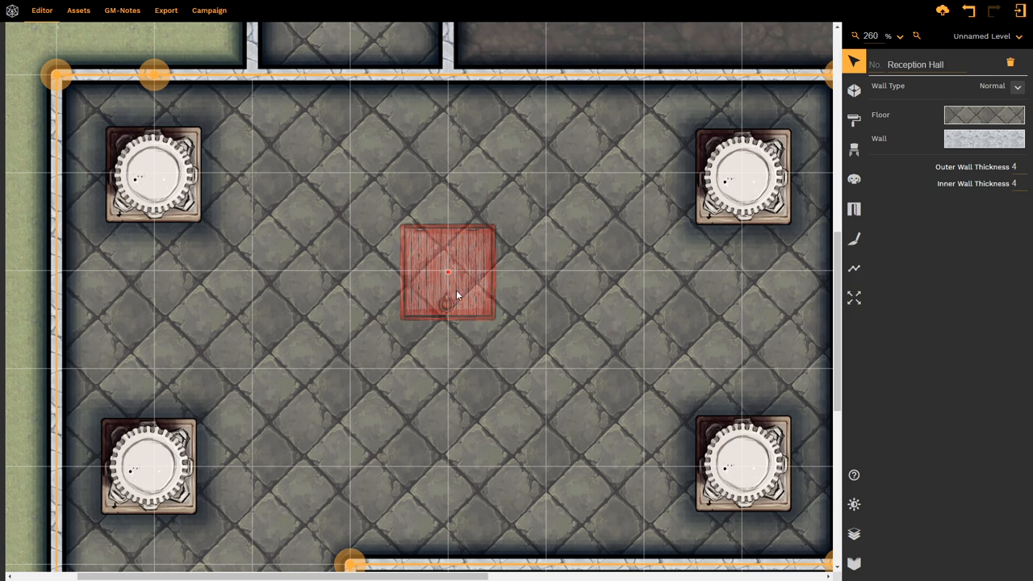
Remove the hatch's key requirement, enable Snap to Grid and move it left onto grid lines
{"action": "left_click", "coordinate": [449, 271]}
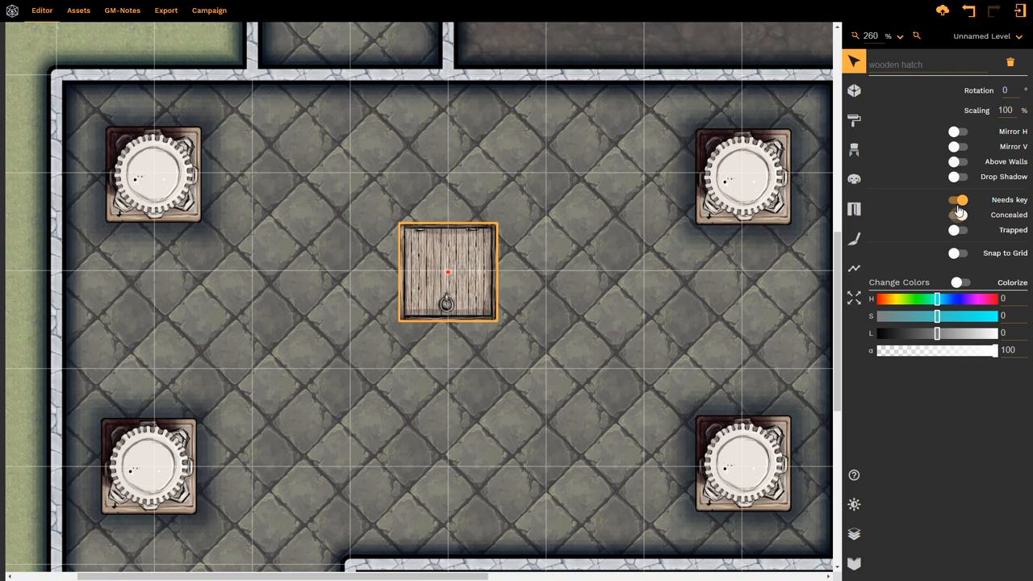
{"action": "left_click", "coordinate": [959, 201]}
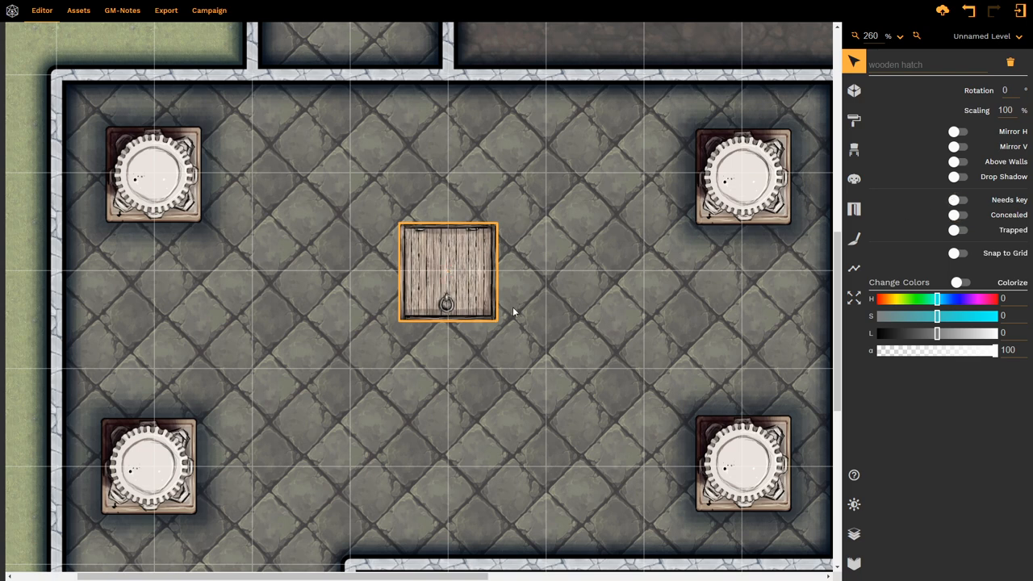
{"action": "mouse_move", "coordinate": [816, 233]}
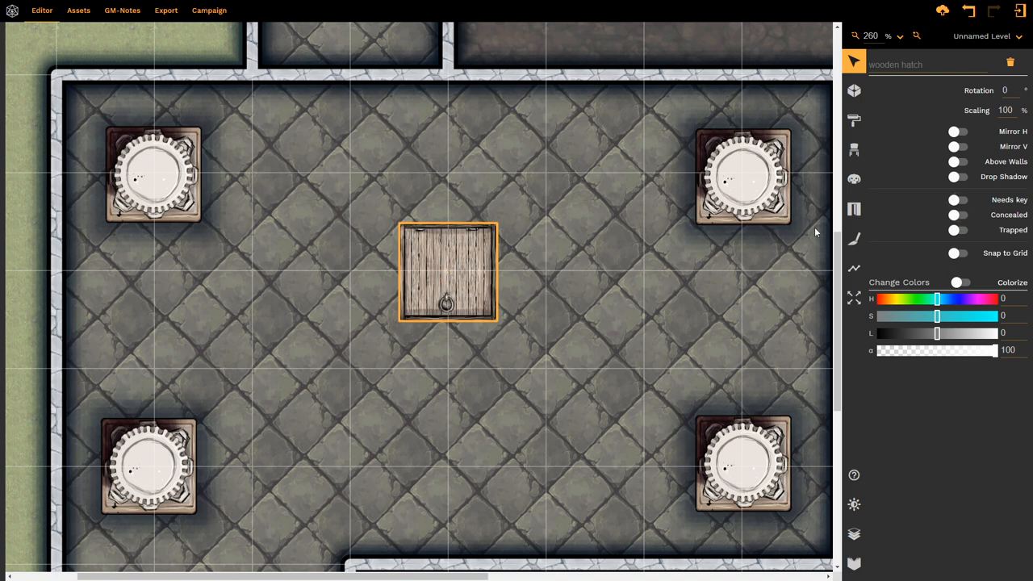
{"action": "mouse_move", "coordinate": [685, 289]}
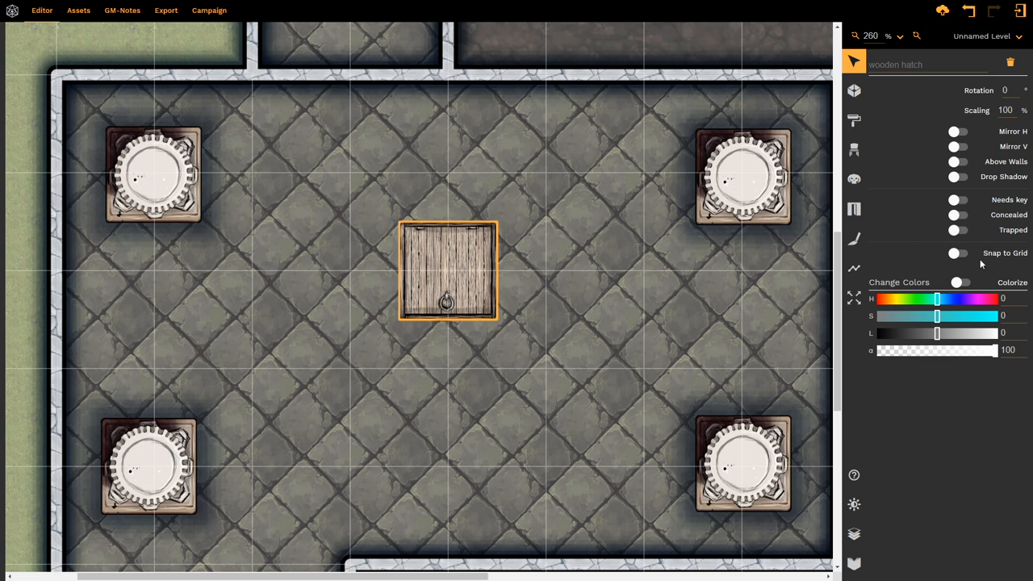
{"action": "left_click", "coordinate": [959, 251]}
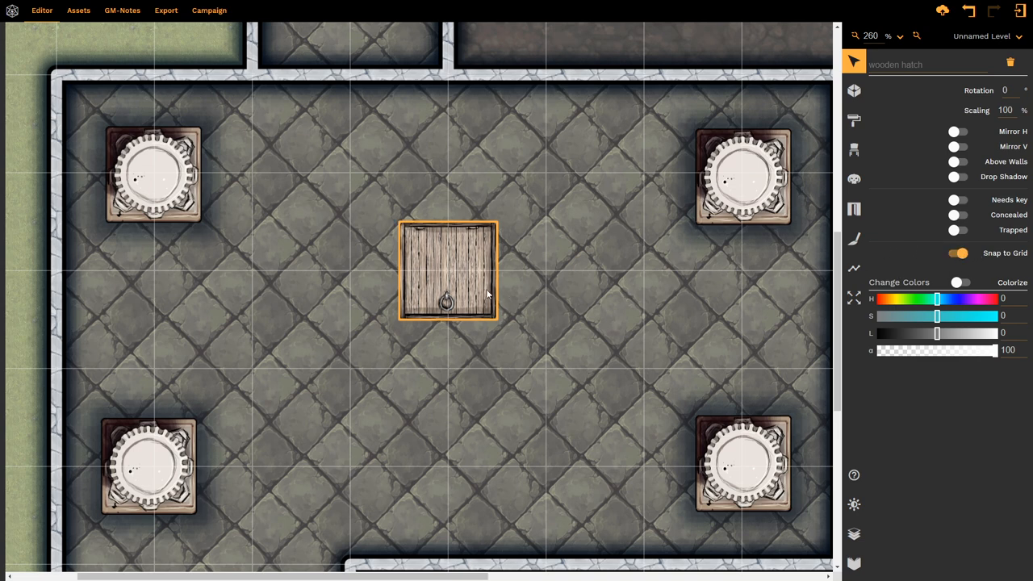
{"action": "left_click_drag", "start_coordinate": [448, 271], "coordinate": [348, 271]}
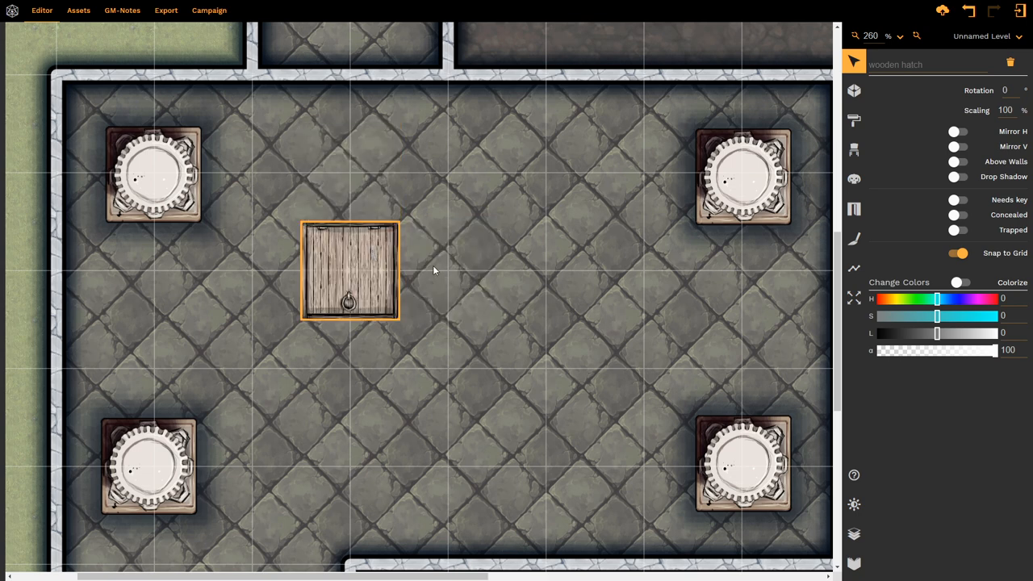
Enable Snap to Grid on the corner columns so they line up, then select the Reception Hall room
{"action": "left_click", "coordinate": [148, 171]}
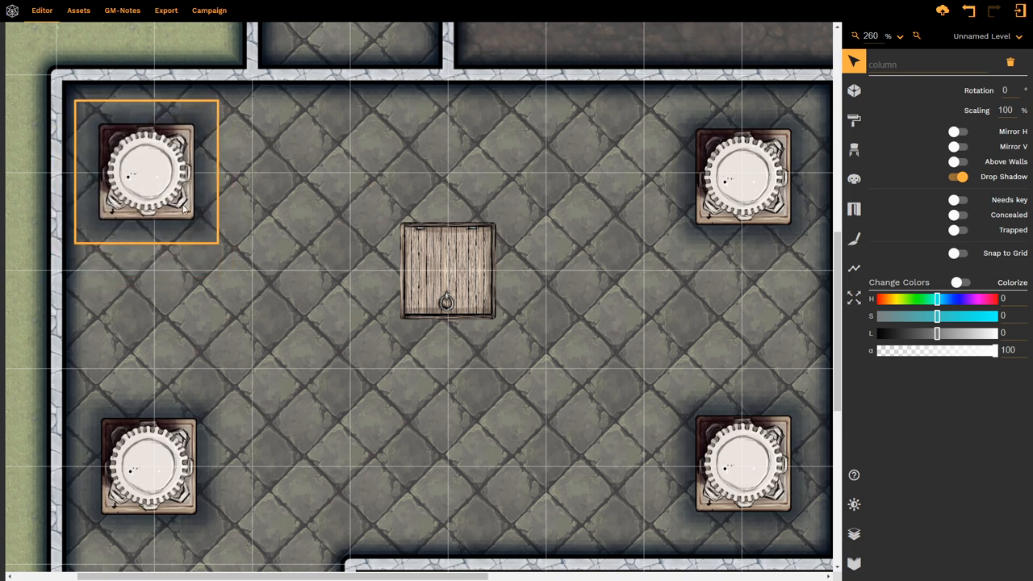
{"action": "left_click", "coordinate": [959, 252]}
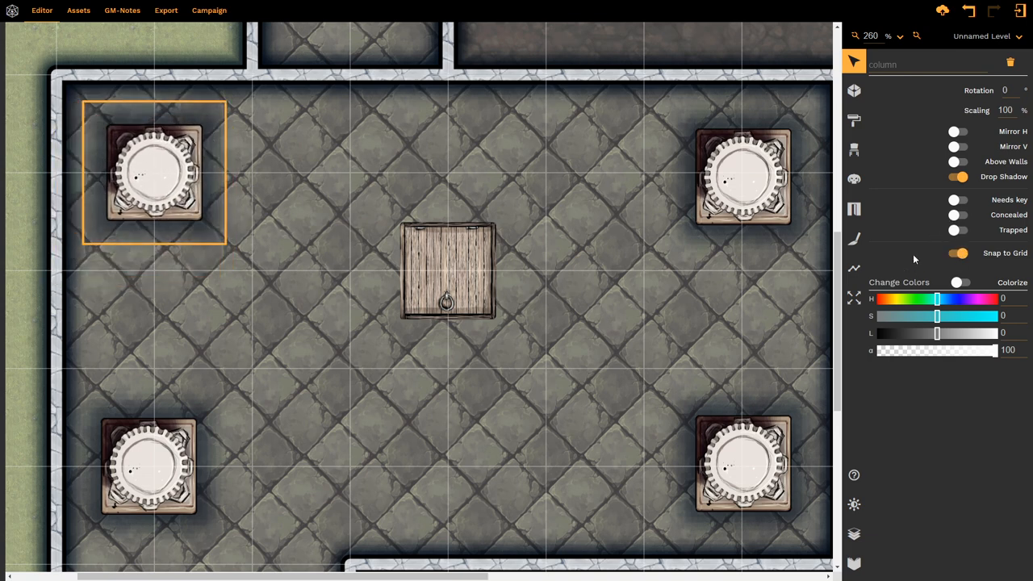
{"action": "left_click", "coordinate": [743, 176]}
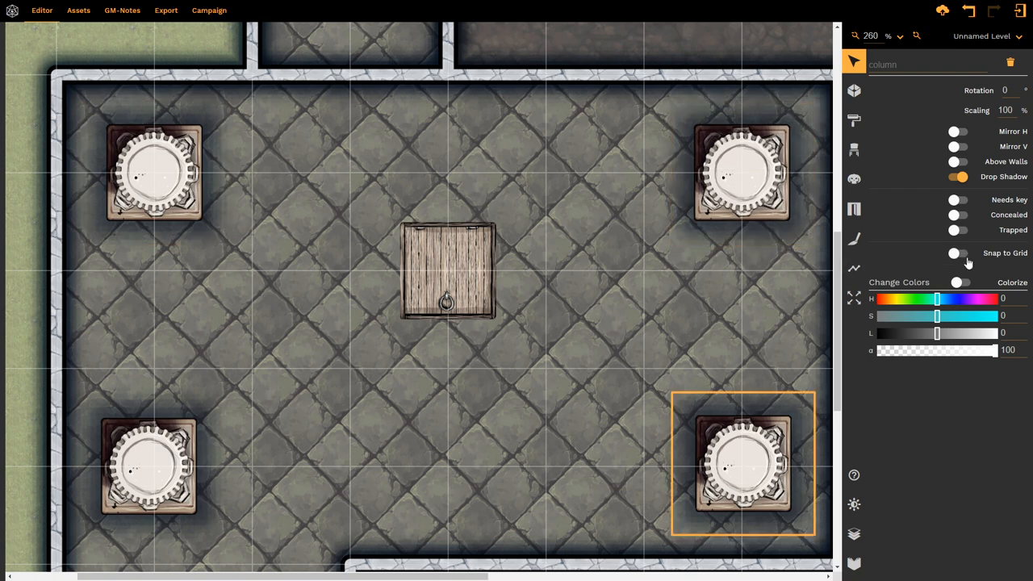
{"action": "left_click", "coordinate": [957, 252]}
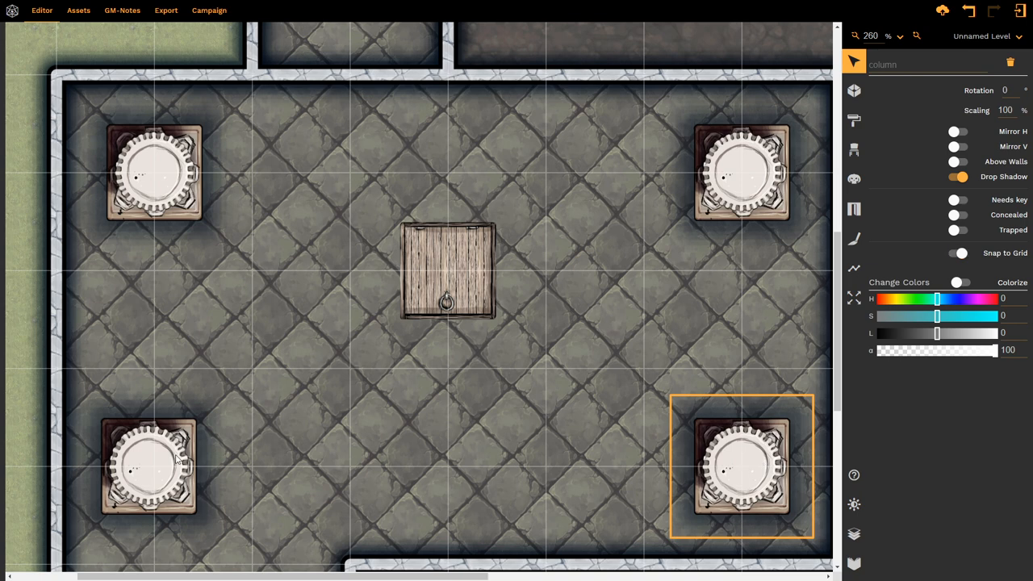
{"action": "left_click", "coordinate": [149, 467]}
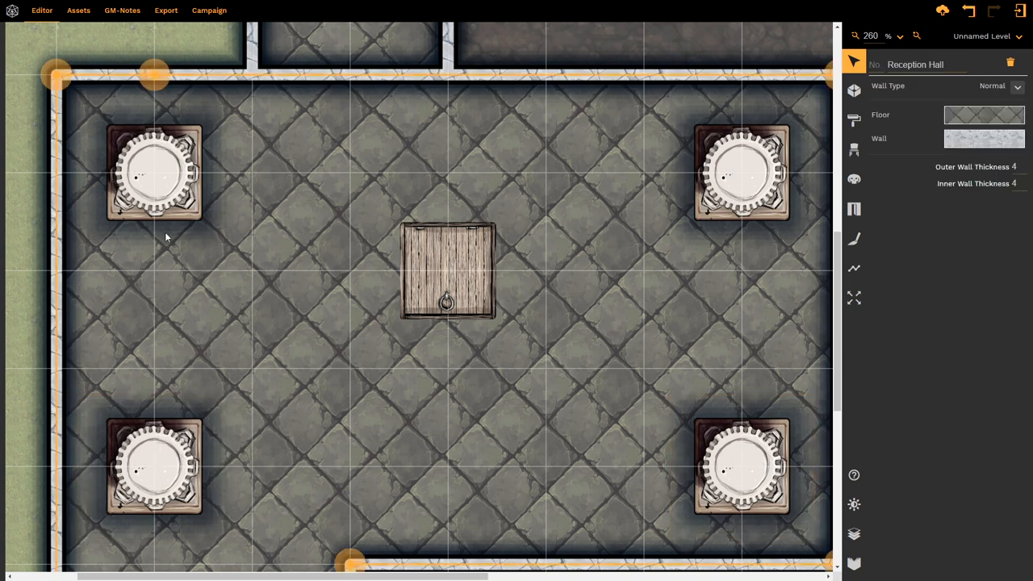
{"action": "mouse_move", "coordinate": [578, 350]}
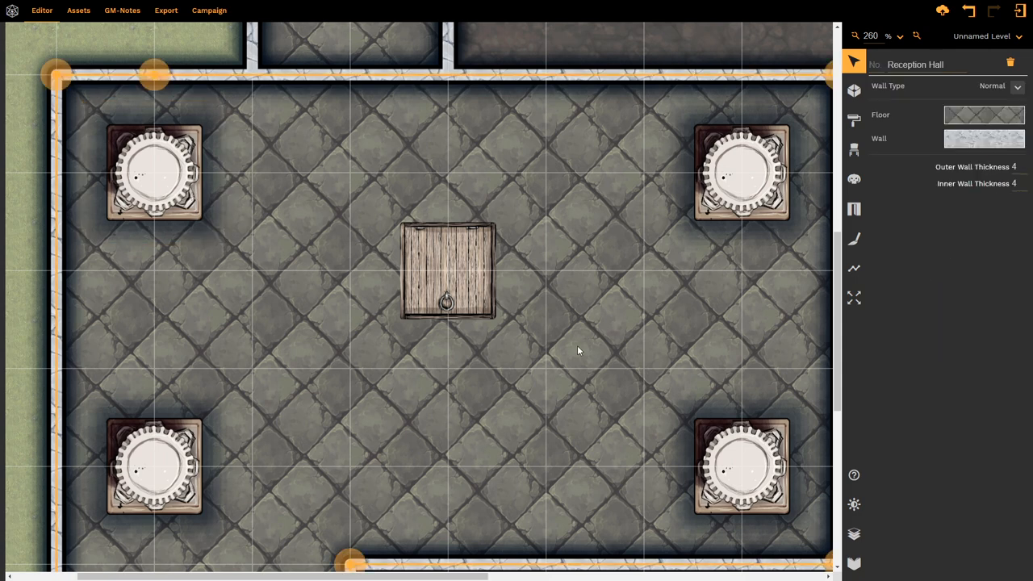
{"action": "left_click", "coordinate": [447, 271]}
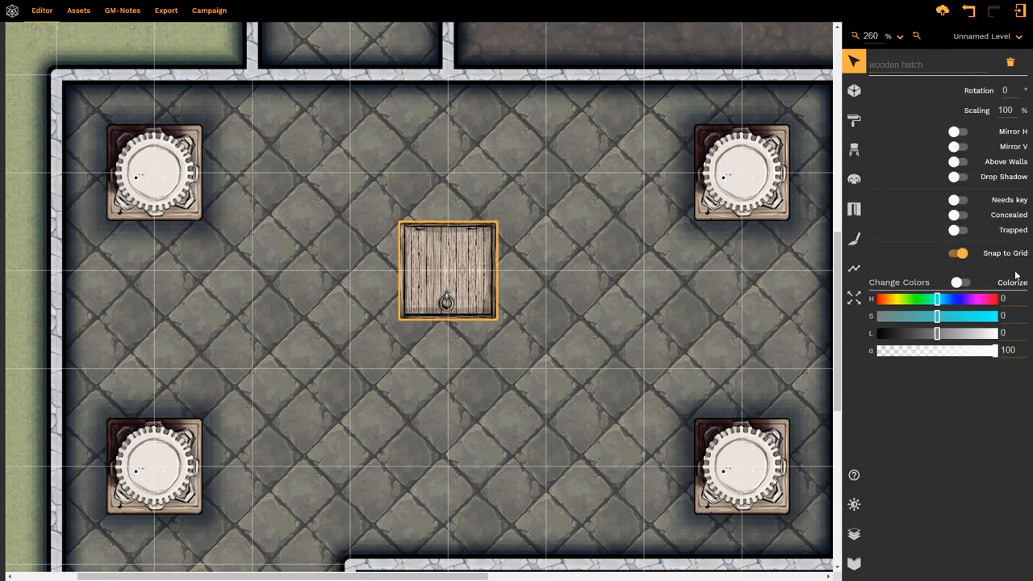
{"action": "mouse_move", "coordinate": [933, 284]}
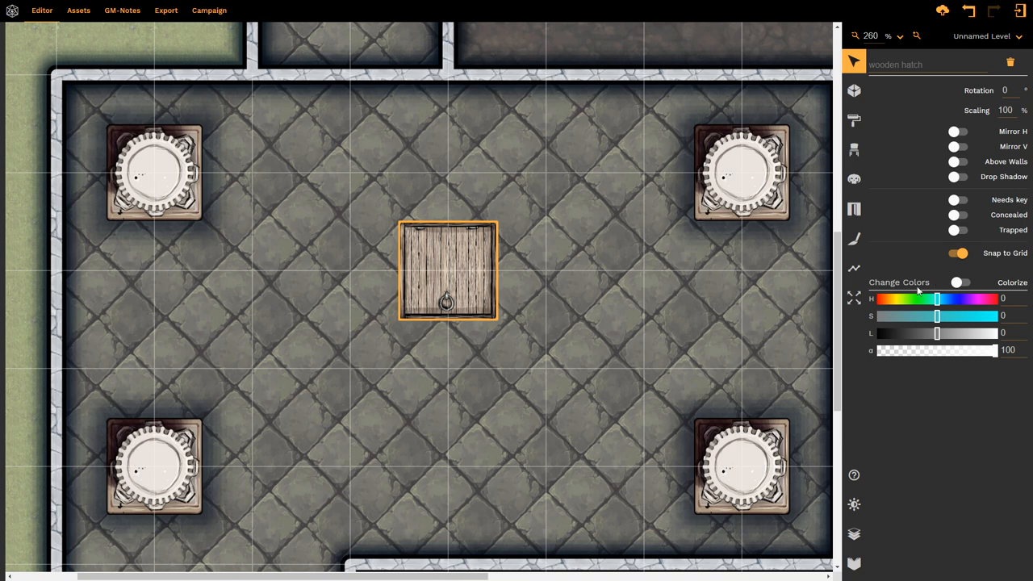
{"action": "mouse_move", "coordinate": [923, 309]}
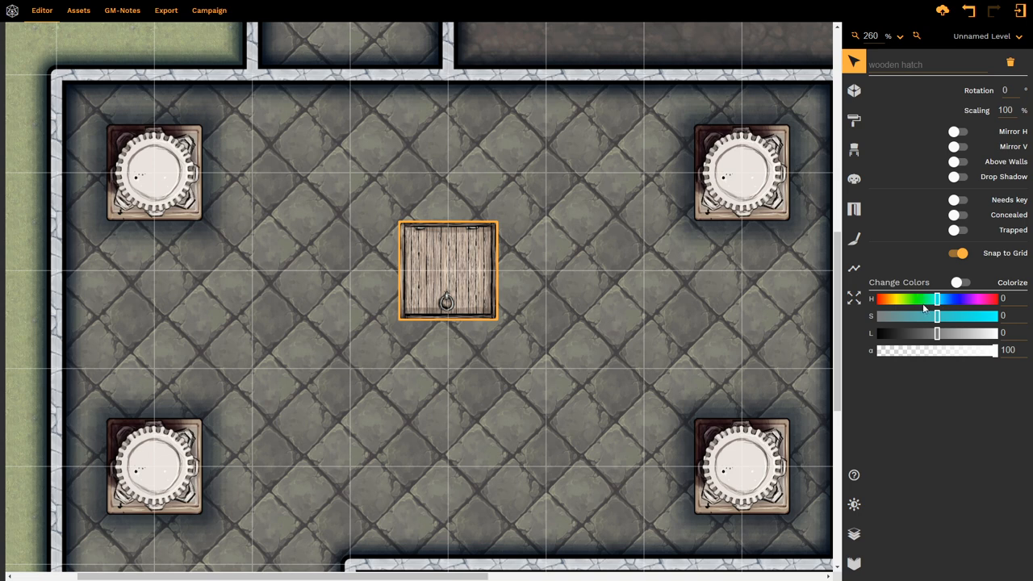
{"action": "left_click_drag", "start_coordinate": [936, 298], "coordinate": [900, 298]}
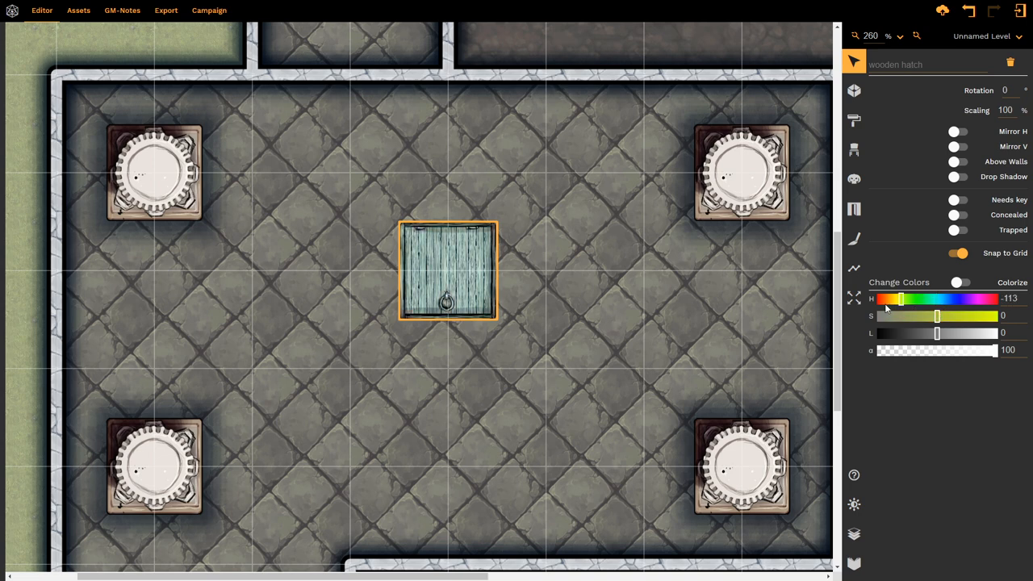
{"action": "left_click_drag", "start_coordinate": [901, 299], "coordinate": [962, 298]}
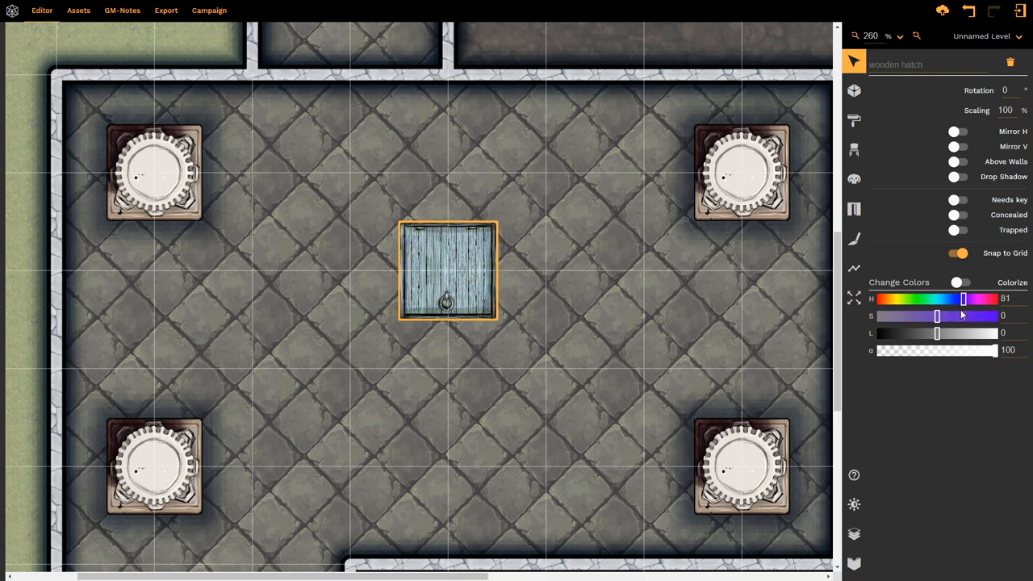
{"action": "left_click_drag", "start_coordinate": [966, 298], "coordinate": [939, 298]}
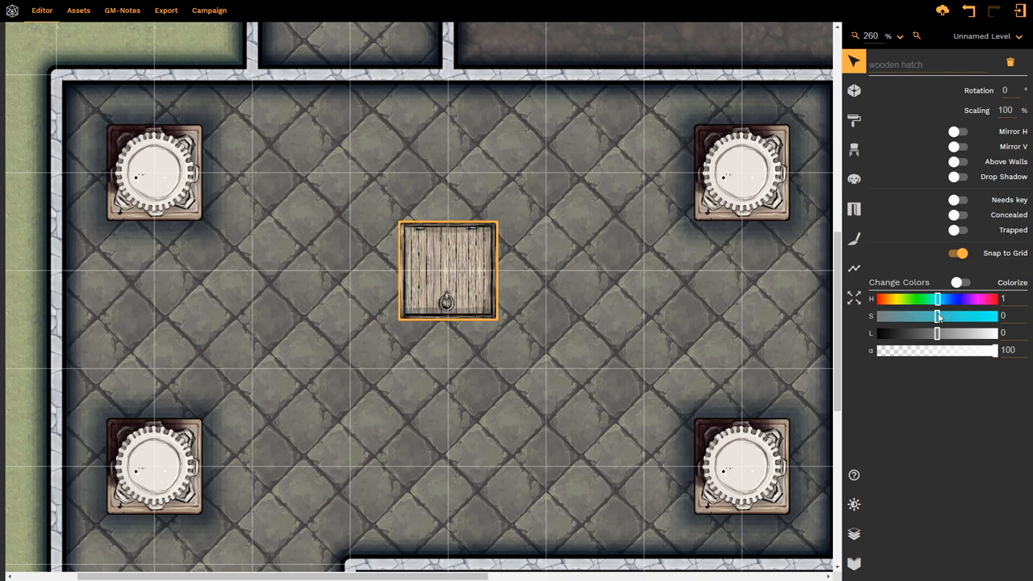
{"action": "left_click_drag", "start_coordinate": [938, 315], "coordinate": [997, 315]}
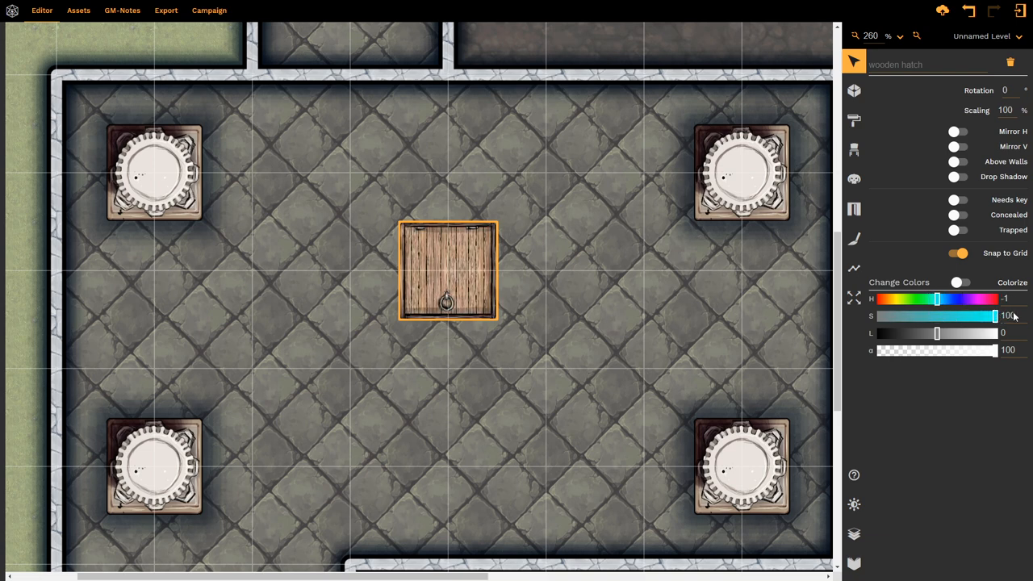
{"action": "left_click_drag", "start_coordinate": [998, 315], "coordinate": [880, 315]}
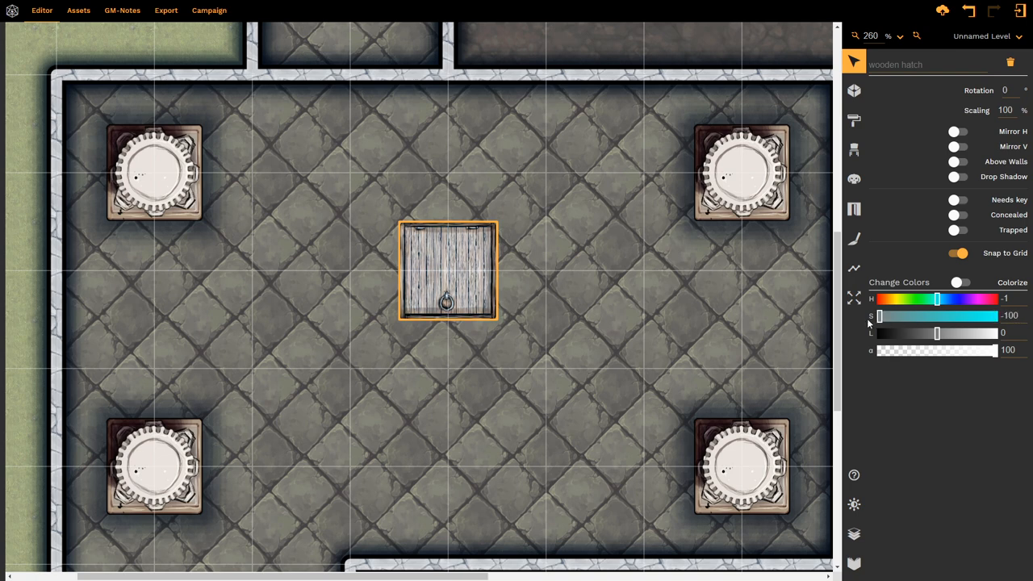
{"action": "left_click_drag", "start_coordinate": [880, 315], "coordinate": [936, 315]}
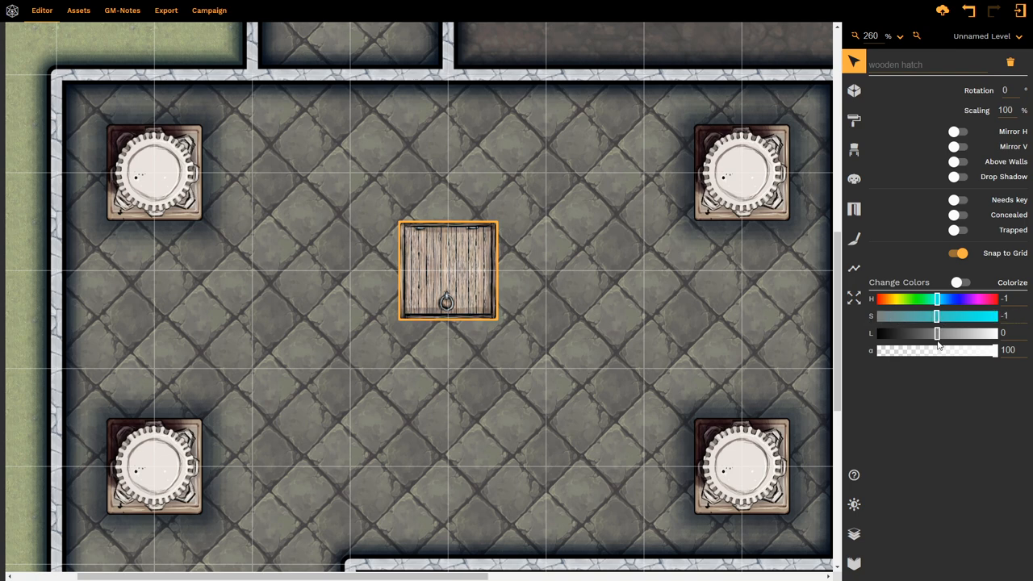
{"action": "left_click_drag", "start_coordinate": [936, 333], "coordinate": [949, 333]}
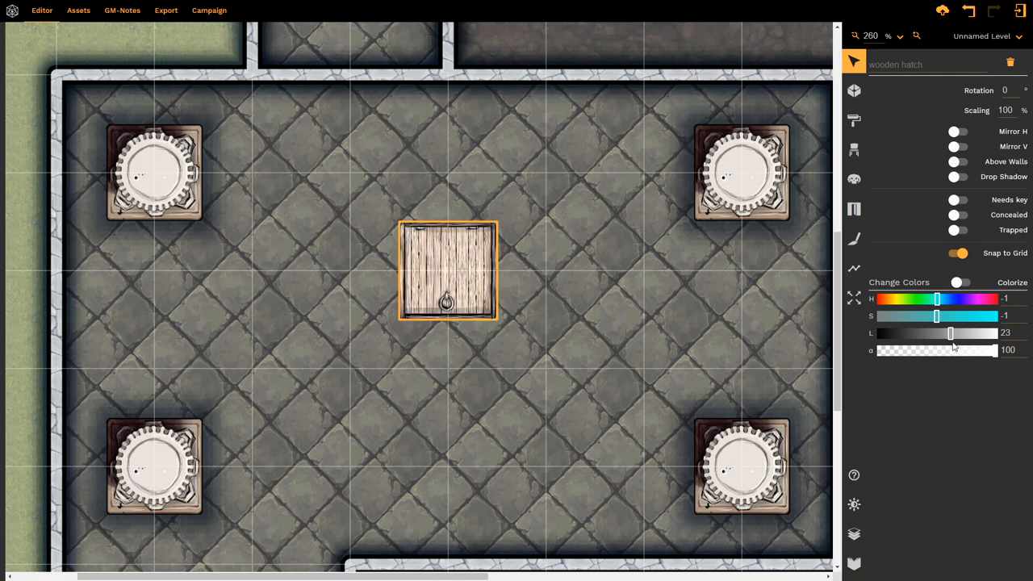
{"action": "left_click_drag", "start_coordinate": [949, 333], "coordinate": [936, 332]}
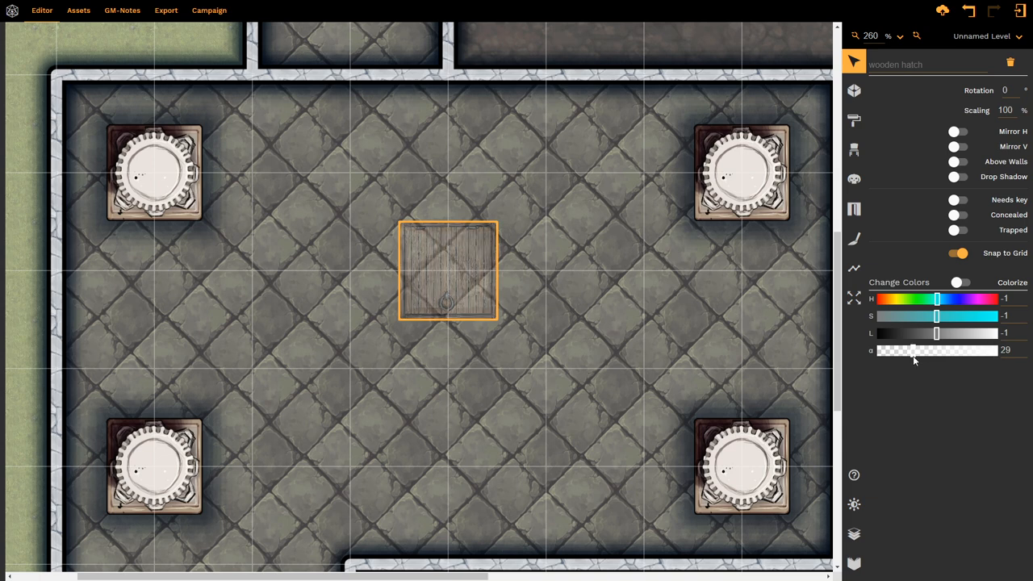
Try several alpha values on the hatch, leaving it nearly opaque at about 86
{"action": "left_click_drag", "start_coordinate": [912, 349], "coordinate": [991, 349]}
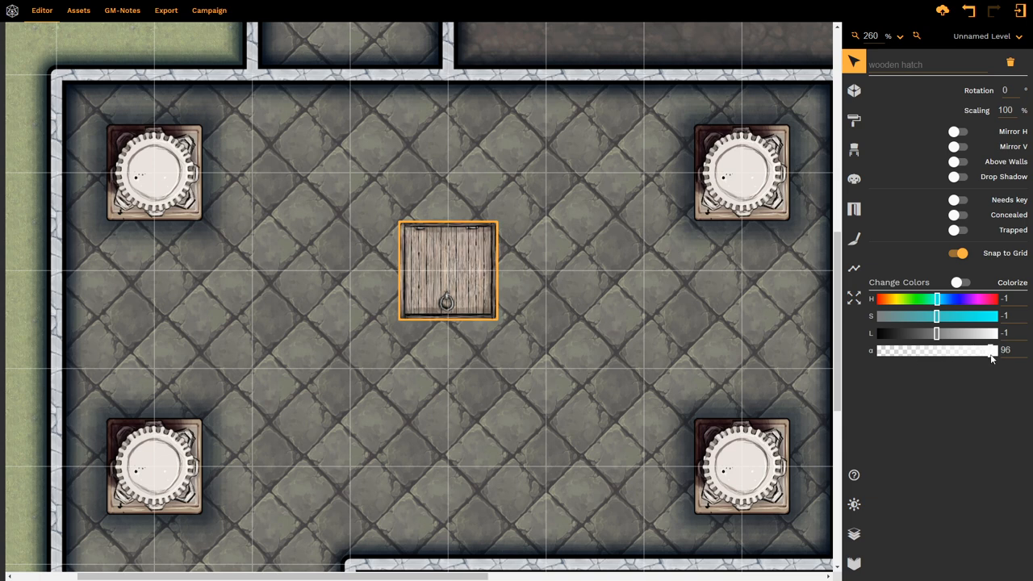
{"action": "left_click_drag", "start_coordinate": [988, 349], "coordinate": [998, 349]}
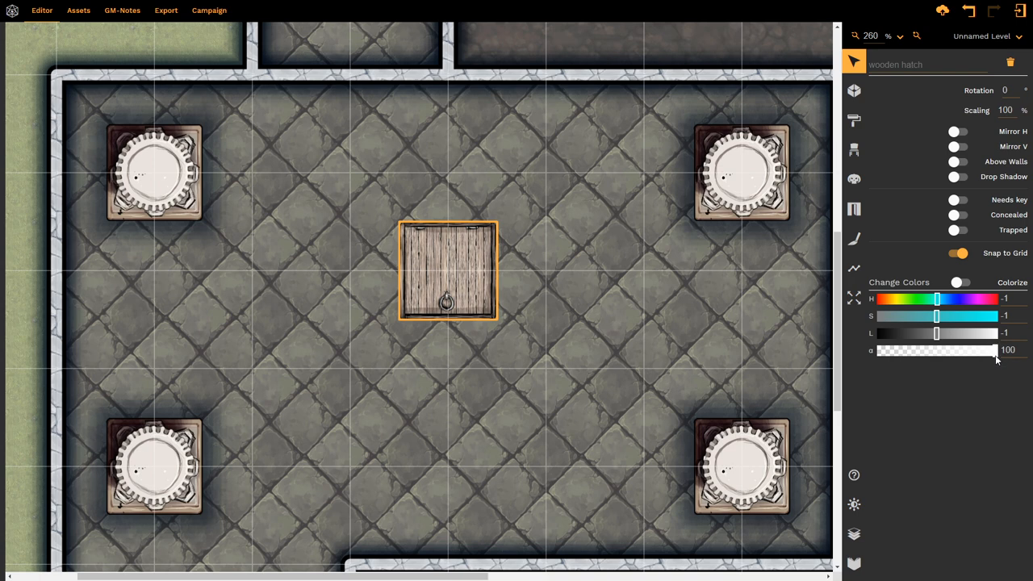
{"action": "left_click_drag", "start_coordinate": [995, 348], "coordinate": [929, 349]}
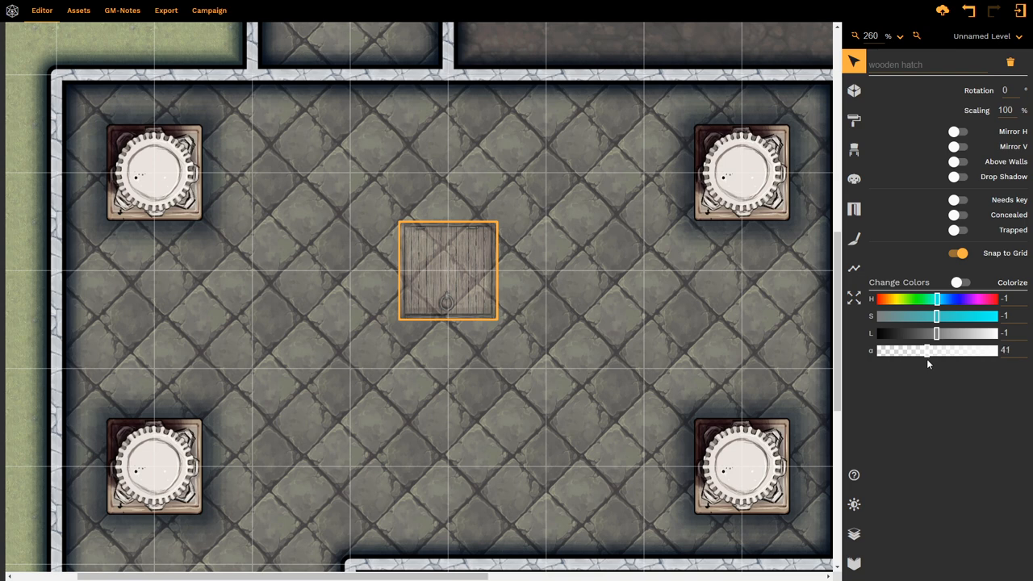
{"action": "left_click_drag", "start_coordinate": [927, 348], "coordinate": [930, 349]}
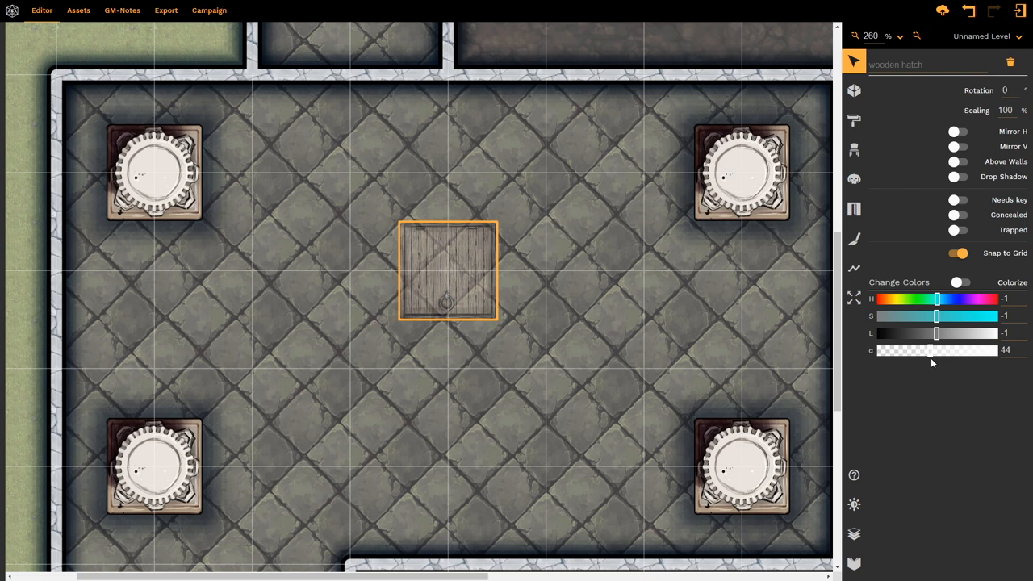
{"action": "left_click_drag", "start_coordinate": [930, 349], "coordinate": [986, 349]}
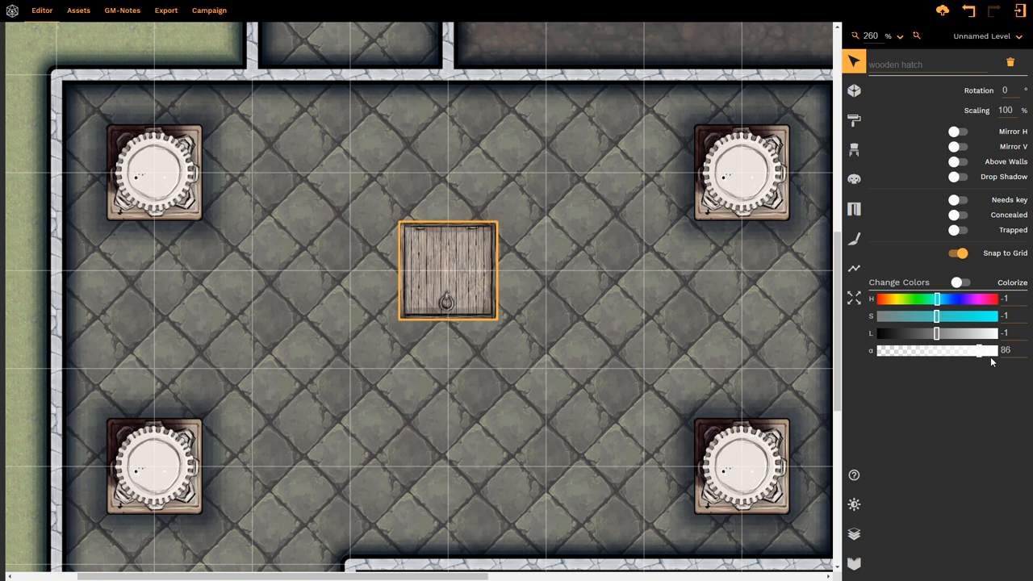
{"action": "left_click_drag", "start_coordinate": [977, 349], "coordinate": [998, 349]}
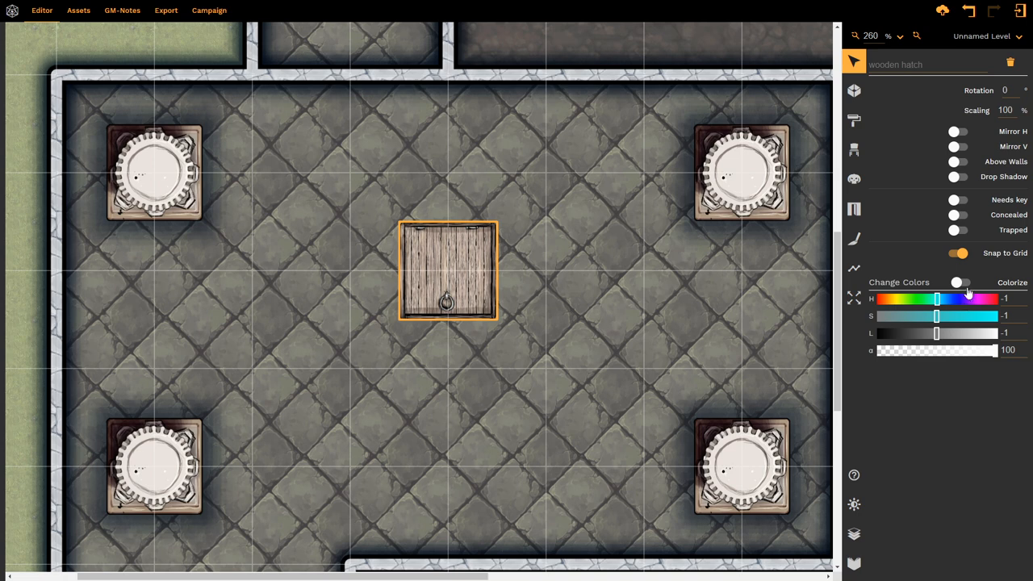
{"action": "left_click", "coordinate": [960, 282]}
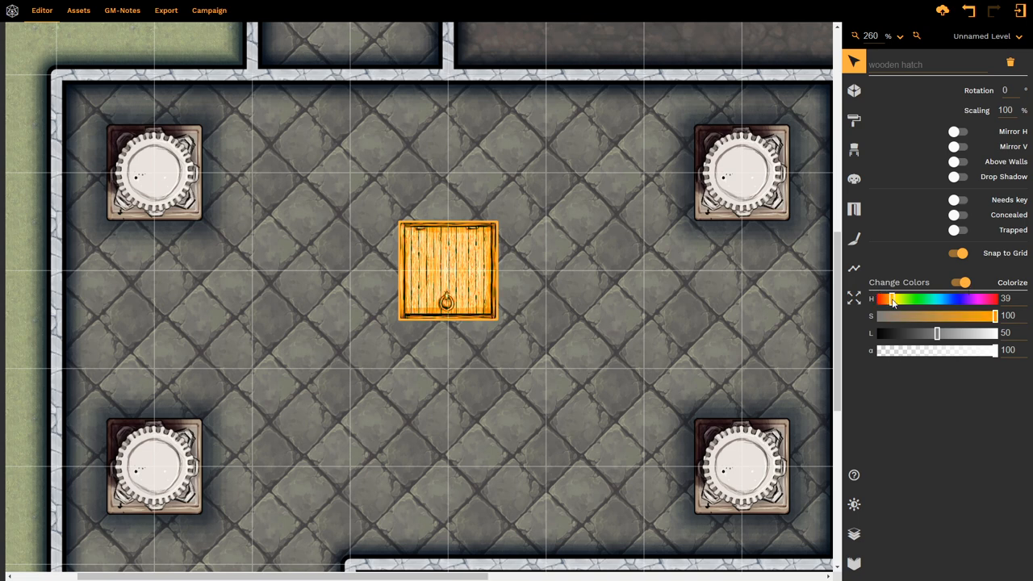
{"action": "left_click_drag", "start_coordinate": [880, 299], "coordinate": [940, 299]}
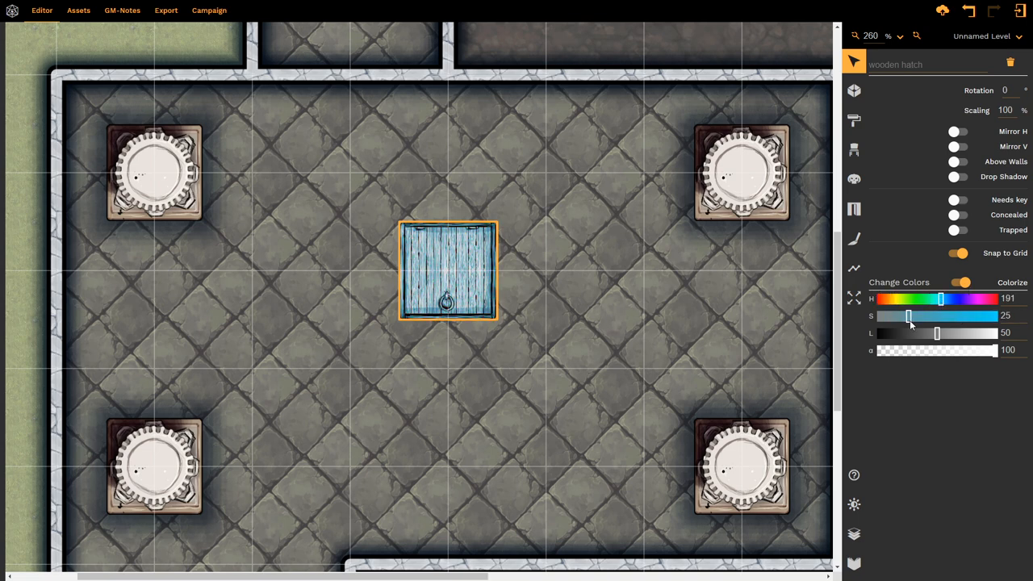
{"action": "left_click_drag", "start_coordinate": [908, 315], "coordinate": [966, 314]}
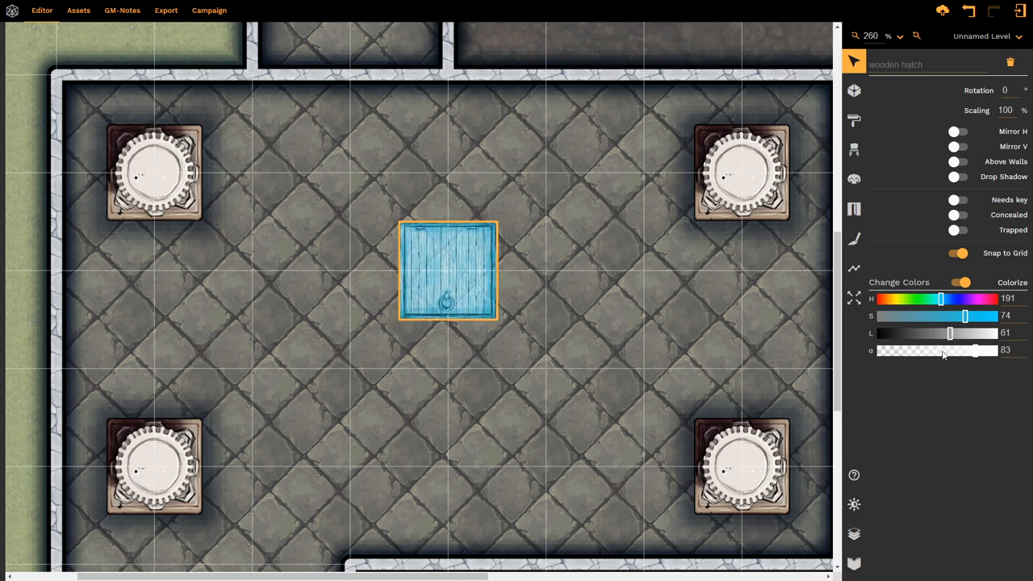
{"action": "left_click", "coordinate": [960, 283]}
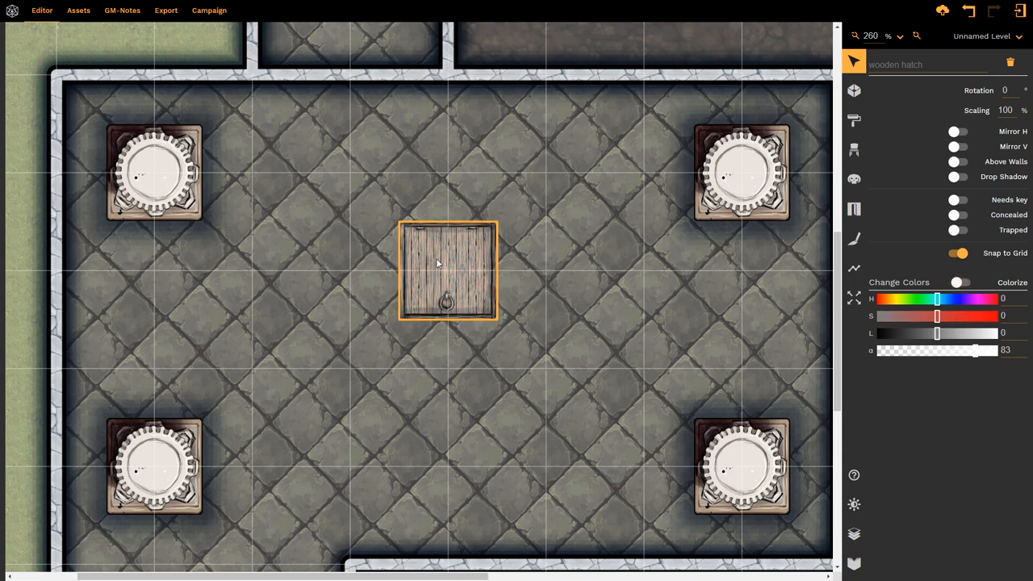
{"action": "mouse_move", "coordinate": [435, 271]}
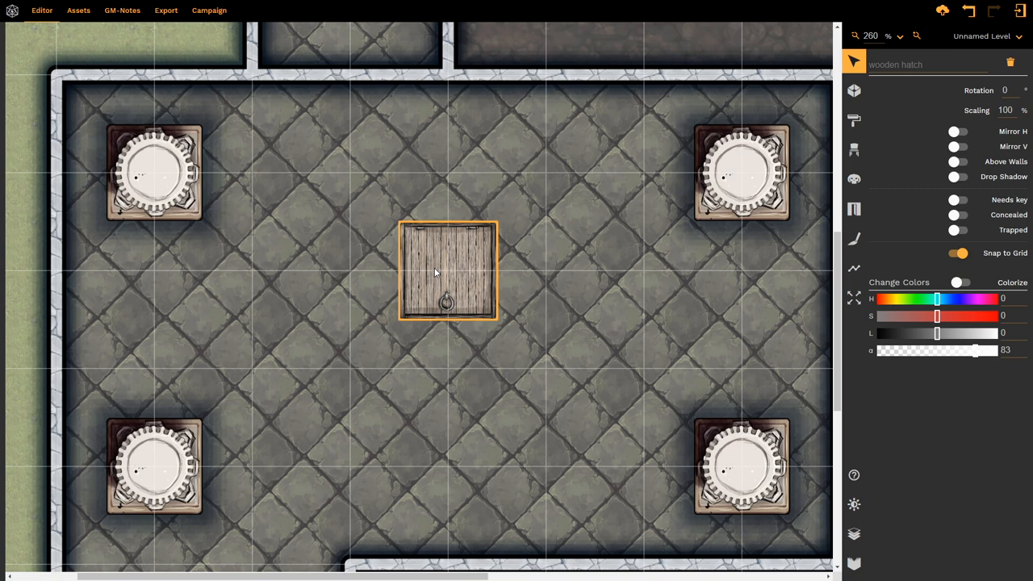
{"action": "mouse_move", "coordinate": [937, 103]}
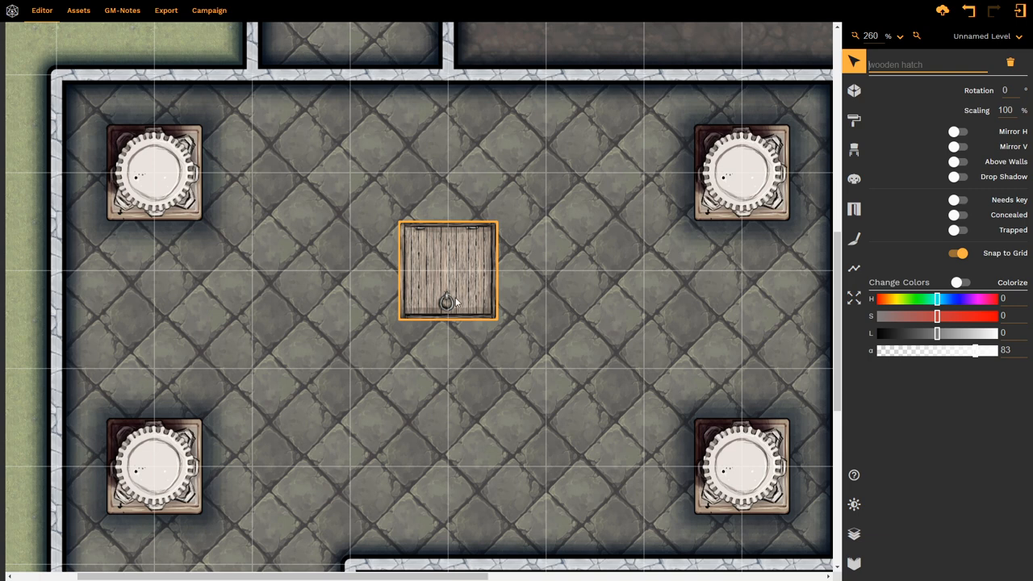
{"action": "mouse_move", "coordinate": [443, 265]}
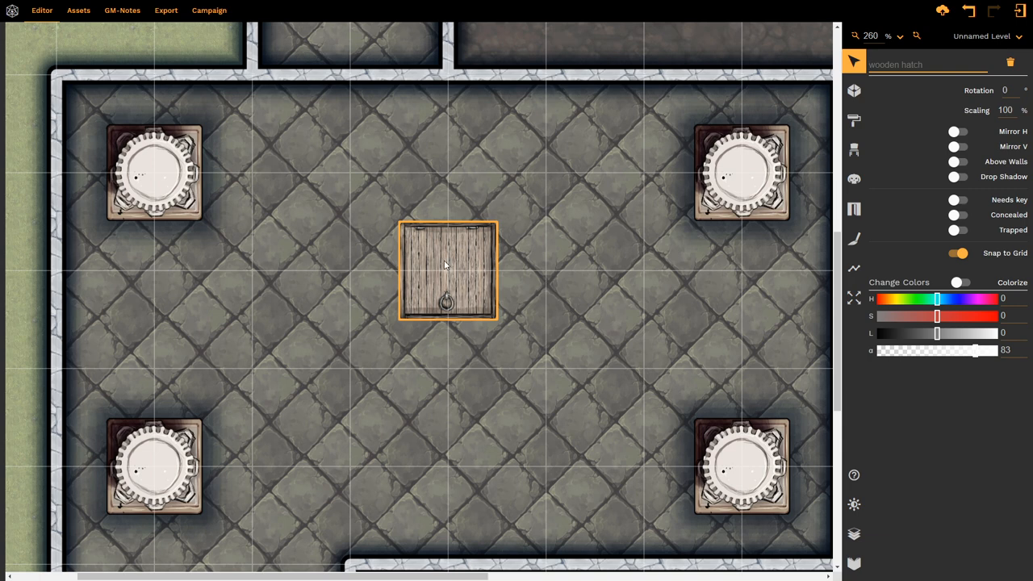
{"action": "mouse_move", "coordinate": [432, 282]}
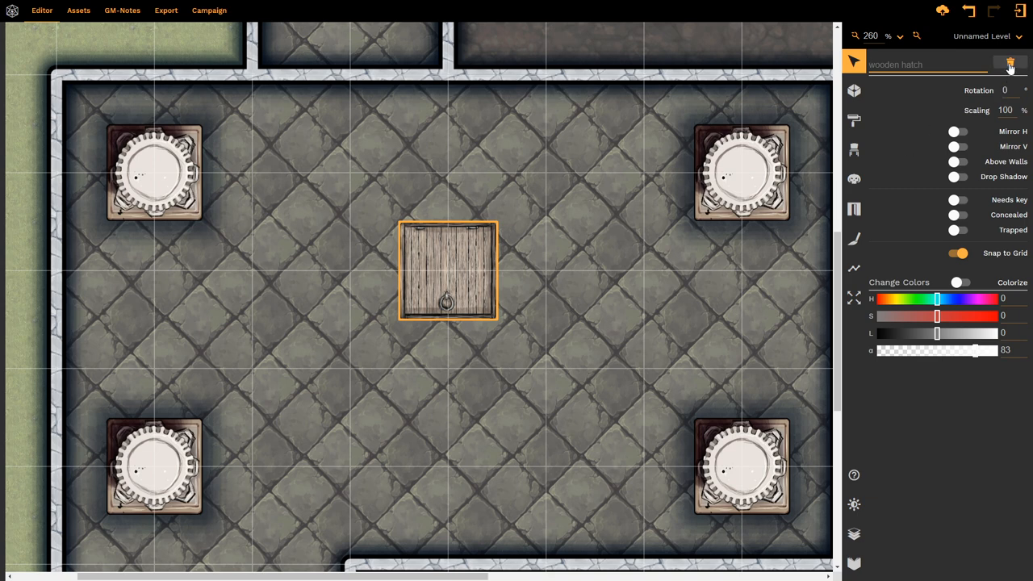
Bring up the props library showing Fantasy containers
{"action": "left_click", "coordinate": [1011, 65]}
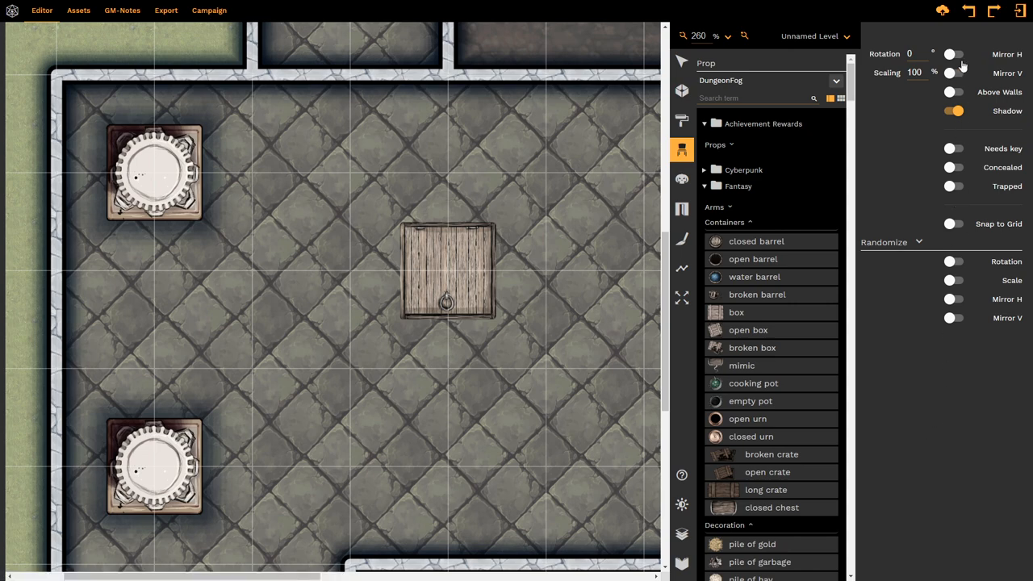
{"action": "left_click", "coordinate": [756, 240]}
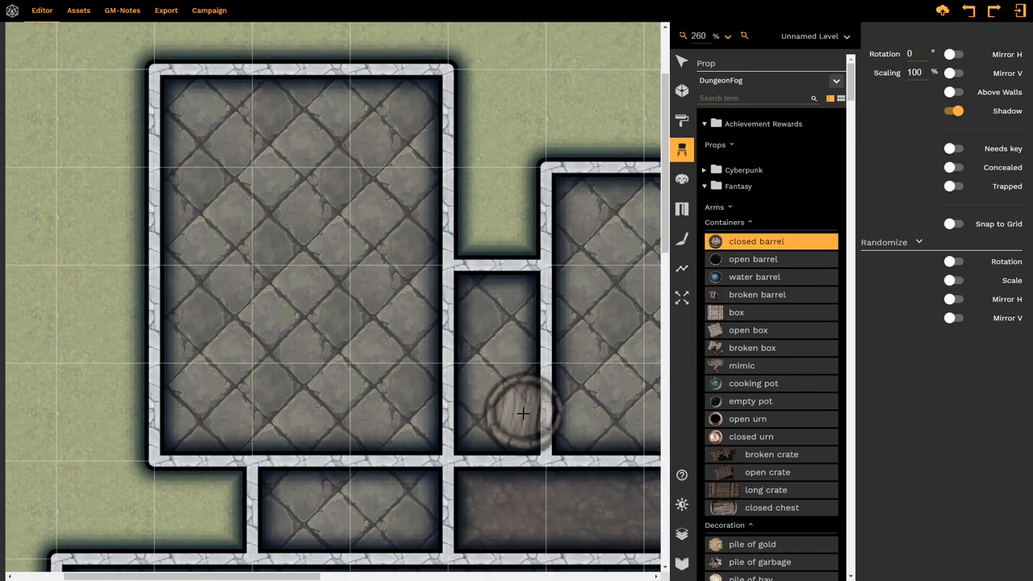
{"action": "mouse_move", "coordinate": [520, 410]}
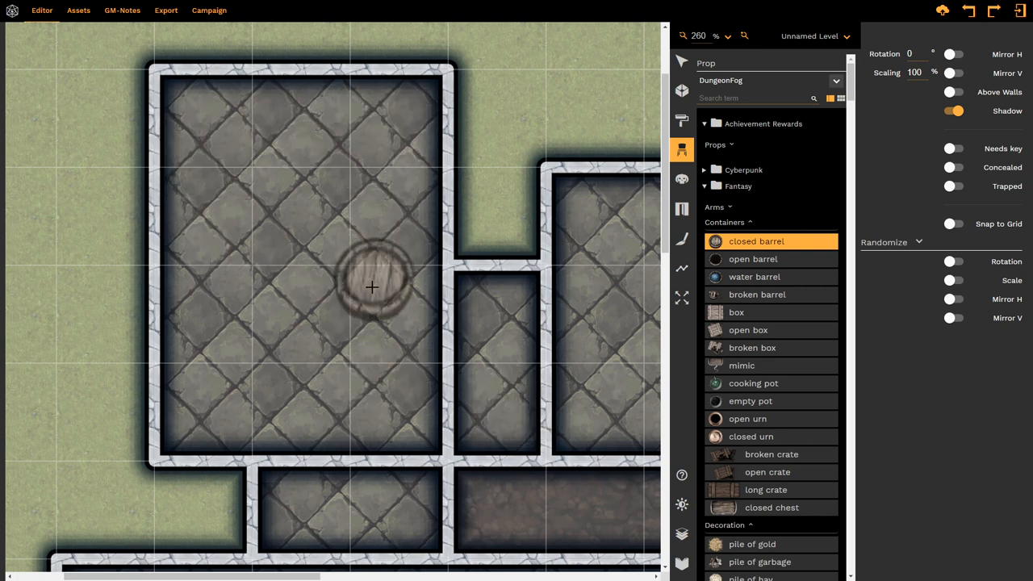
{"action": "left_click_drag", "start_coordinate": [371, 287], "coordinate": [200, 129]}
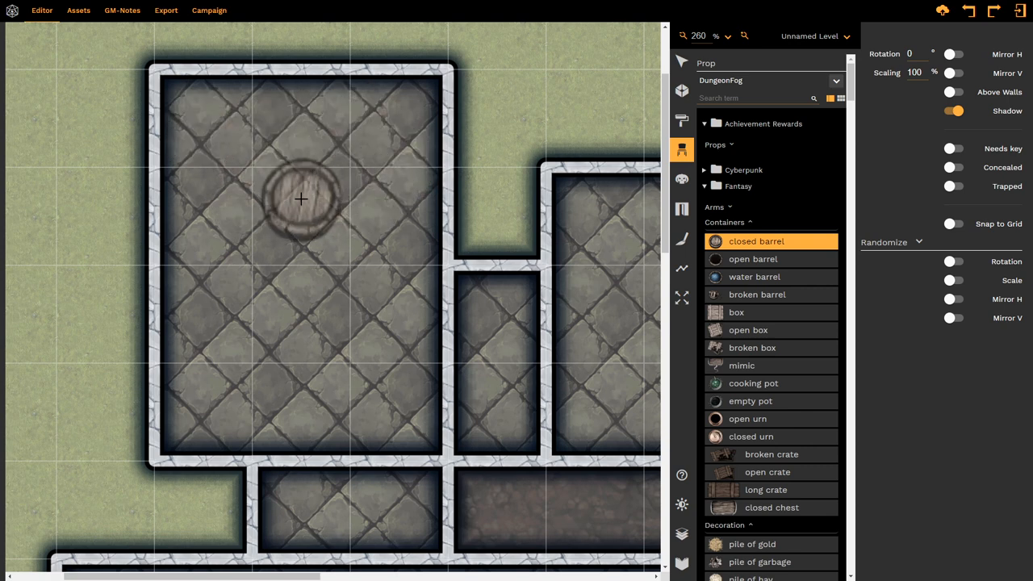
{"action": "left_click_drag", "start_coordinate": [300, 199], "coordinate": [257, 284]}
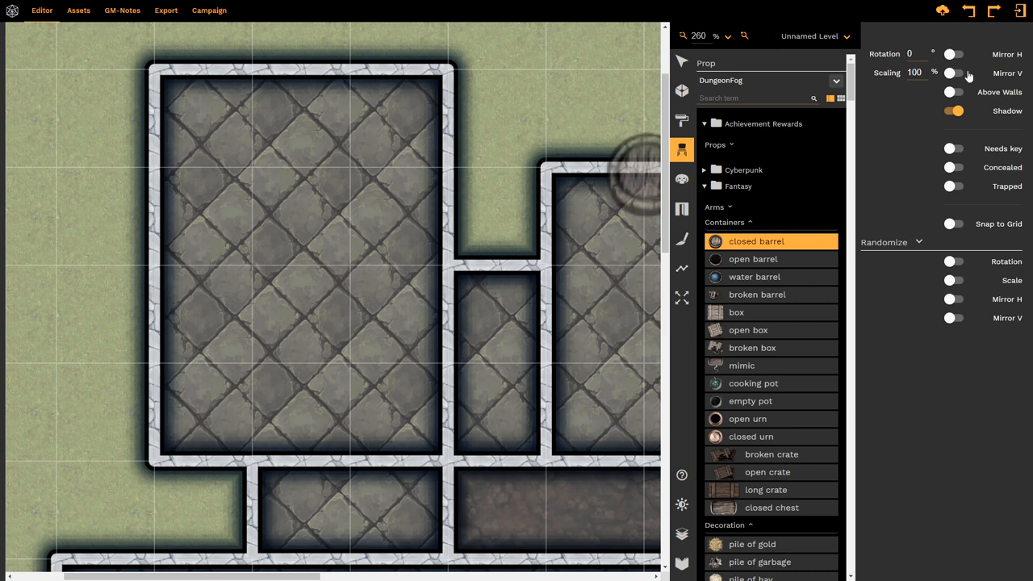
{"action": "mouse_move", "coordinate": [966, 97]}
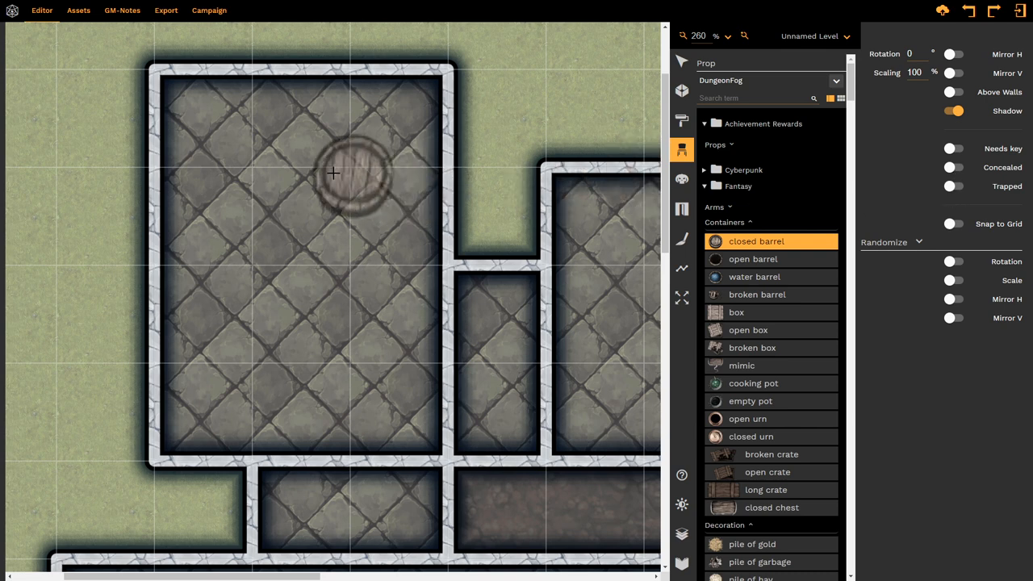
{"action": "left_click_drag", "start_coordinate": [336, 171], "coordinate": [336, 154]}
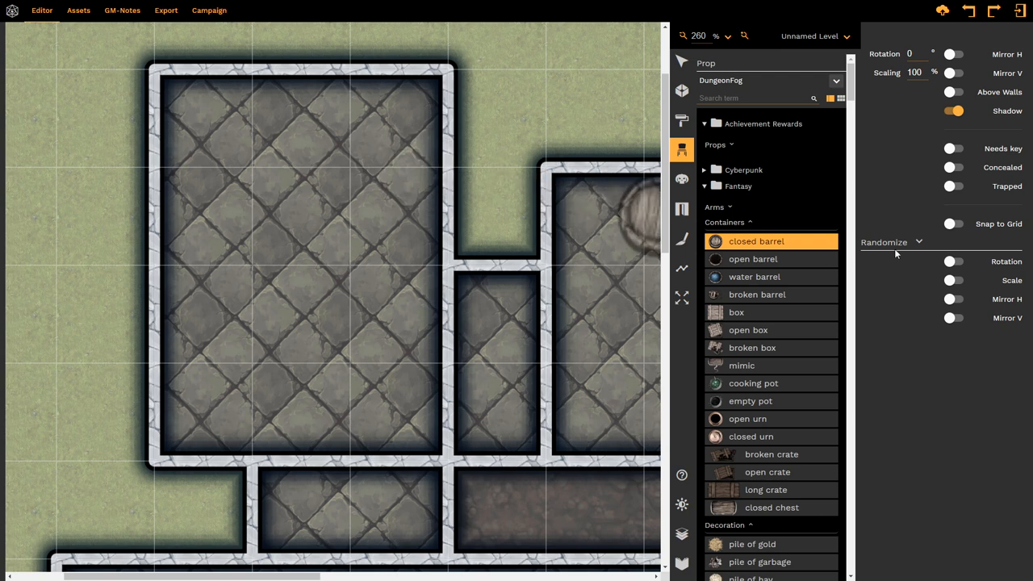
{"action": "mouse_move", "coordinate": [965, 261]}
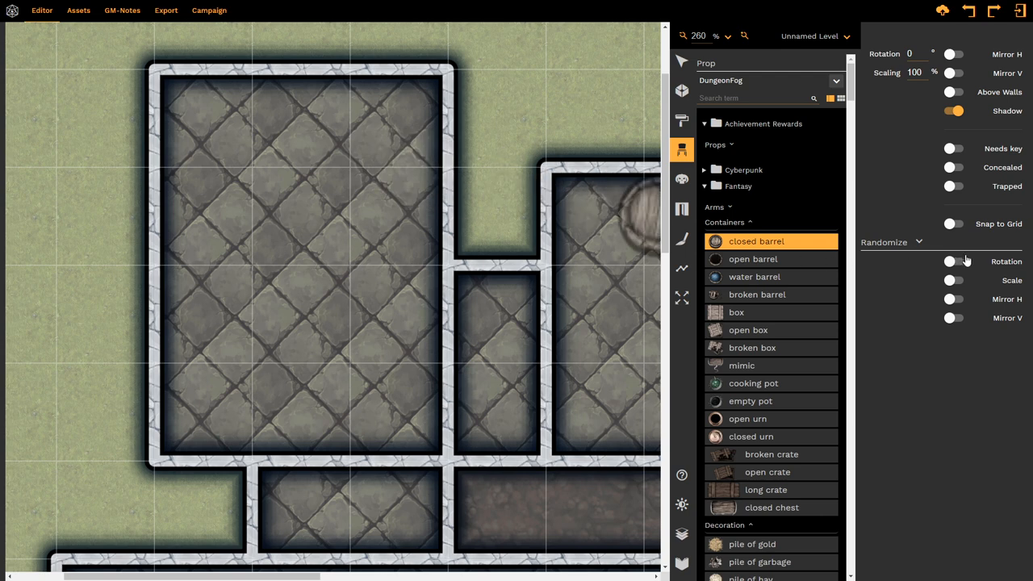
Turn on random rotation for placed barrels with a minimum of 10
{"action": "left_click", "coordinate": [956, 262]}
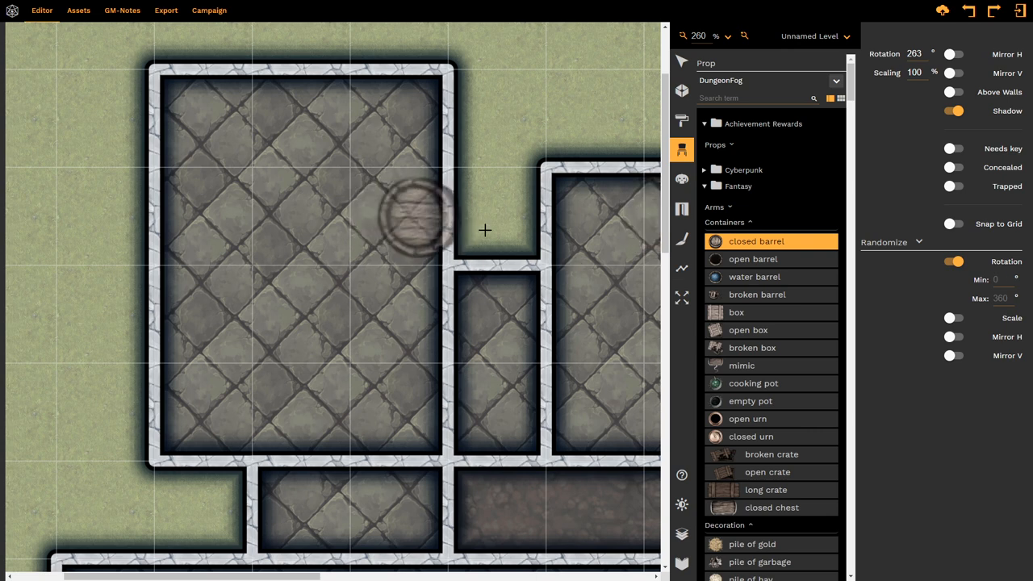
{"action": "left_click_drag", "start_coordinate": [416, 213], "coordinate": [601, 239]}
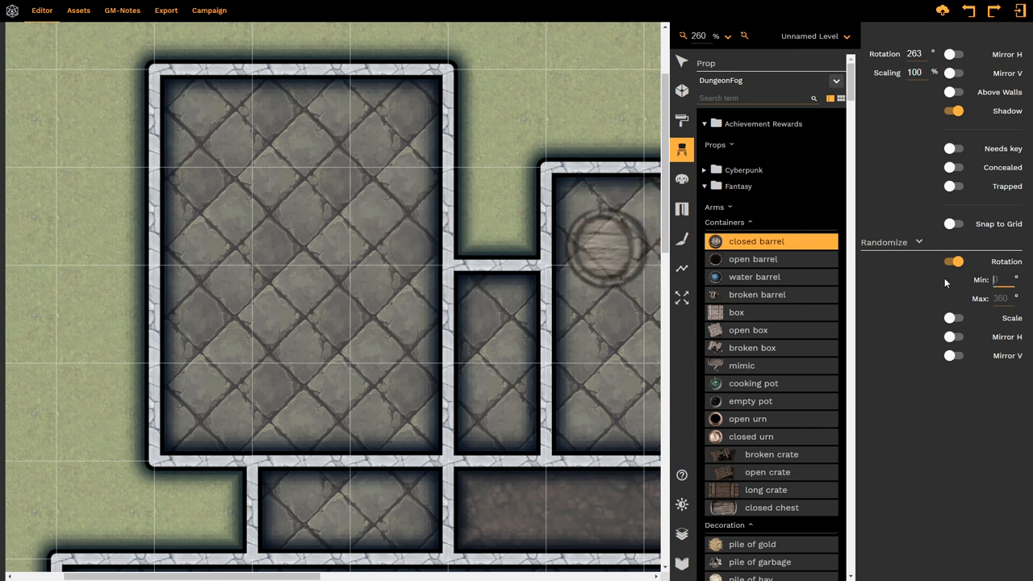
{"action": "type", "text": "10"}
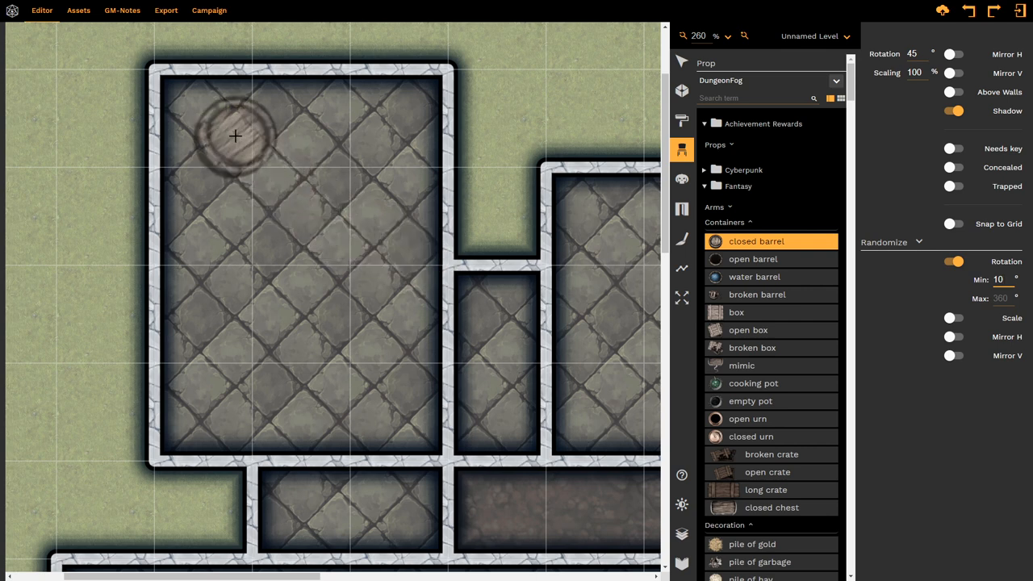
Stamp several closed barrels across the room with random rotation
{"action": "left_click", "coordinate": [277, 207]}
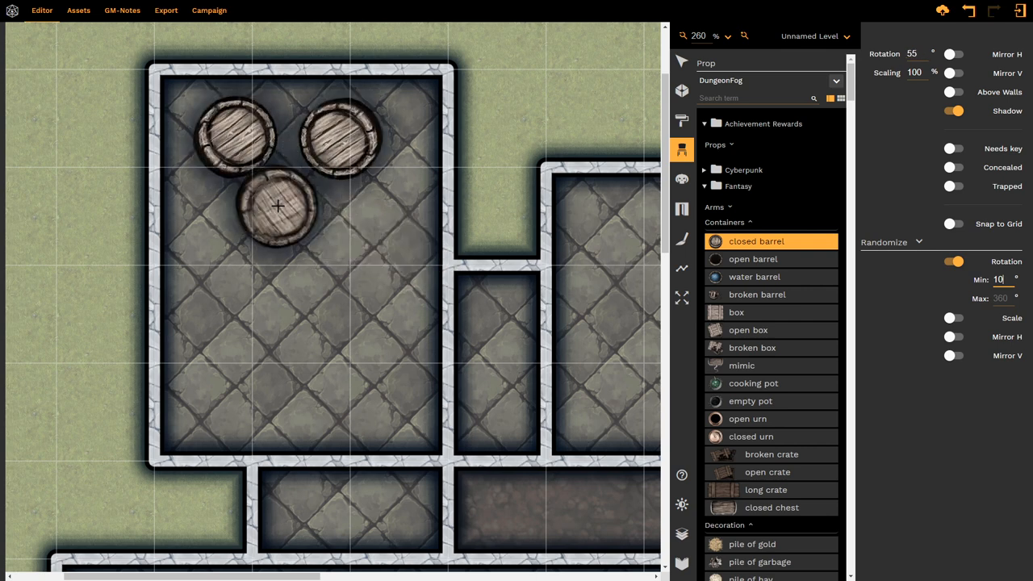
{"action": "left_click", "coordinate": [352, 266]}
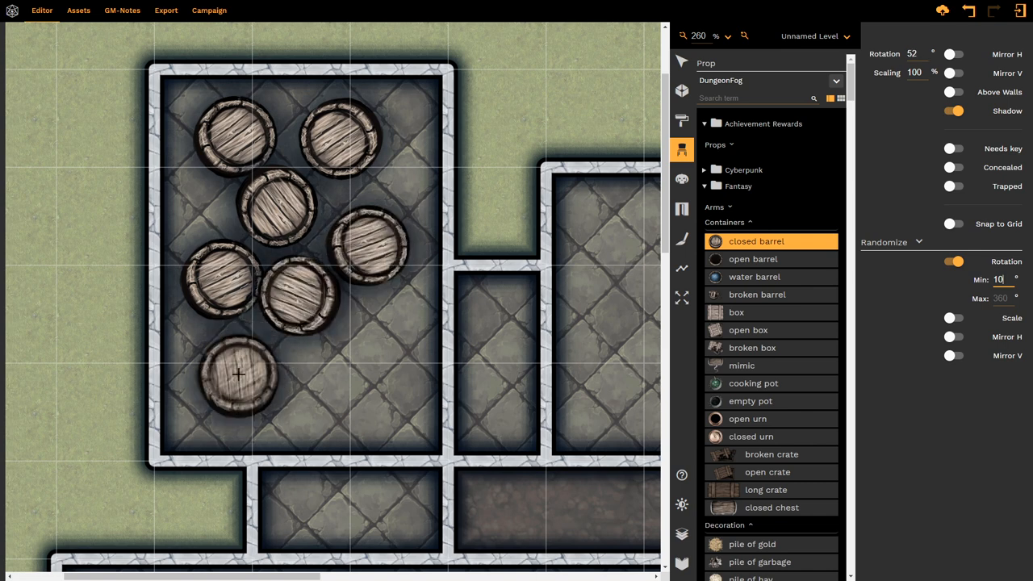
{"action": "left_click_drag", "start_coordinate": [239, 375], "coordinate": [403, 393]}
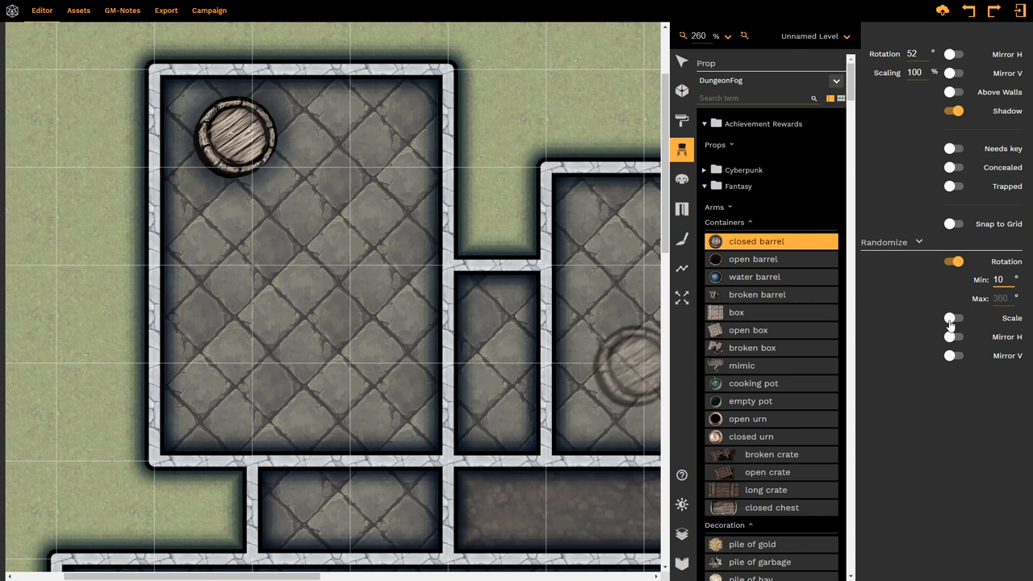
Turn on random scaling (86%–220%) for barrels and place one in the room
{"action": "left_click", "coordinate": [954, 316]}
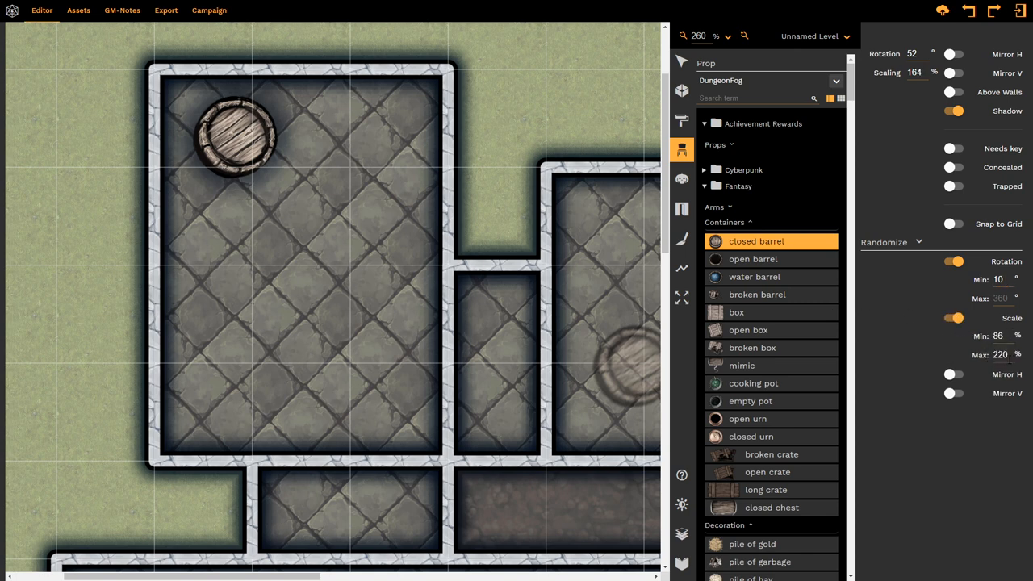
{"action": "left_click", "coordinate": [278, 213]}
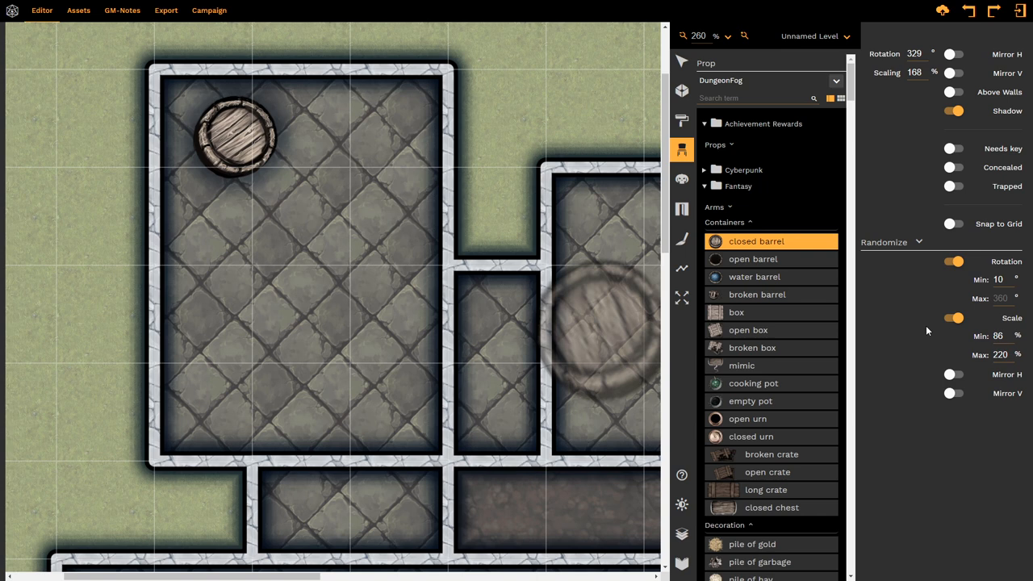
{"action": "mouse_move", "coordinate": [942, 346]}
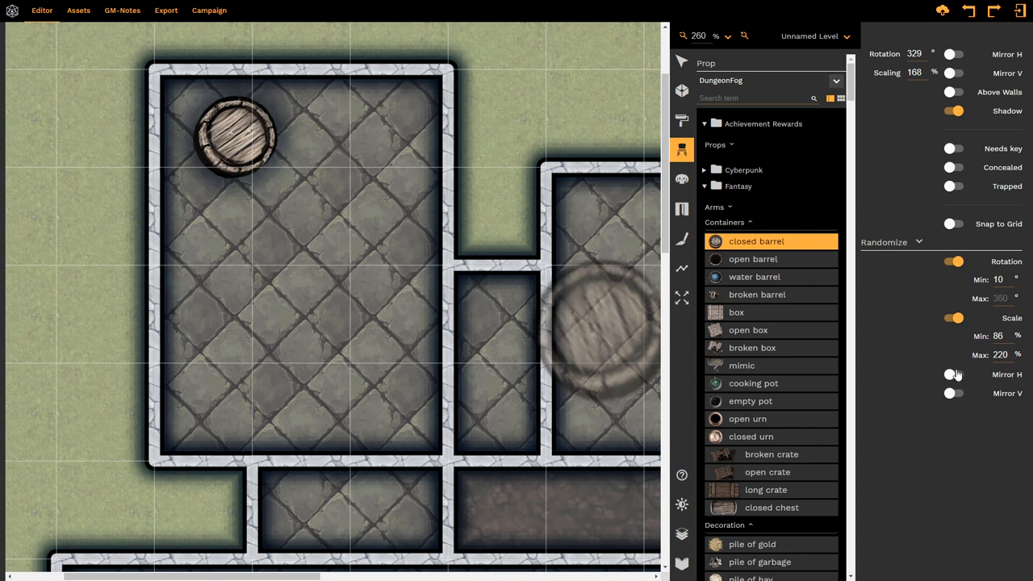
Switch off random scale and rotation and reset the barrel scaling to 100%
{"action": "left_click", "coordinate": [956, 317]}
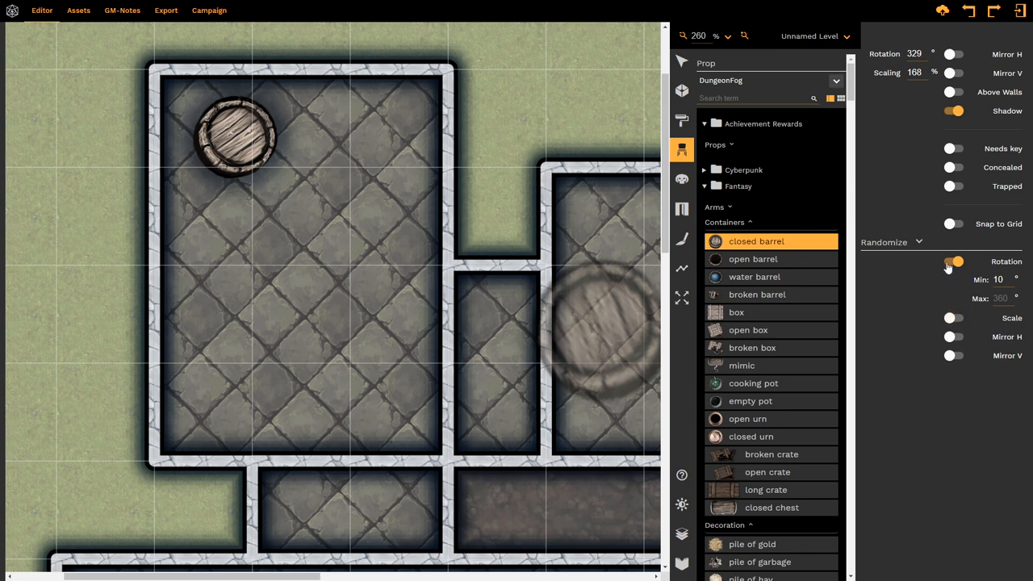
{"action": "left_click", "coordinate": [956, 261]}
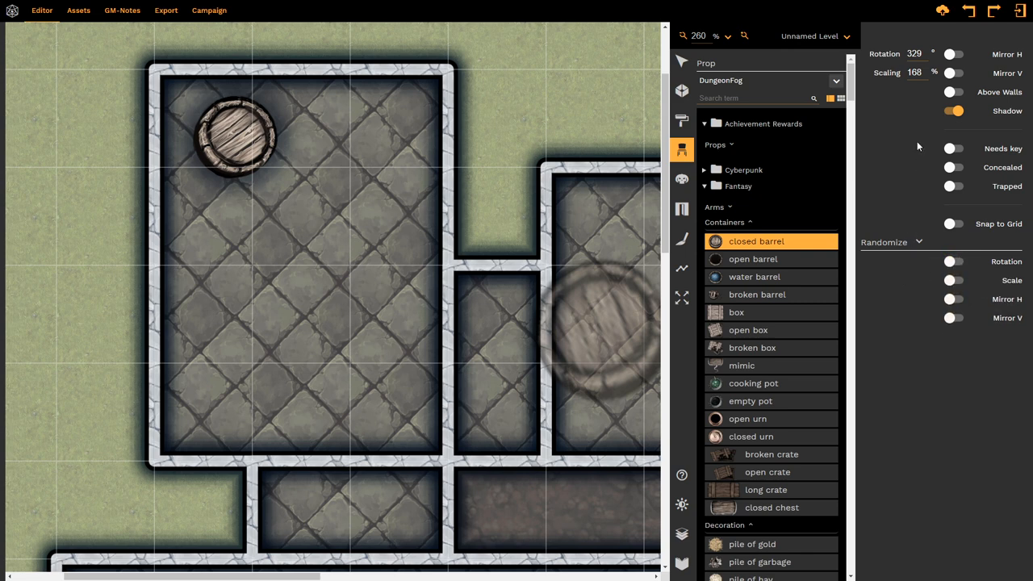
{"action": "triple_click", "coordinate": [913, 72]}
{"action": "type", "text": "100"}
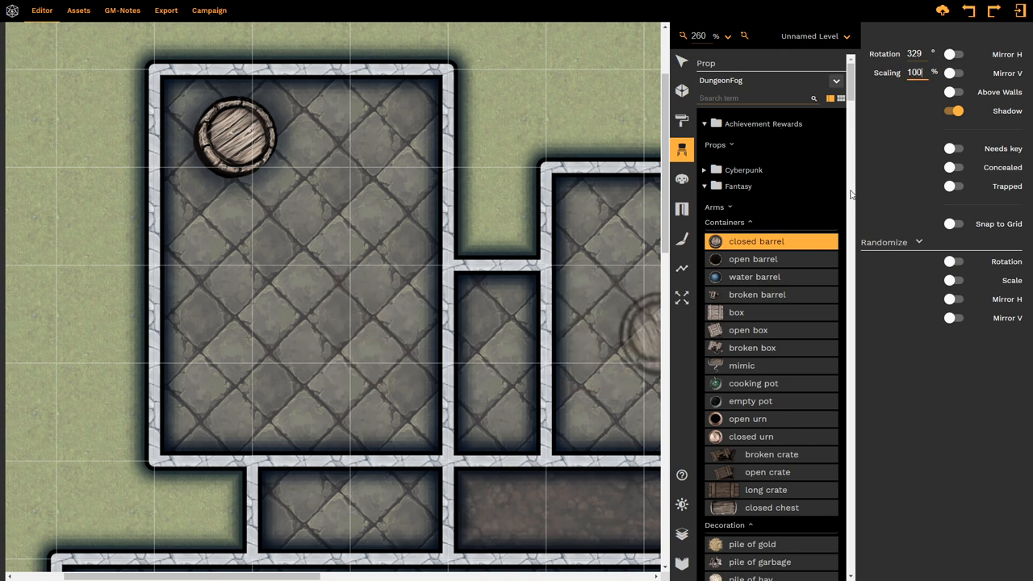
{"action": "left_click", "coordinate": [362, 216]}
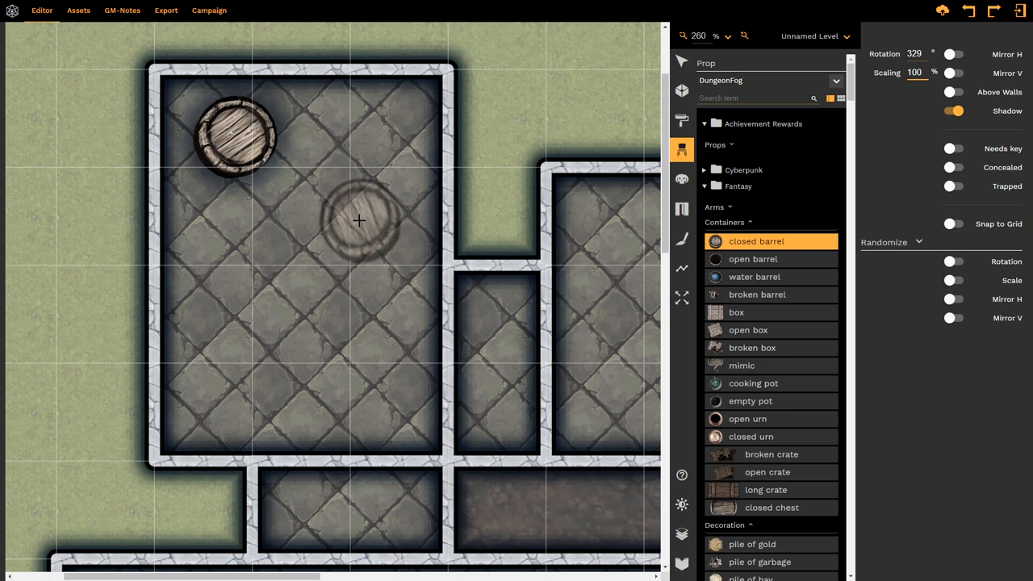
Use Ctrl+Shift/Shift+scroll to set the barrel preview to 75% scale and 94 degrees
{"action": "scroll", "scroll_direction": "down", "scroll_amount": 3}
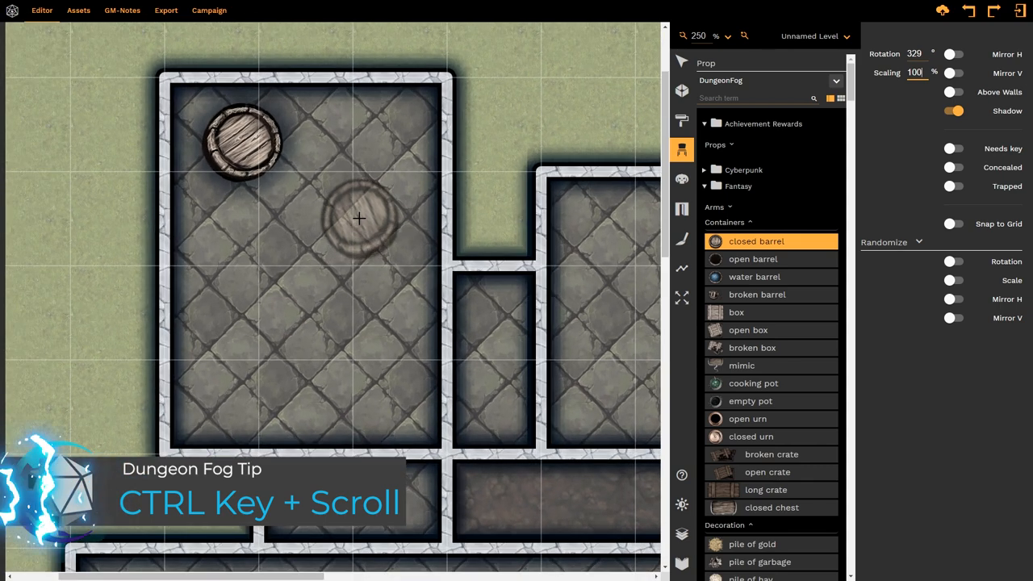
{"action": "scroll", "scroll_direction": "up", "scroll_amount": 3}
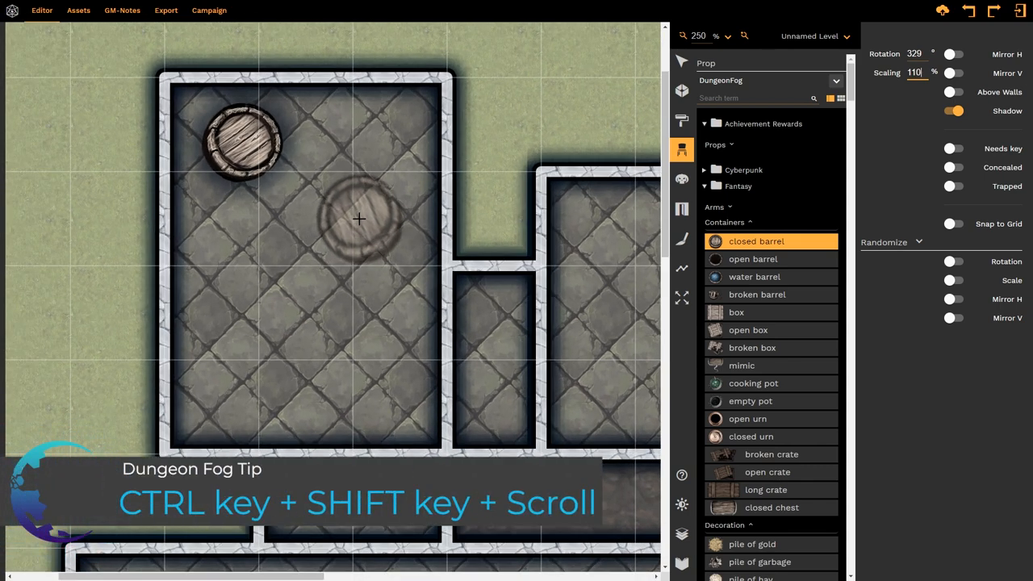
{"action": "scroll", "scroll_direction": "up", "scroll_amount": 3}
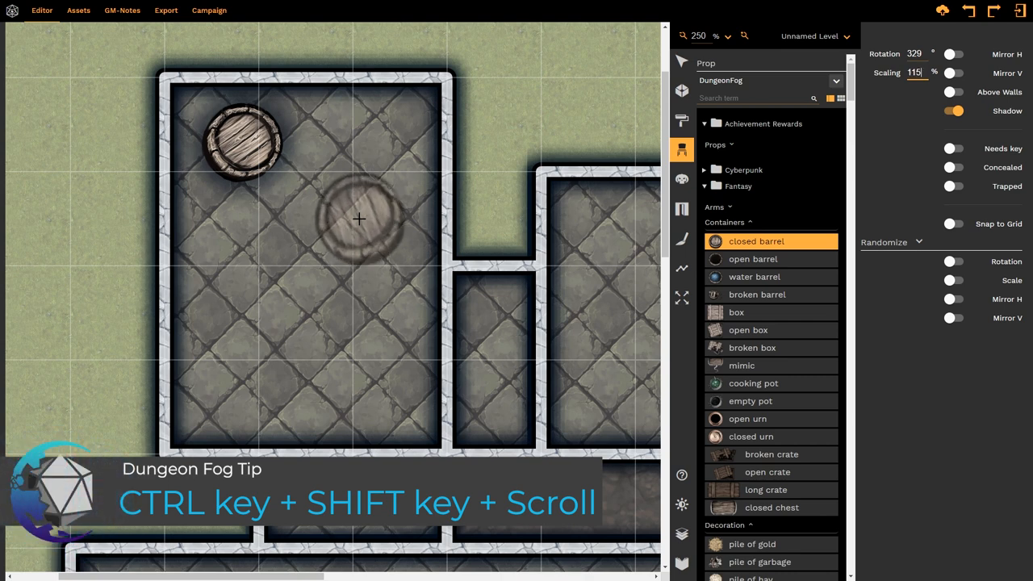
{"action": "scroll", "scroll_direction": "down", "scroll_amount": 3}
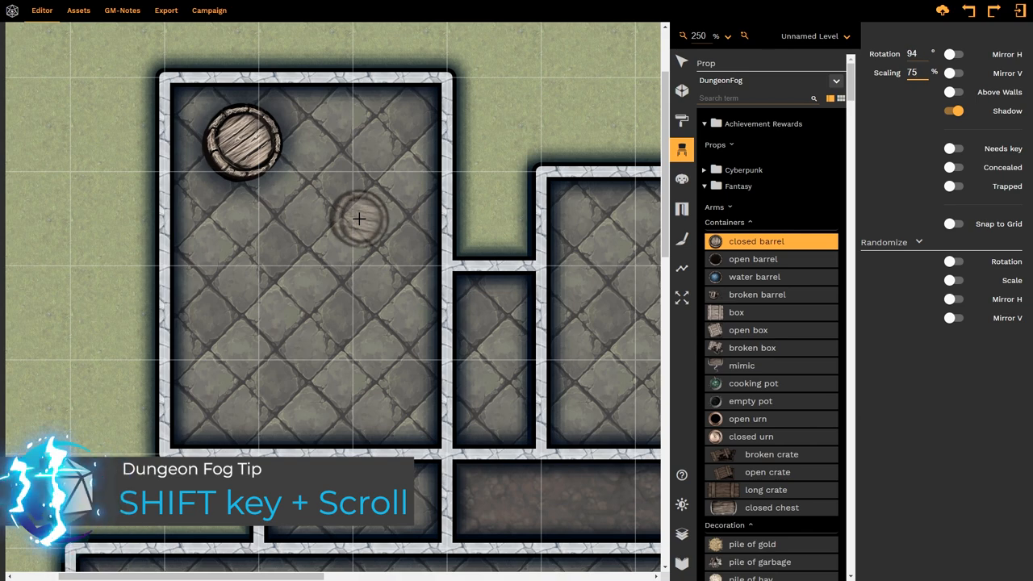
Adjust the preview back to 100% scale, rotation 24, and place a second barrel below the first
{"action": "left_click_drag", "start_coordinate": [358, 218], "coordinate": [291, 261]}
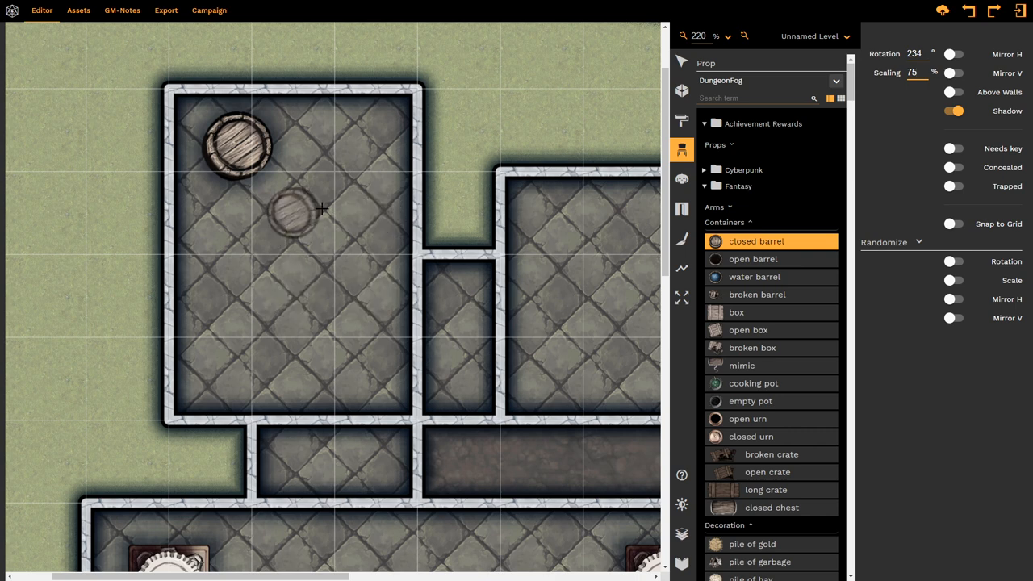
{"action": "left_click_drag", "start_coordinate": [287, 213], "coordinate": [207, 213]}
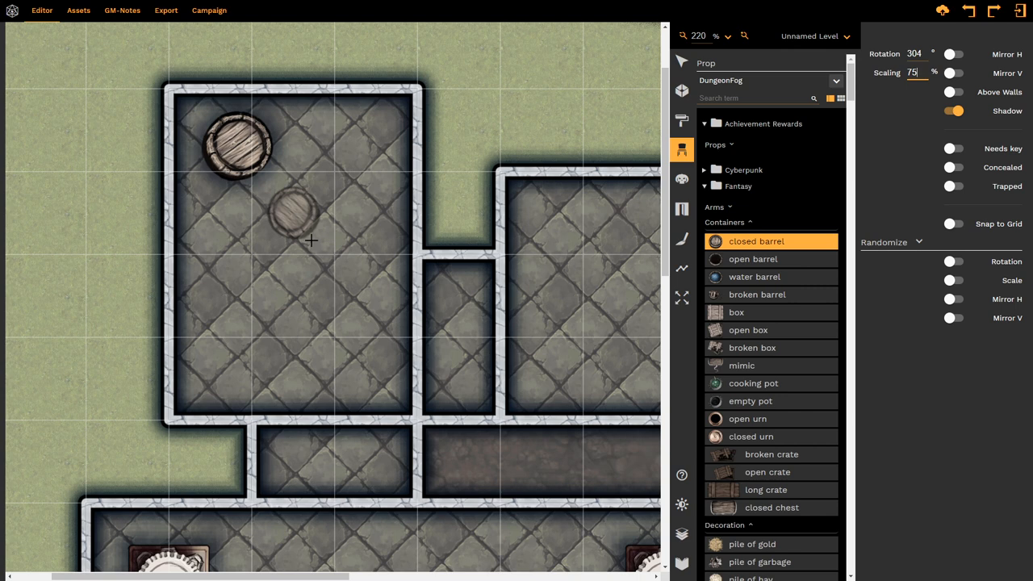
{"action": "left_click_drag", "start_coordinate": [310, 208], "coordinate": [265, 234]}
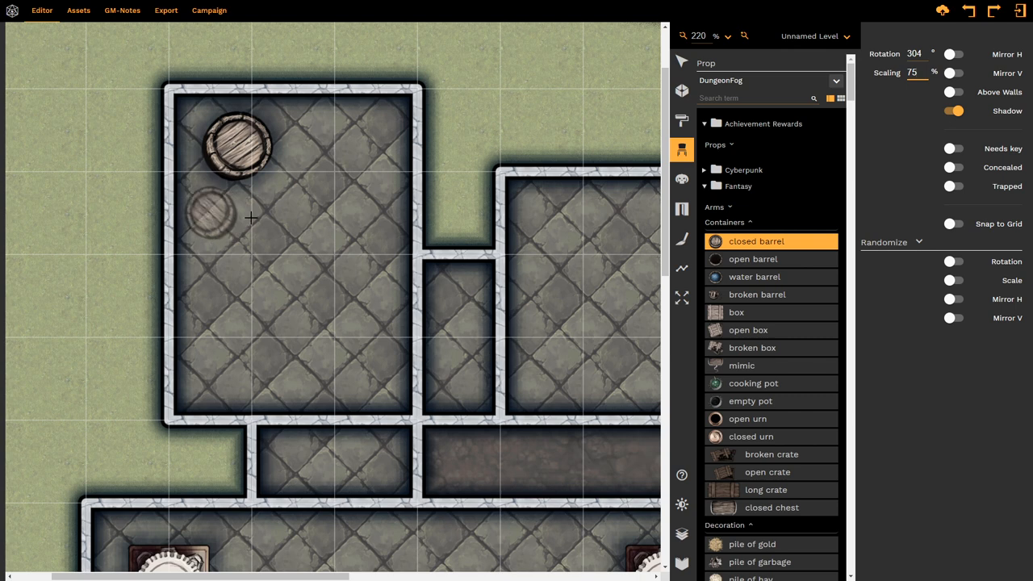
{"action": "left_click_drag", "start_coordinate": [210, 209], "coordinate": [290, 210]}
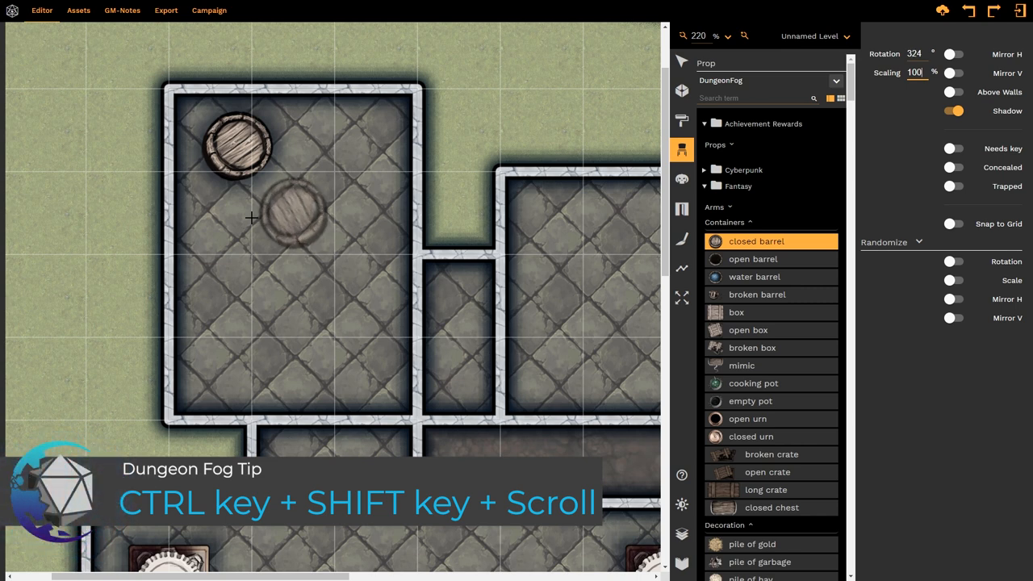
{"action": "scroll", "scroll_direction": "down", "scroll_amount": 3}
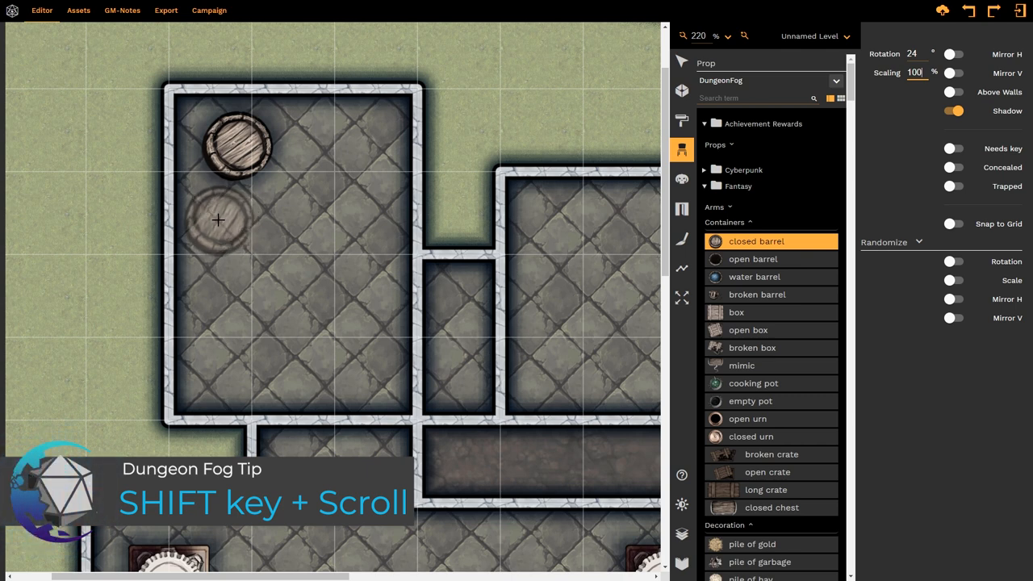
{"action": "left_click_drag", "start_coordinate": [218, 219], "coordinate": [275, 215]}
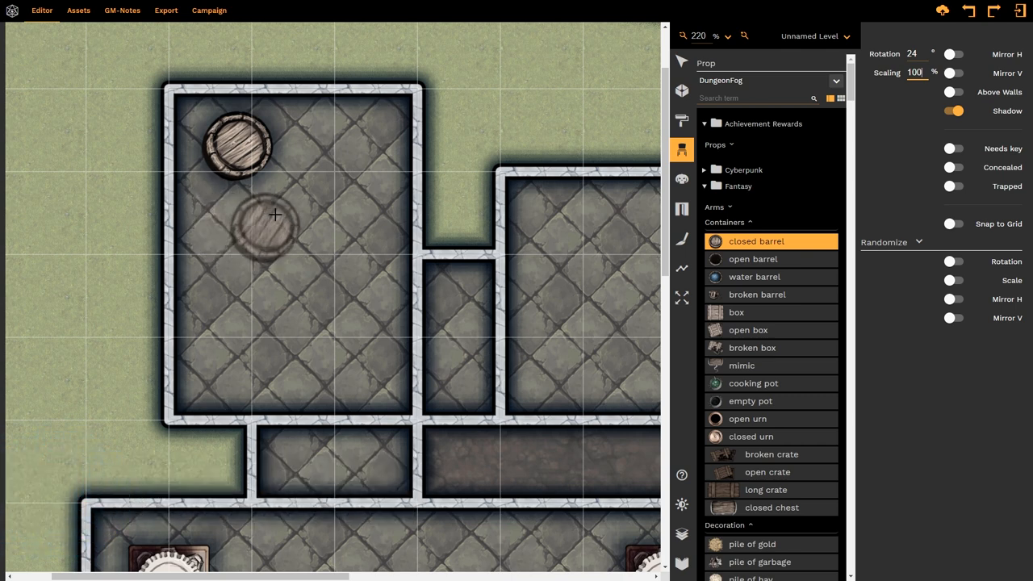
{"action": "left_click_drag", "start_coordinate": [274, 216], "coordinate": [218, 218]}
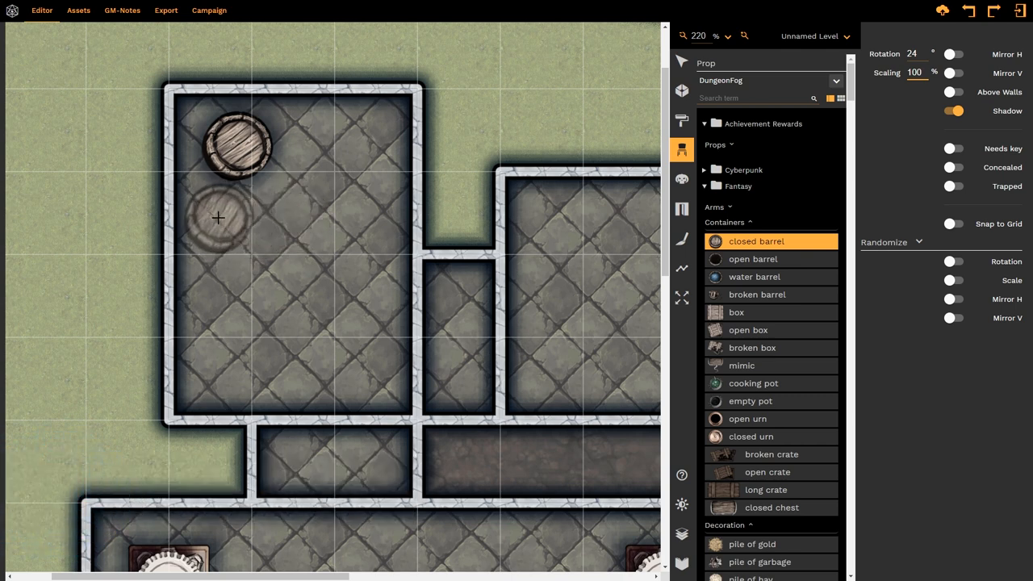
{"action": "left_click", "coordinate": [218, 216]}
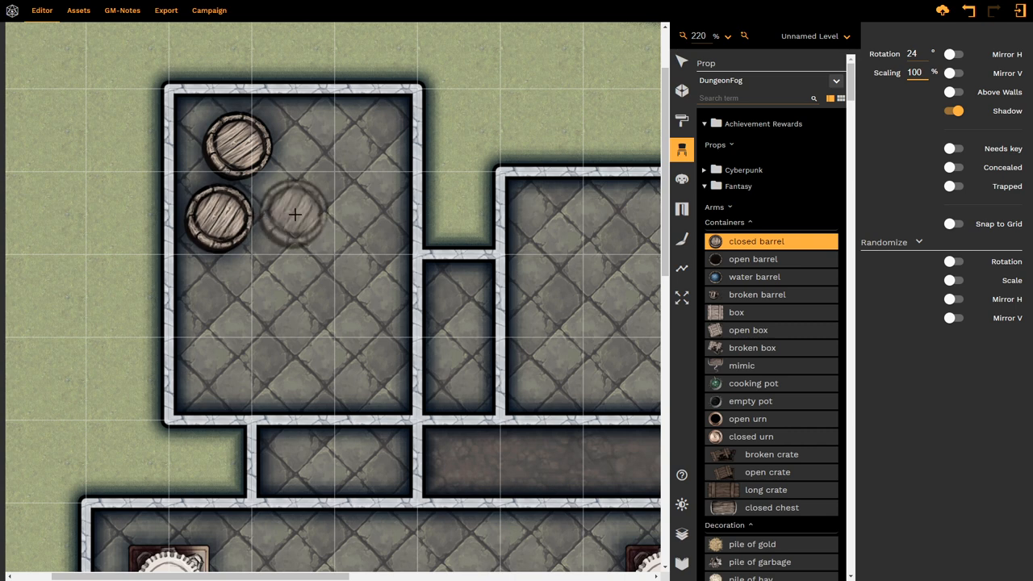